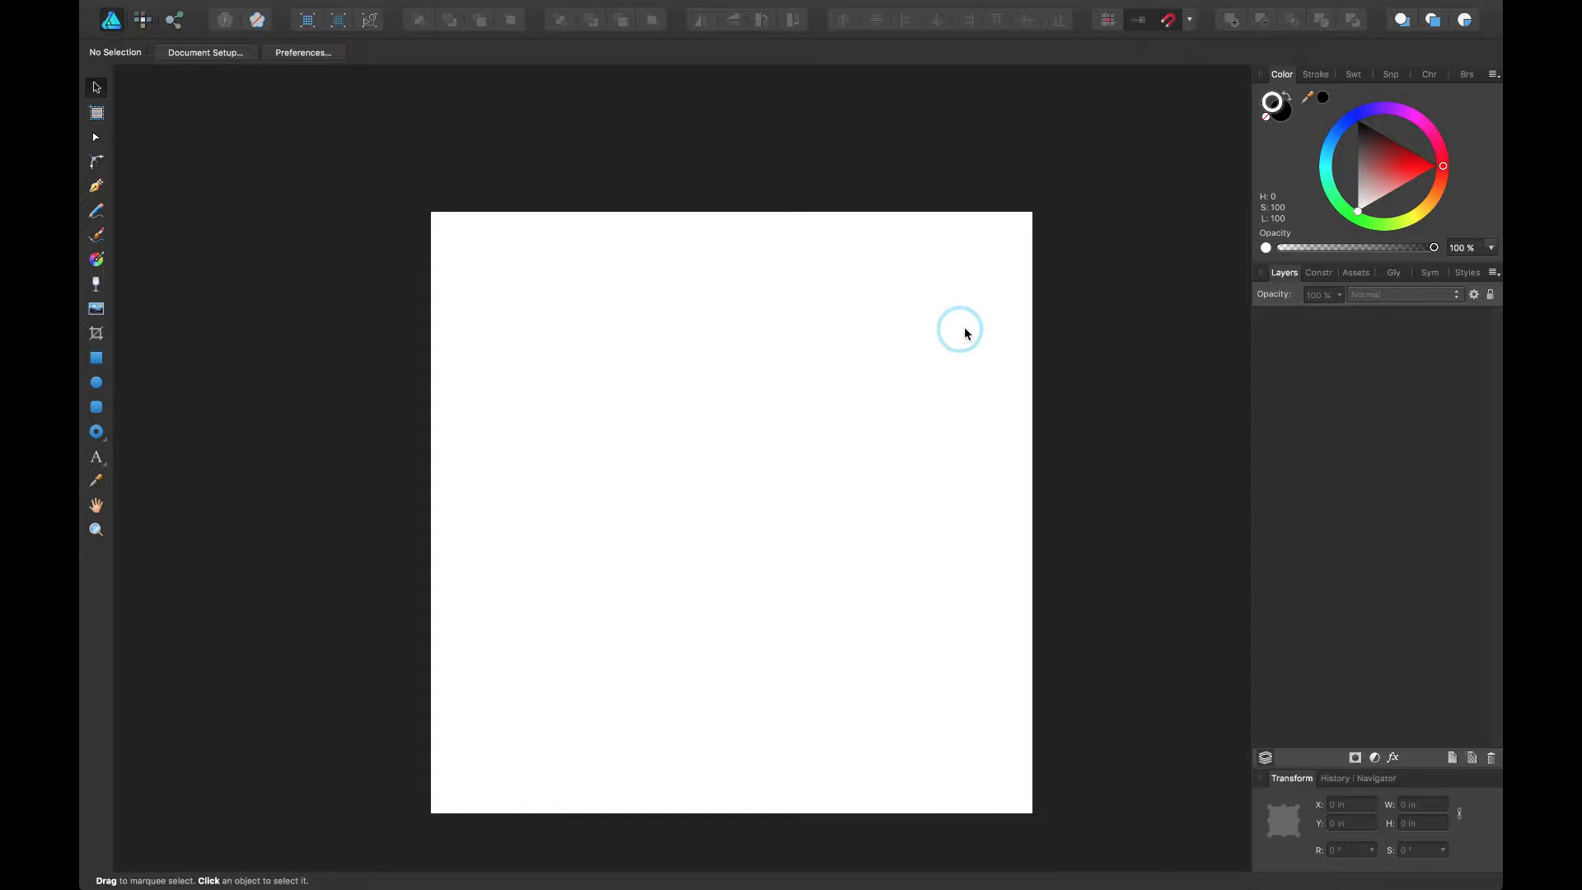
mouse_move(1002, 346)
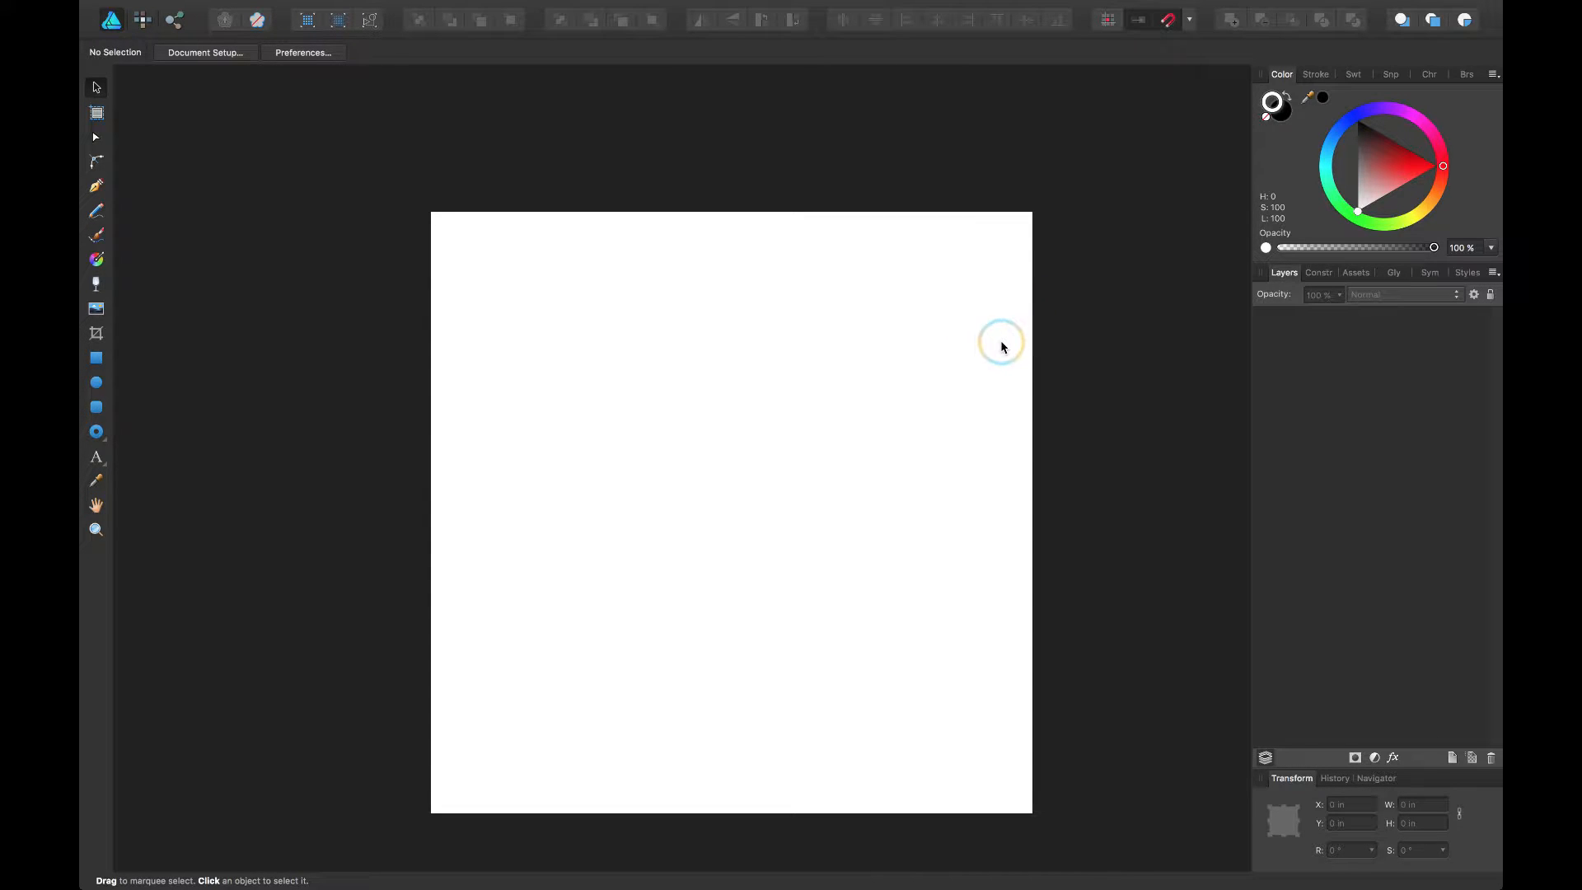
mouse_move(981, 364)
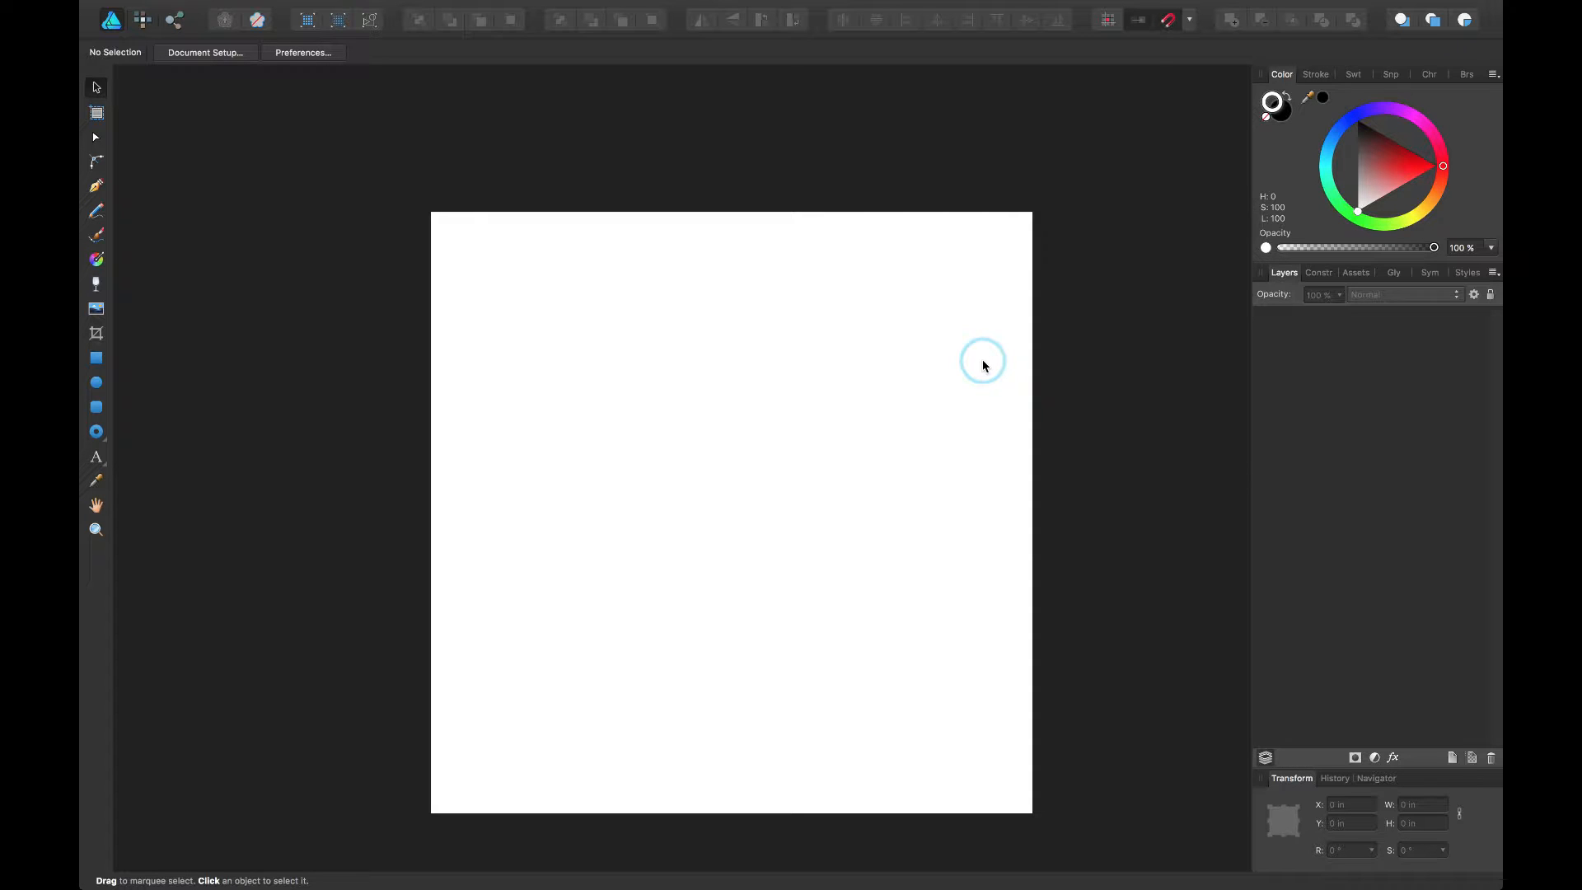
mouse_move(866, 457)
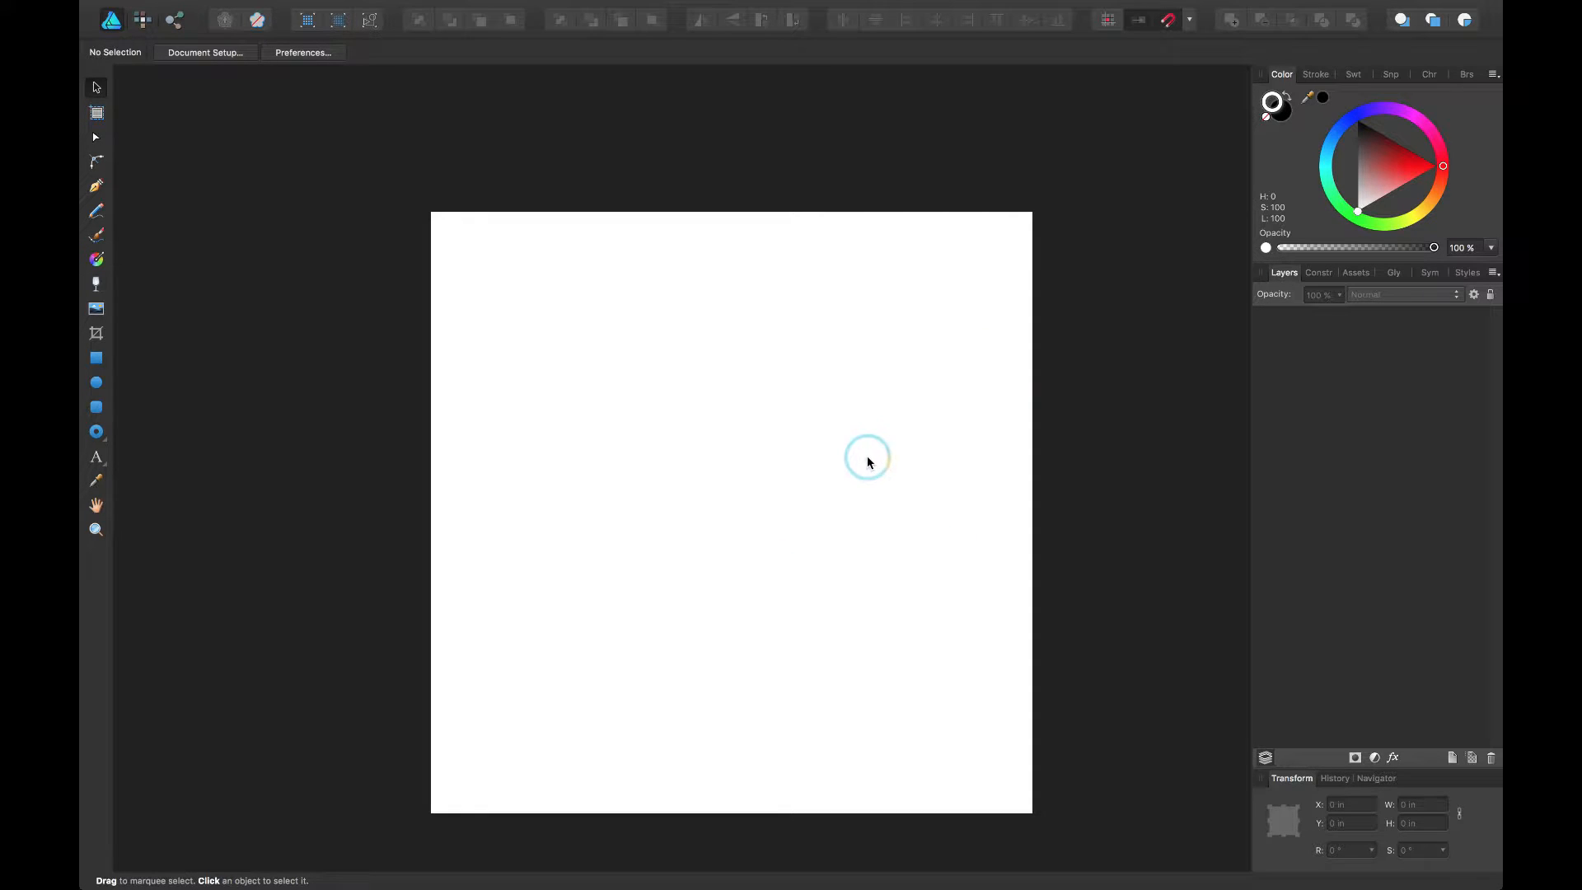
mouse_move(872, 408)
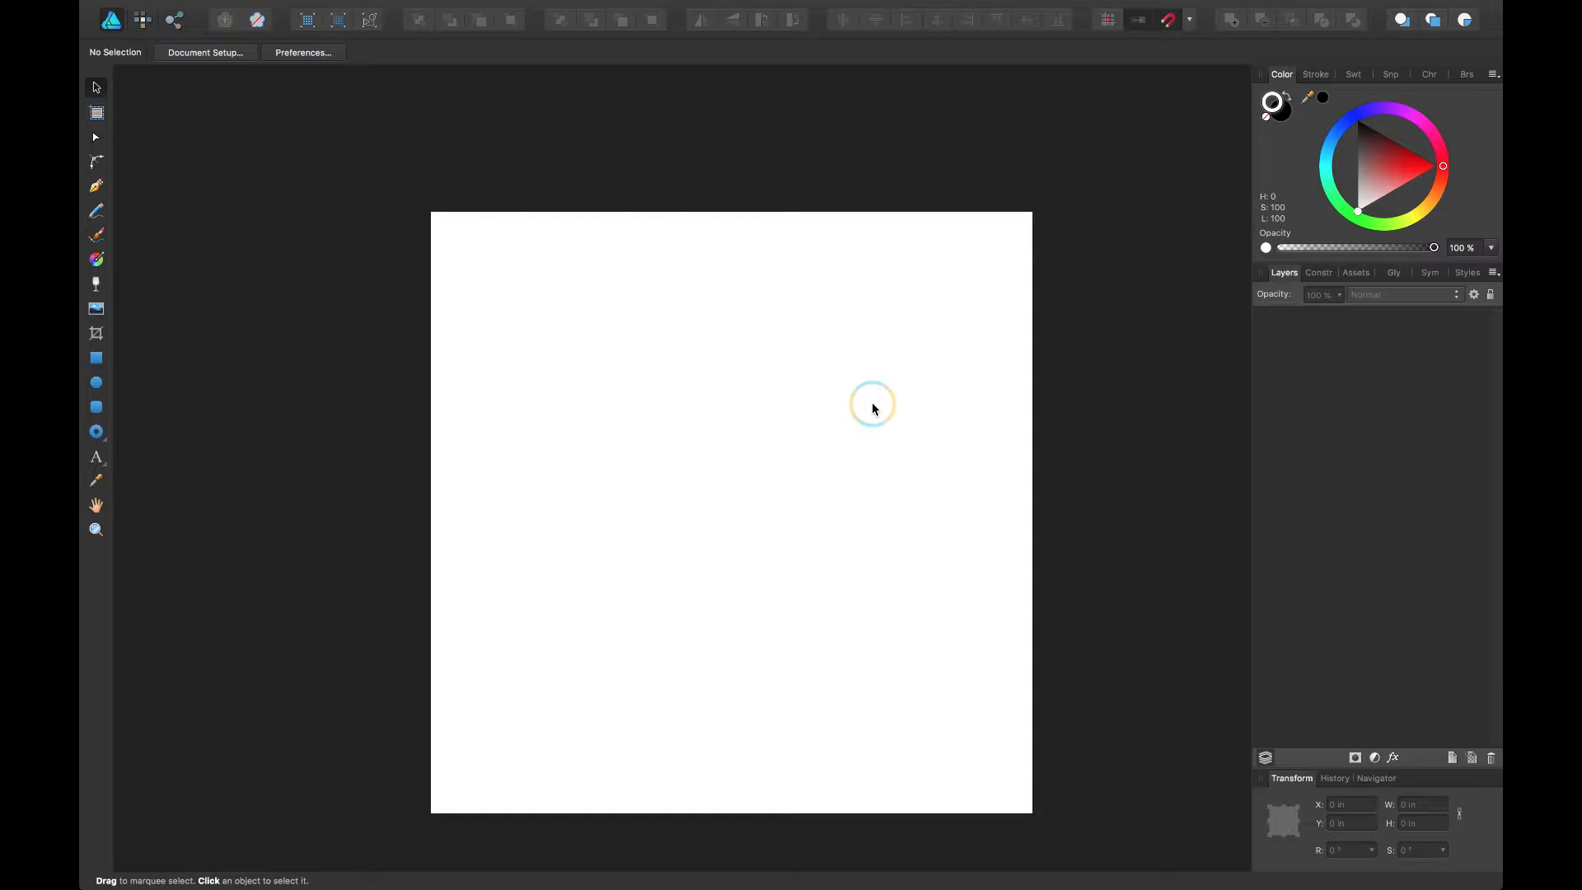
mouse_move(340, 176)
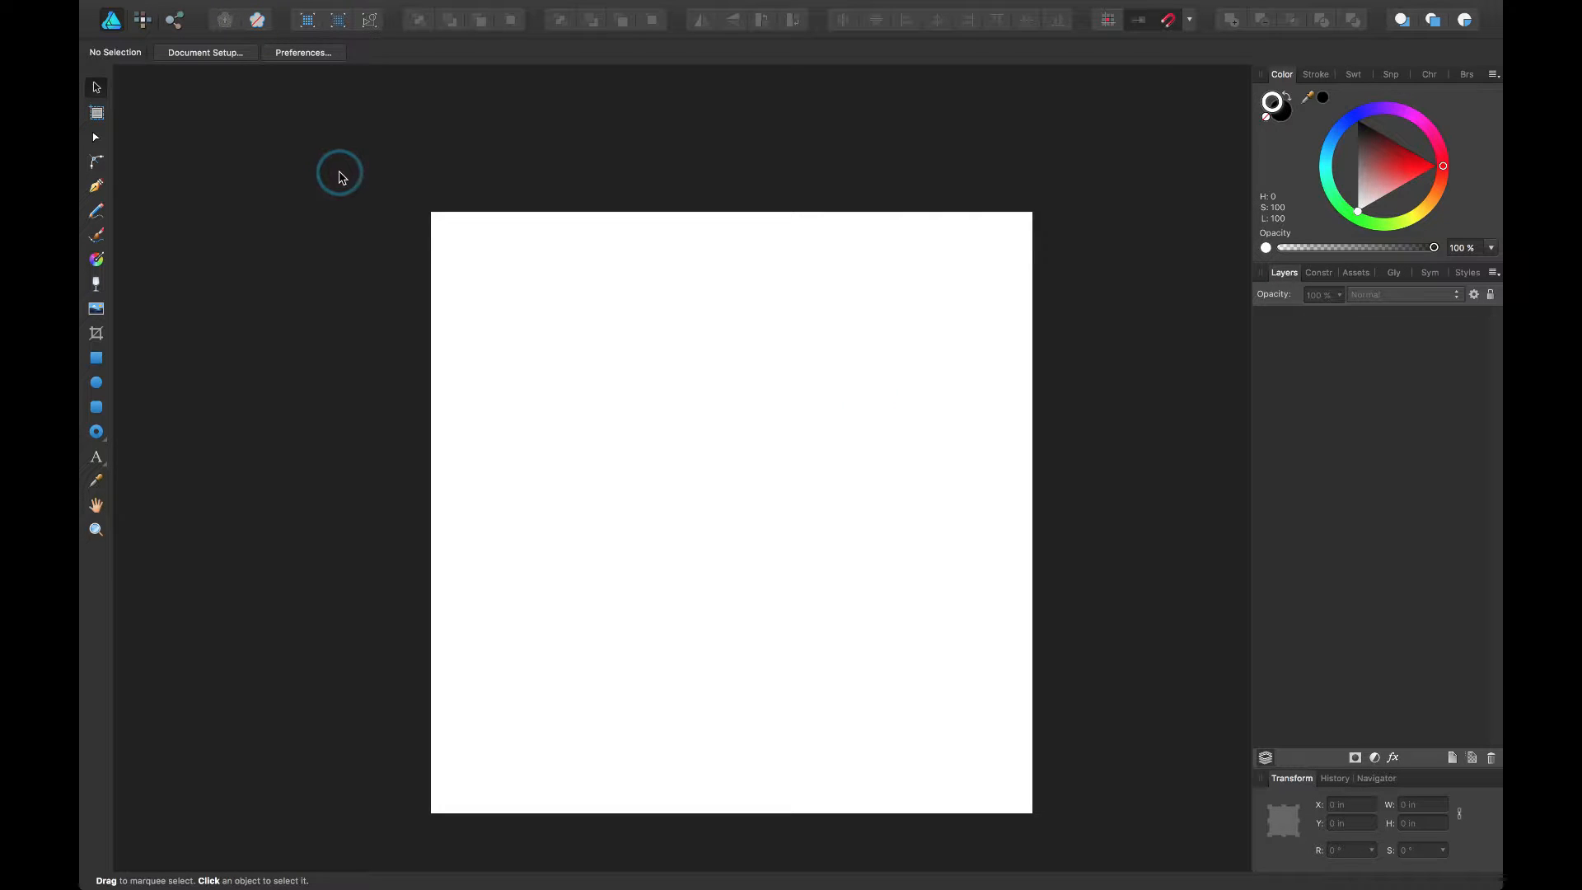
mouse_move(412, 331)
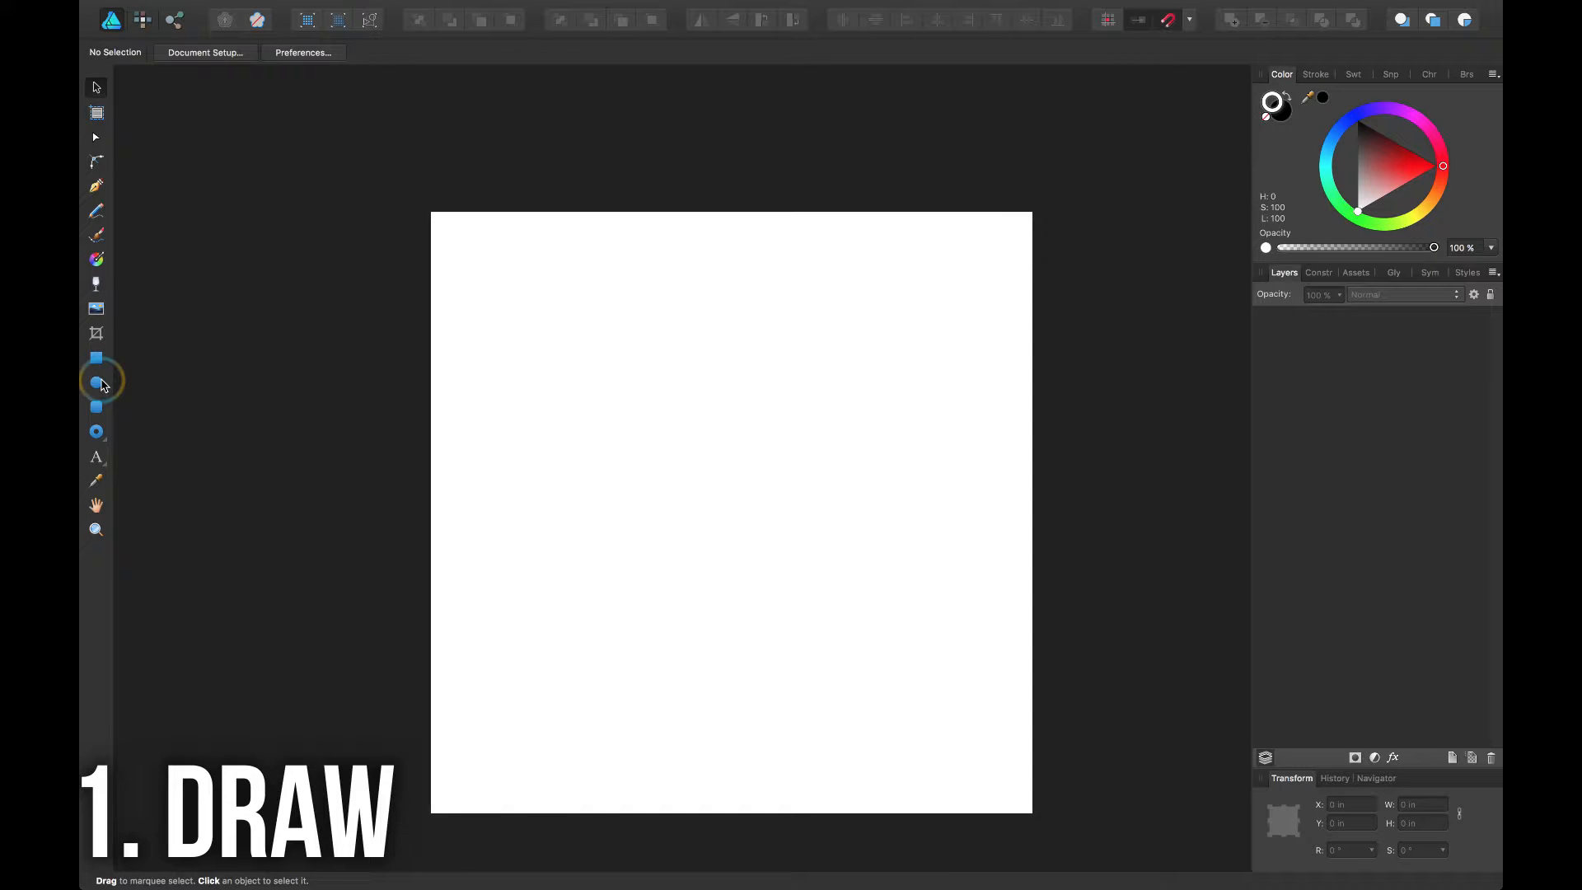
Draw a small black circle near the top middle of the page and select it
click(95, 381)
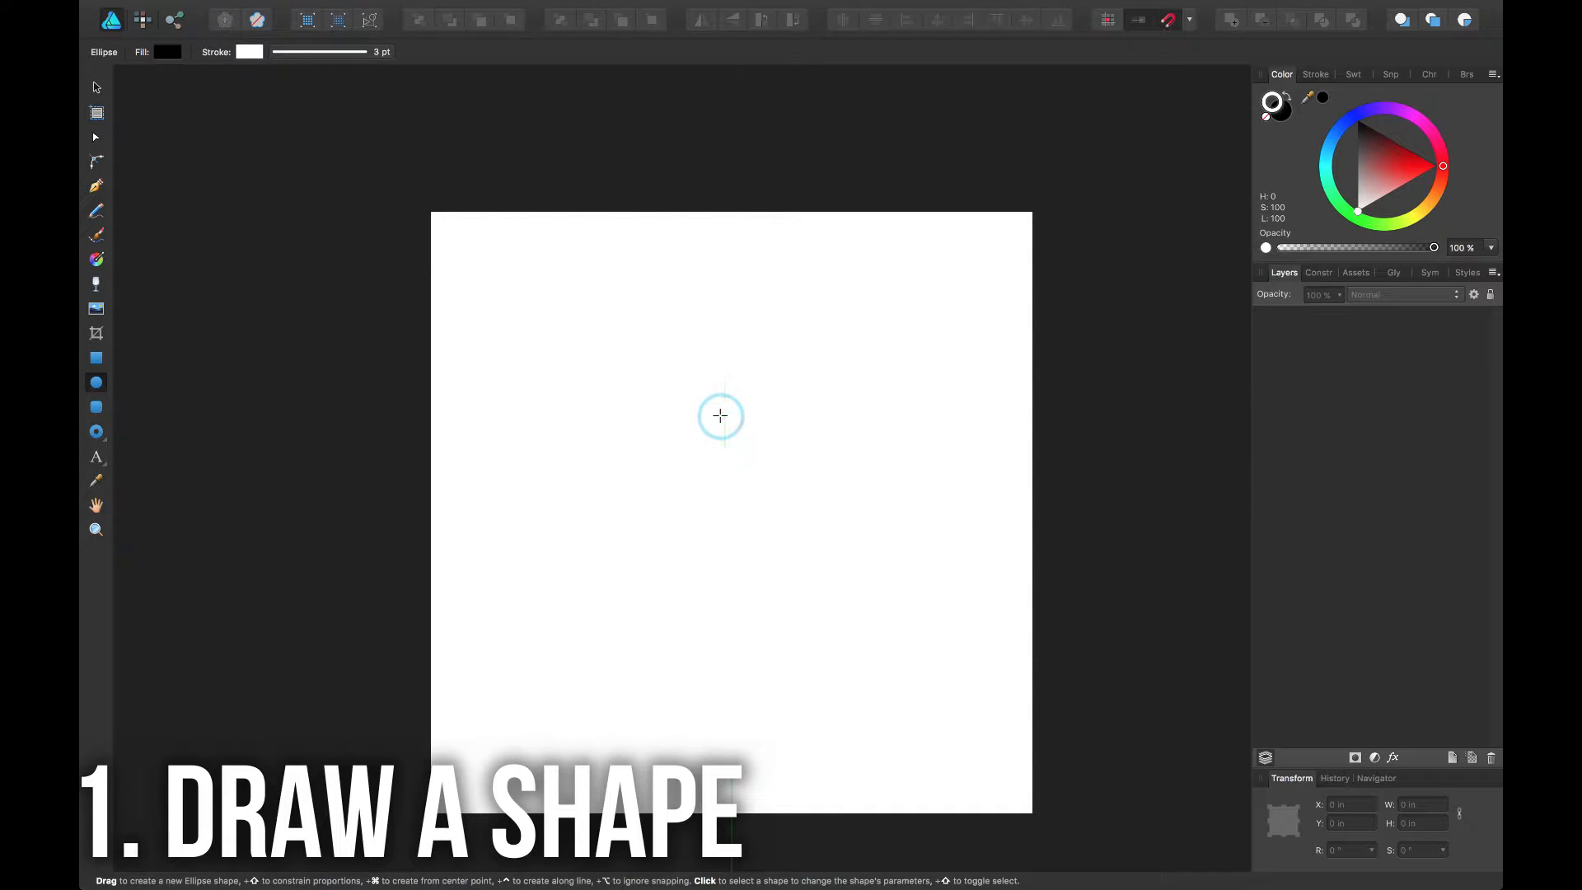
mouse_move(145, 396)
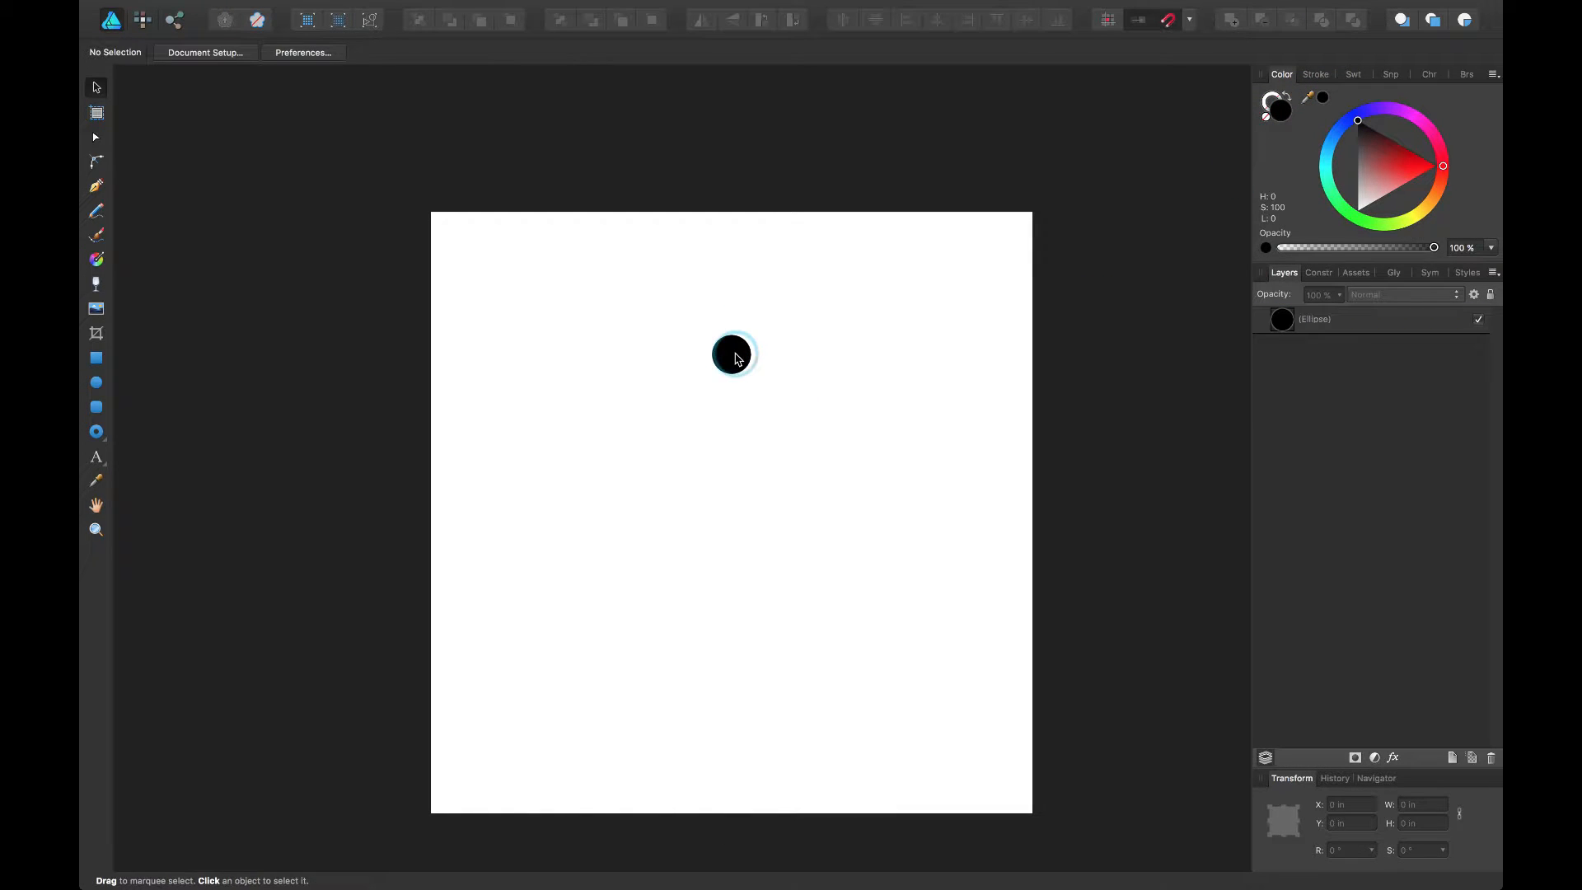
click(732, 356)
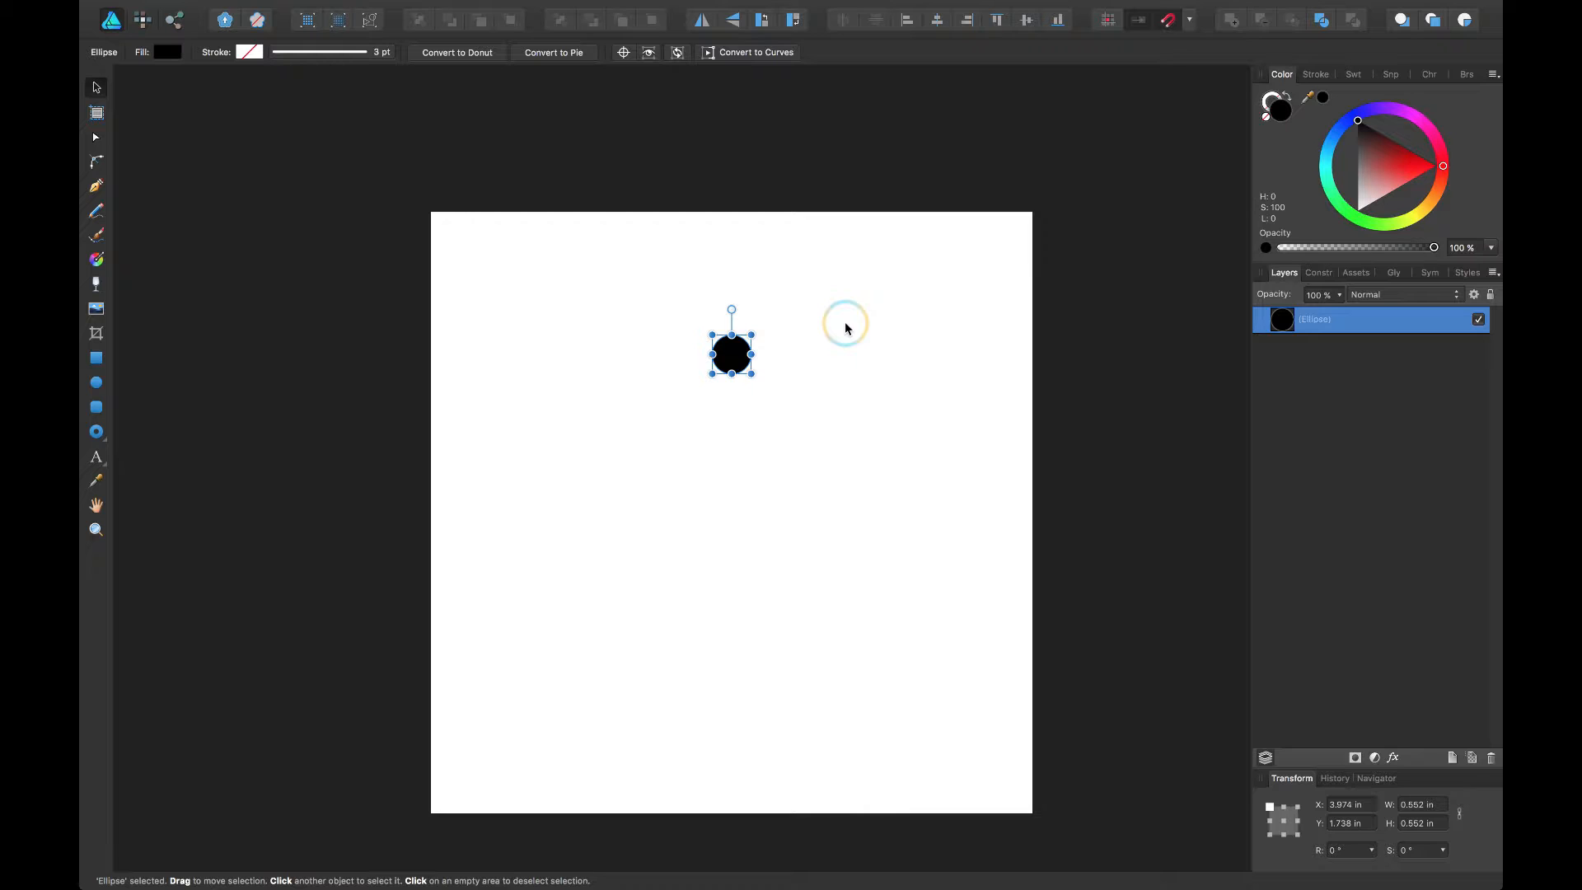
mouse_move(625, 85)
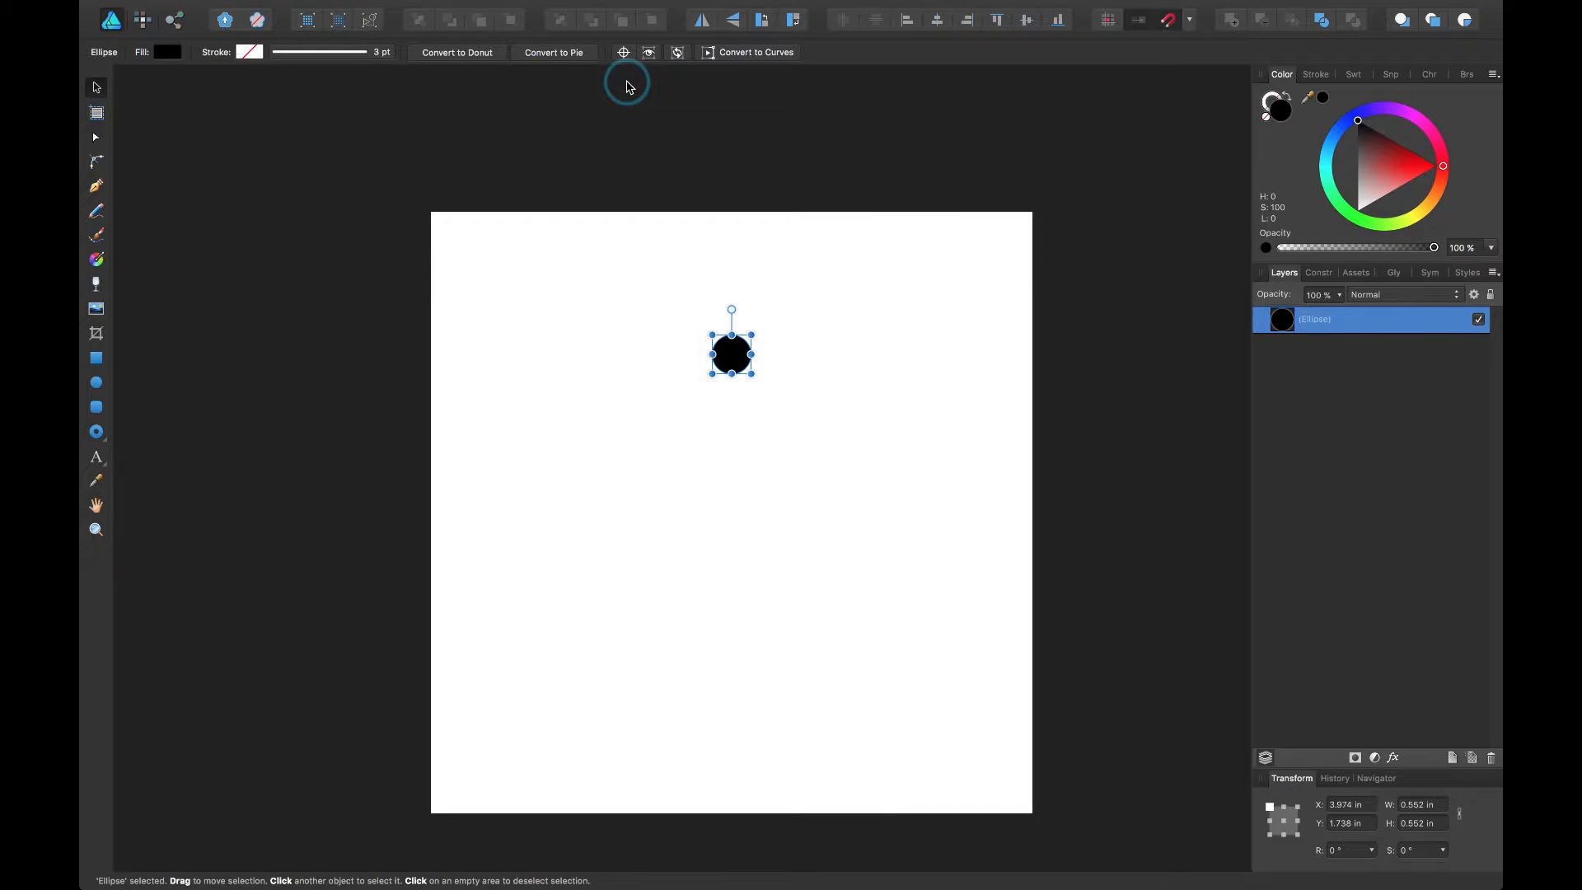
mouse_move(846, 189)
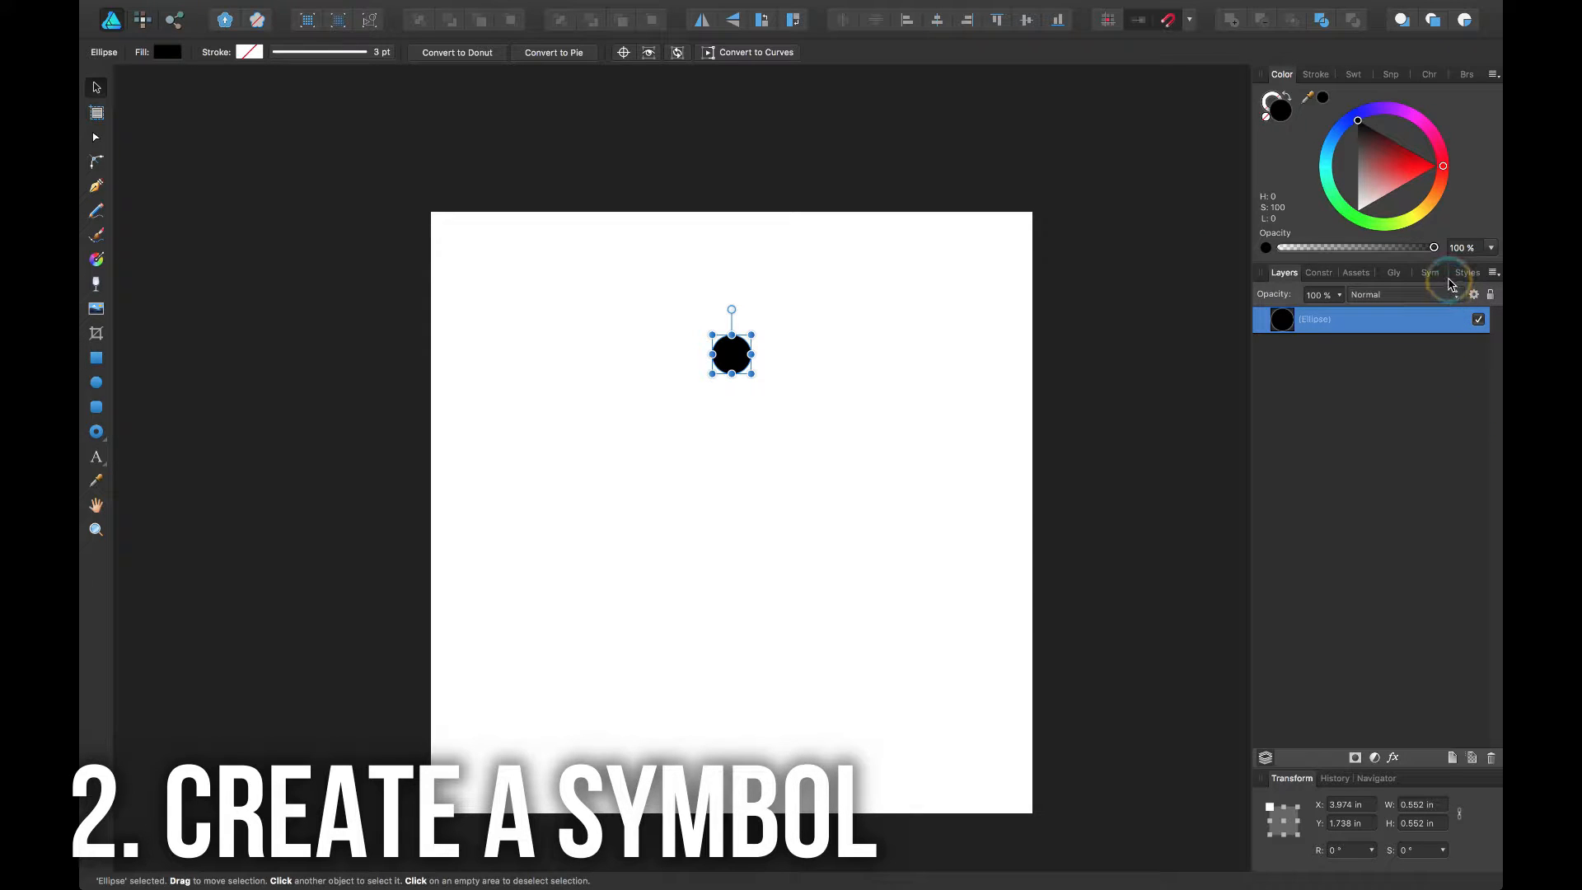
Show the Symbols panel, listing two existing symbols, with the circle still selected
click(1430, 272)
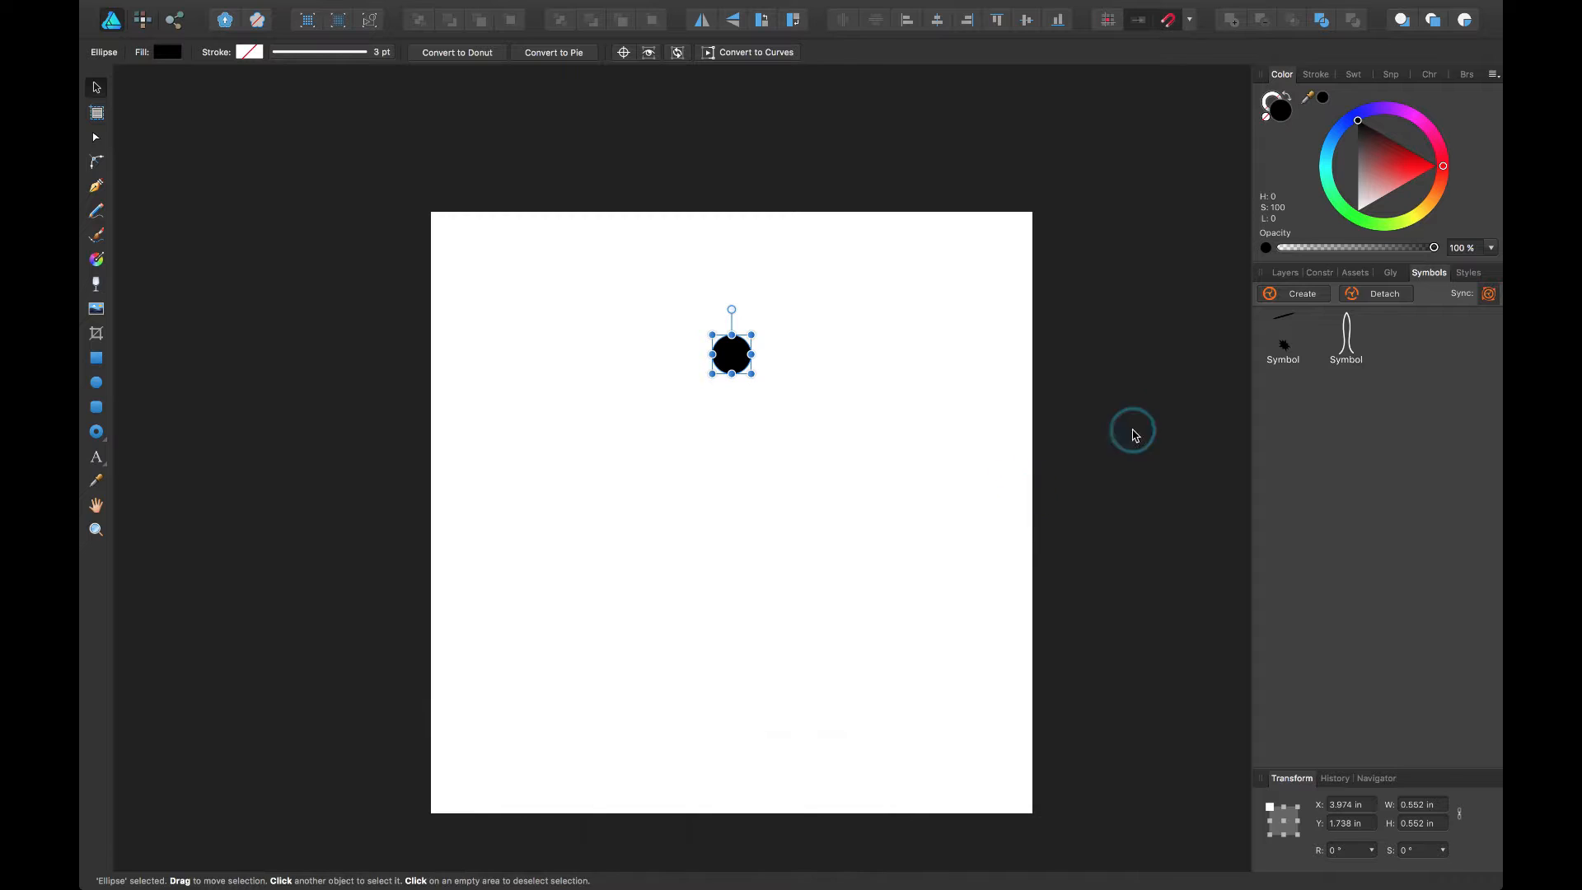
mouse_move(1020, 320)
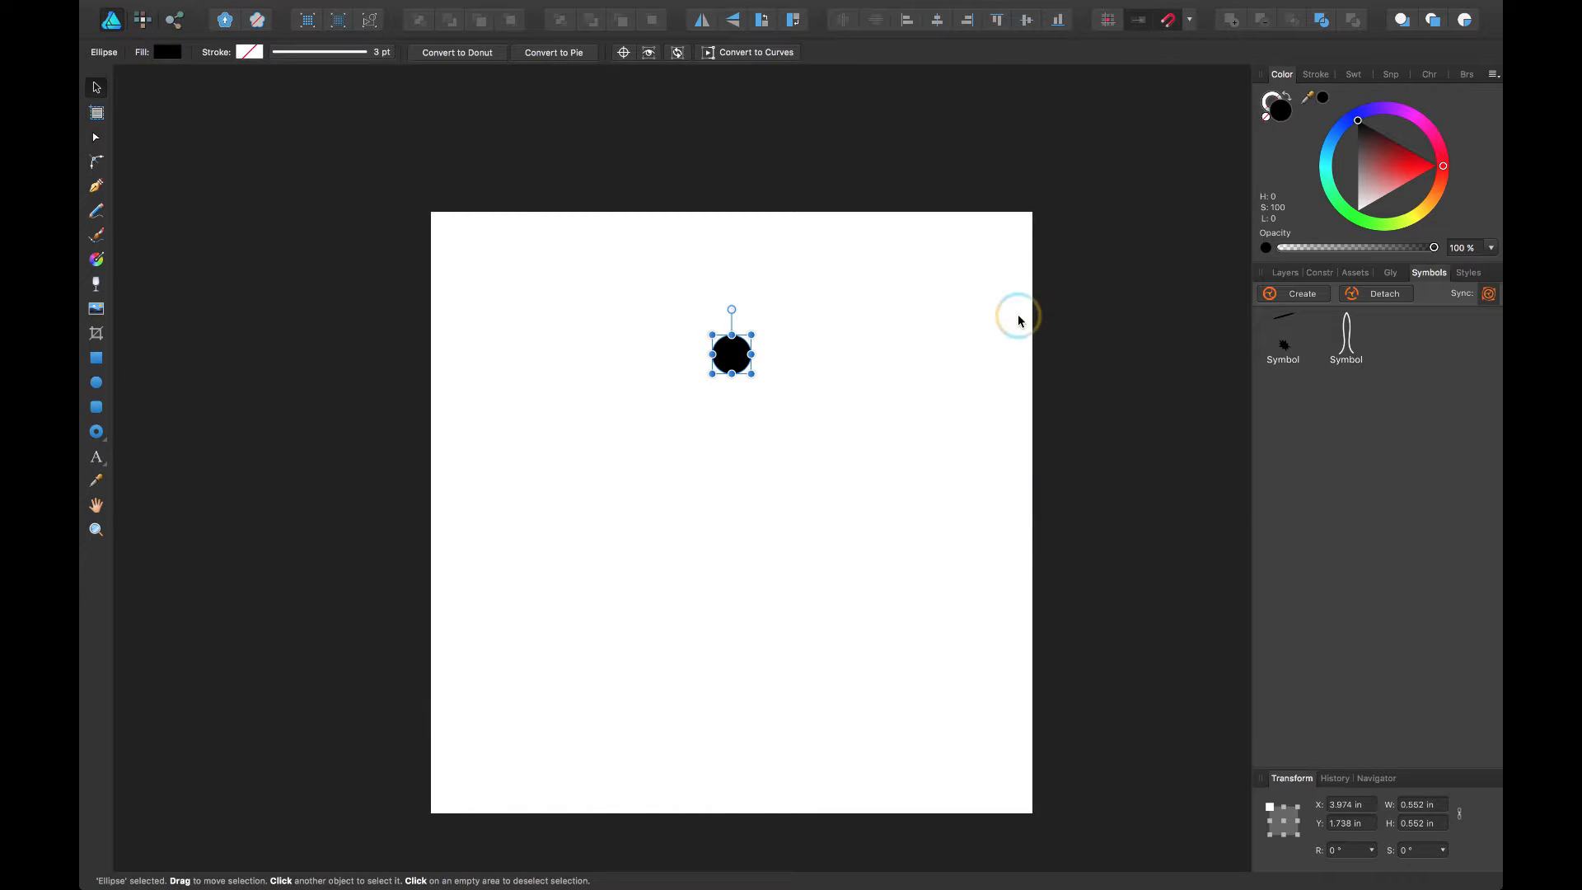
mouse_move(1480, 141)
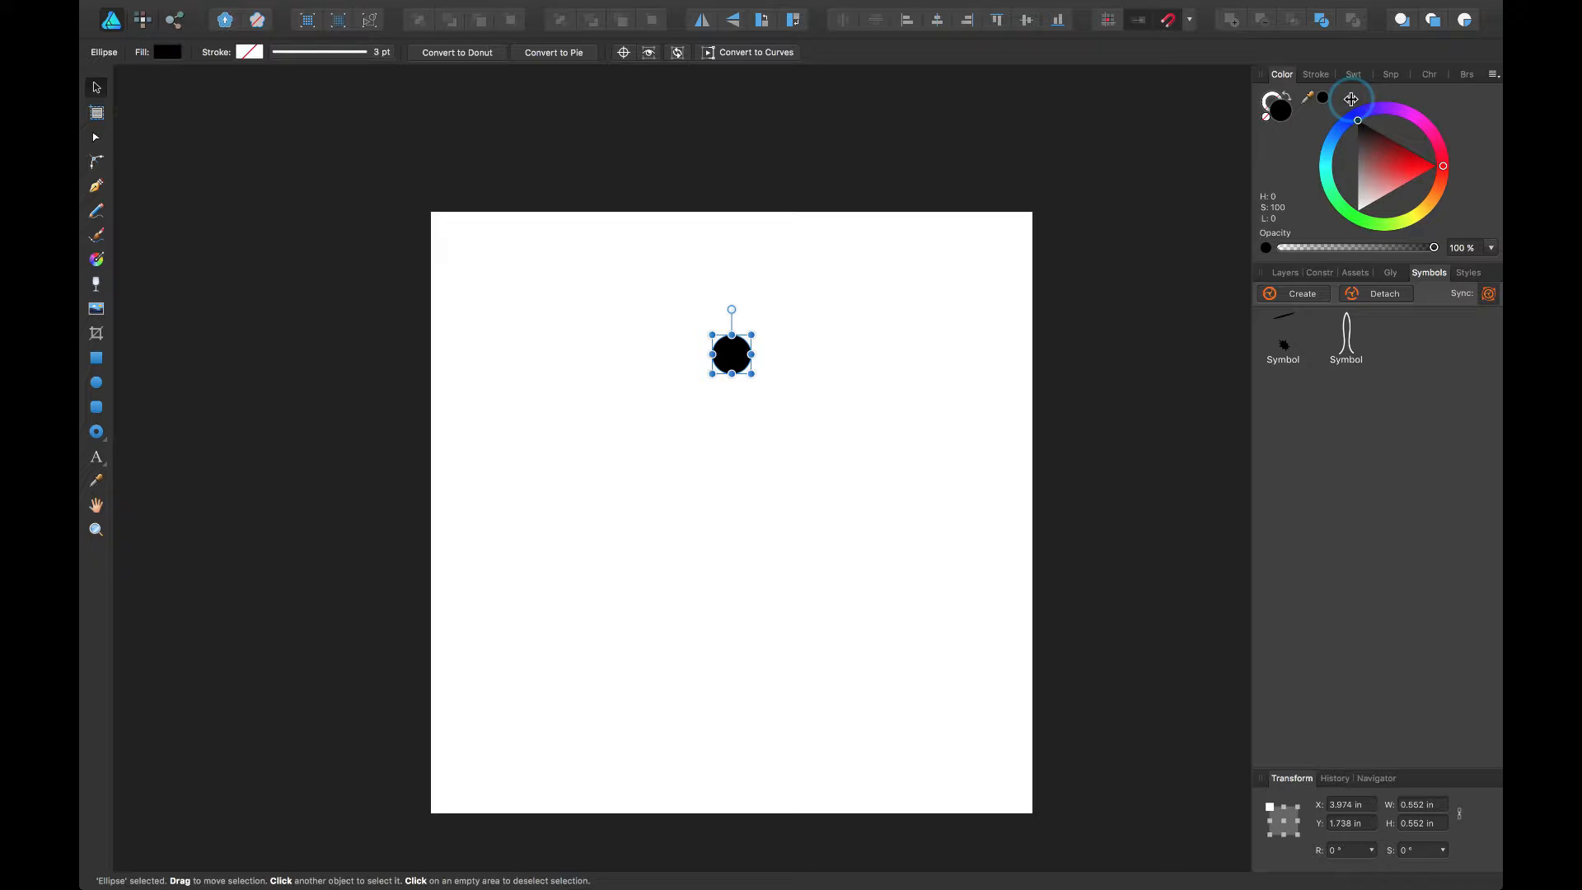
mouse_move(1393, 394)
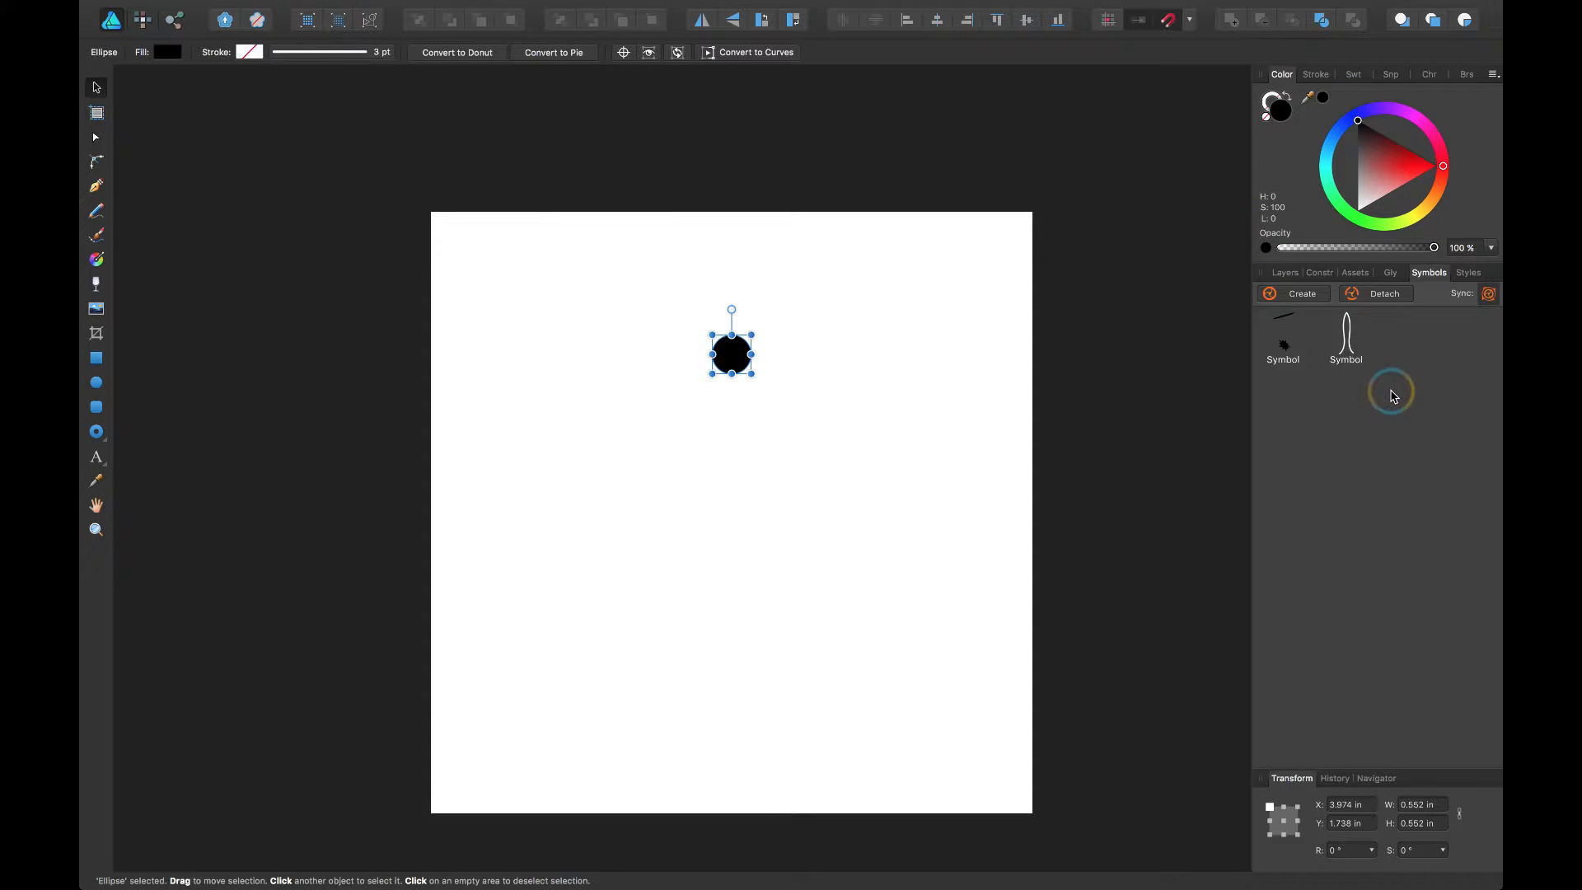
mouse_move(1300, 293)
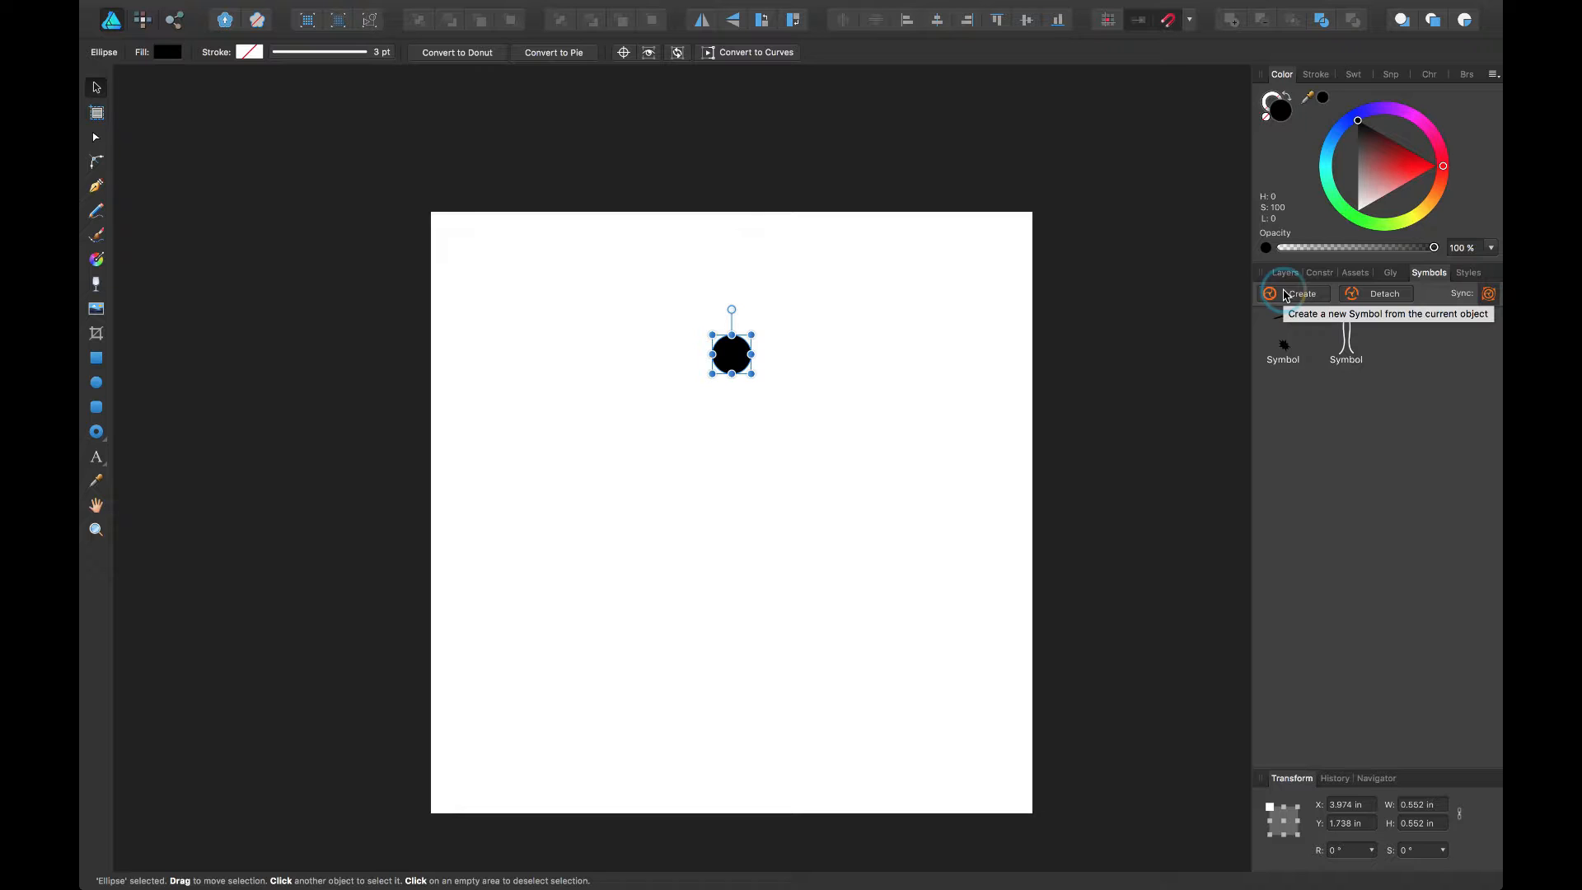
mouse_move(1428, 273)
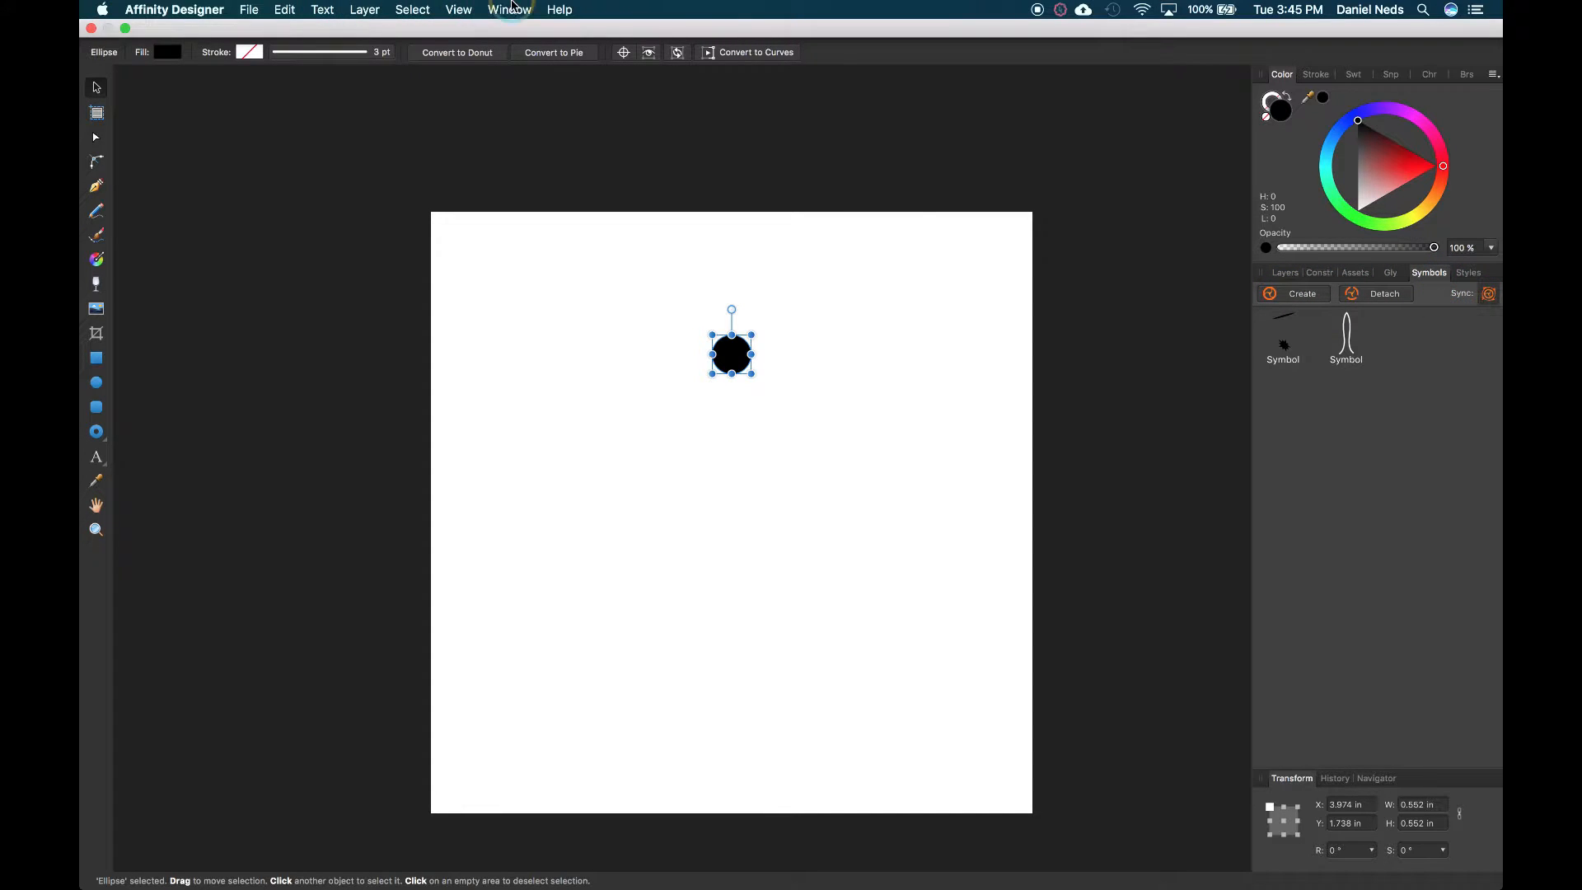
click(459, 9)
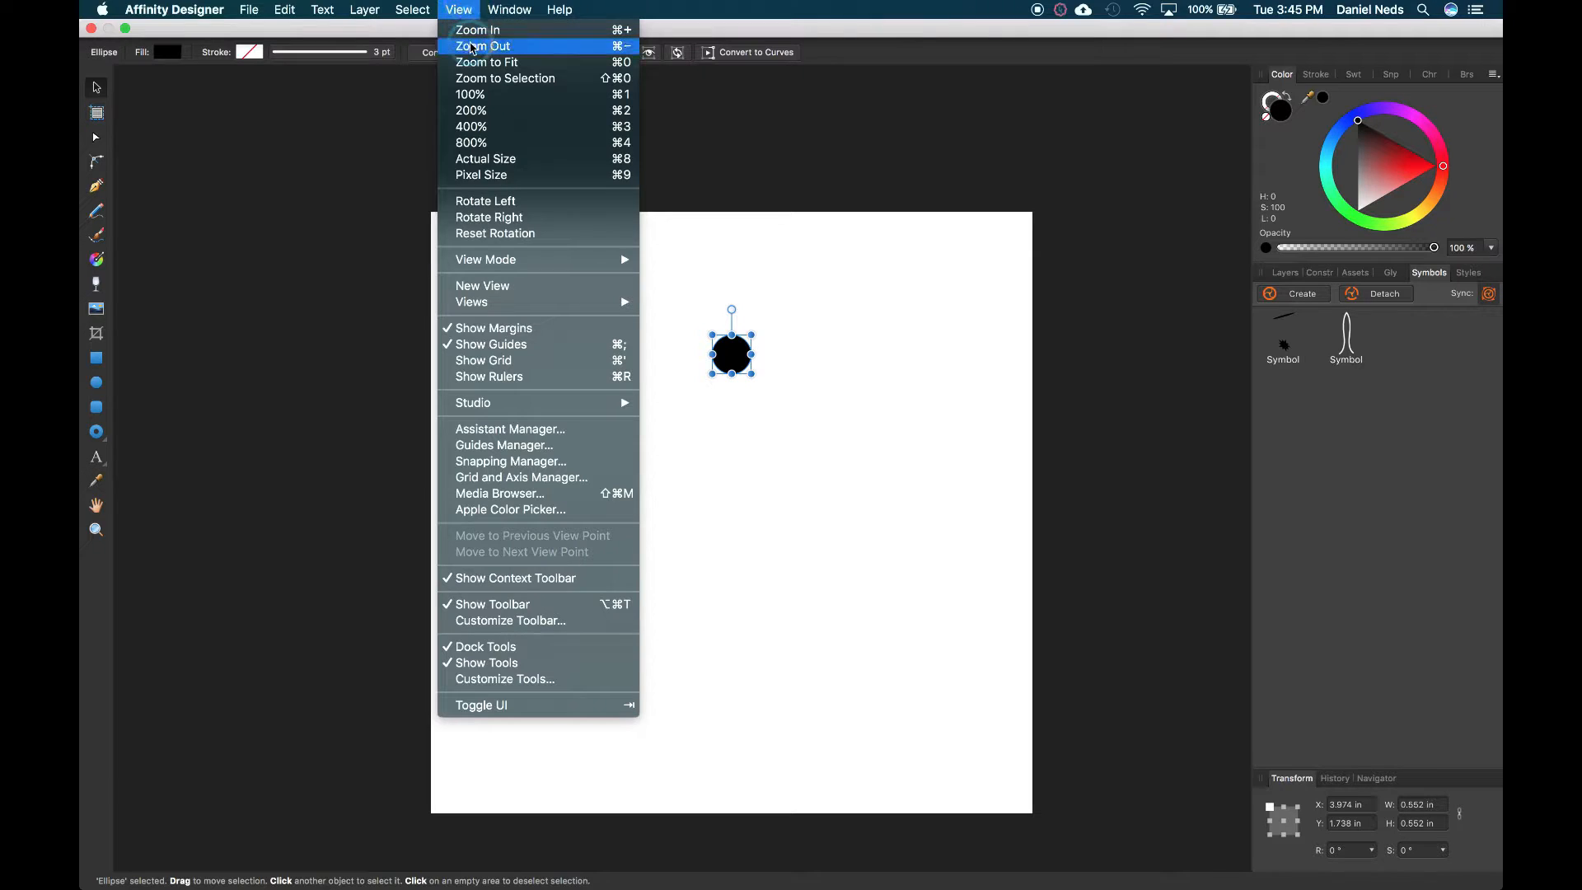
mouse_move(473, 403)
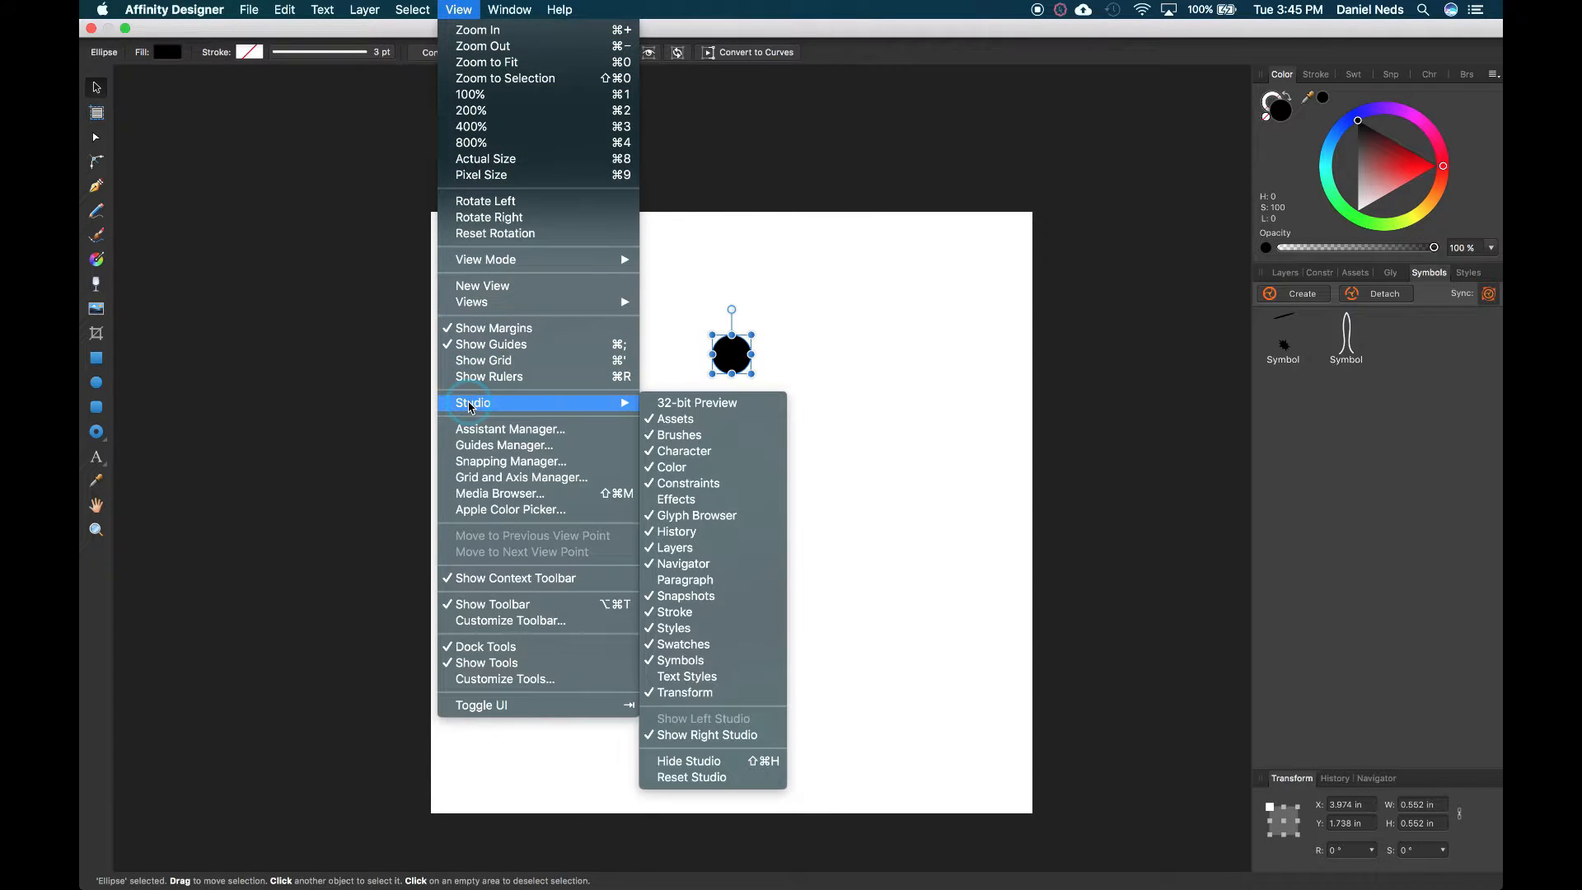
mouse_move(678, 435)
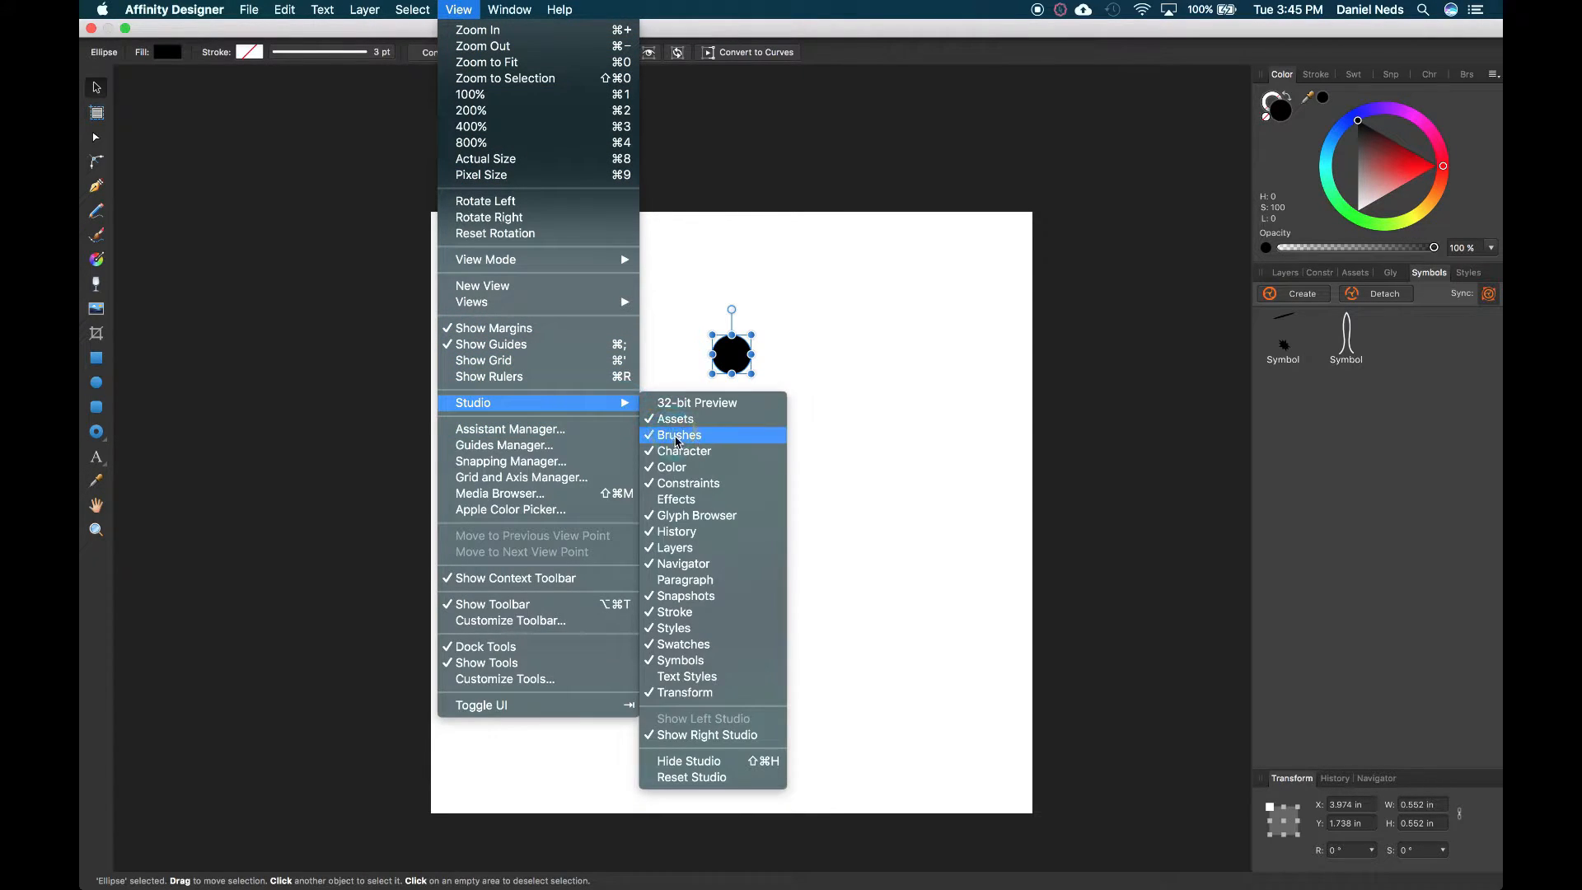
mouse_move(686, 595)
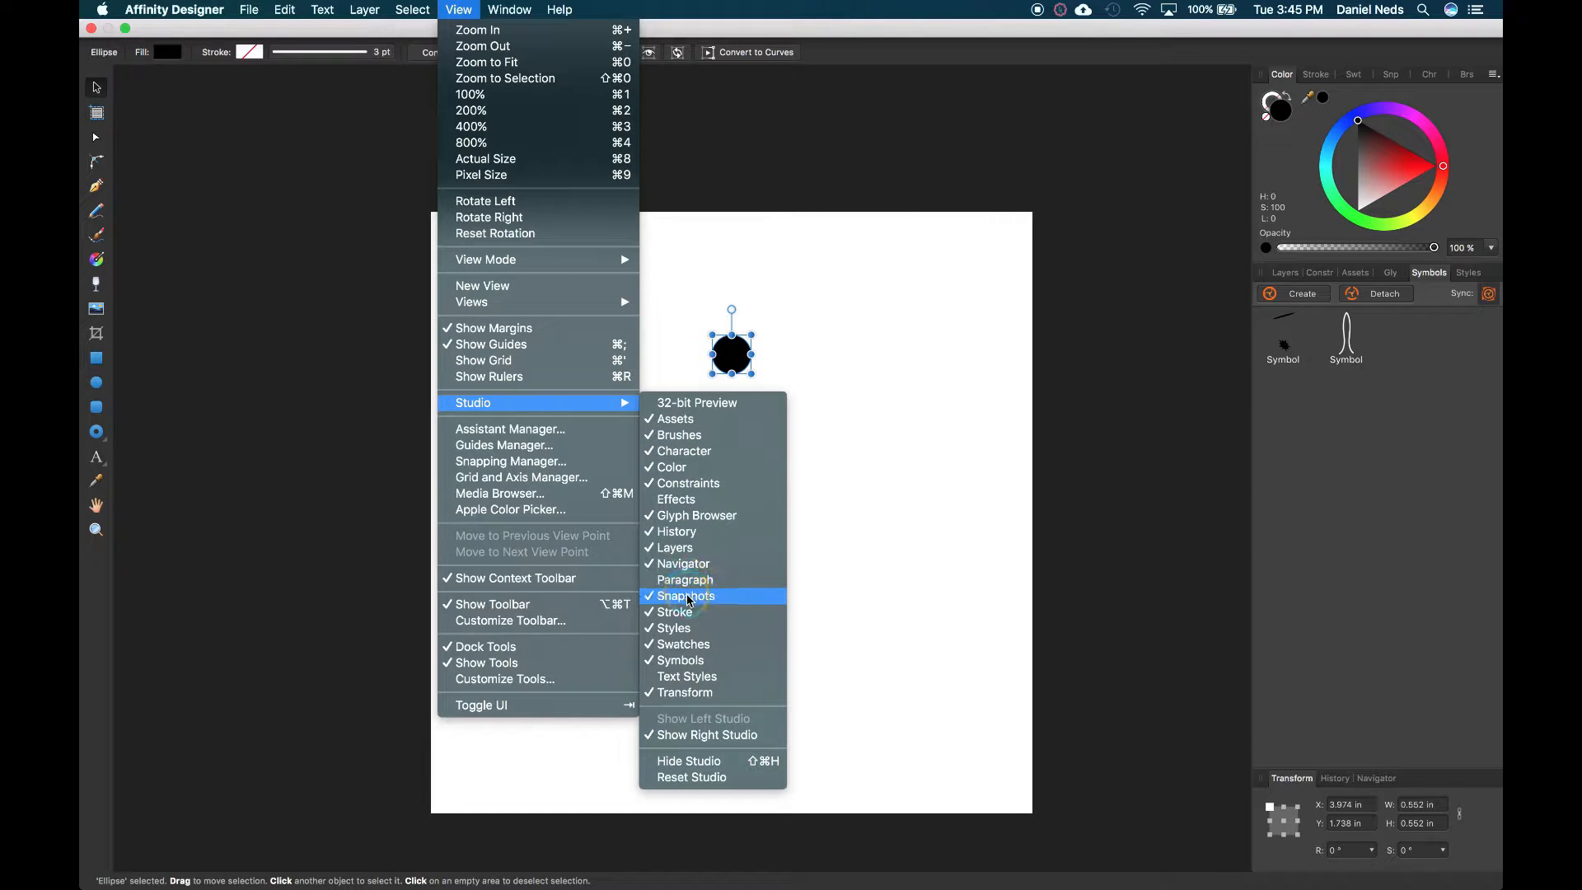
mouse_move(679, 660)
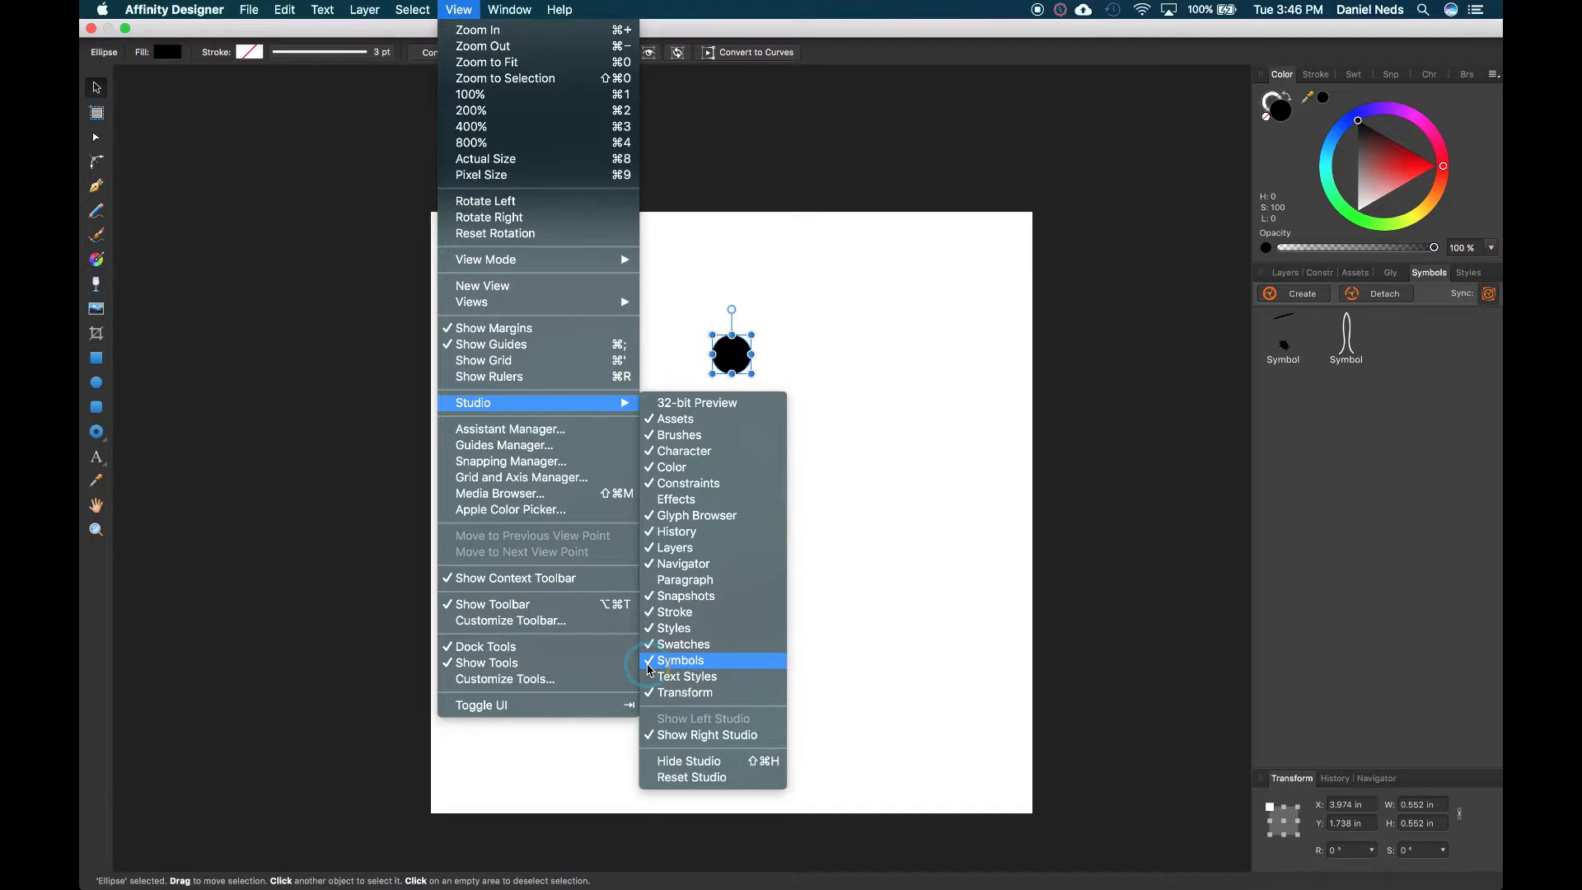
click(680, 660)
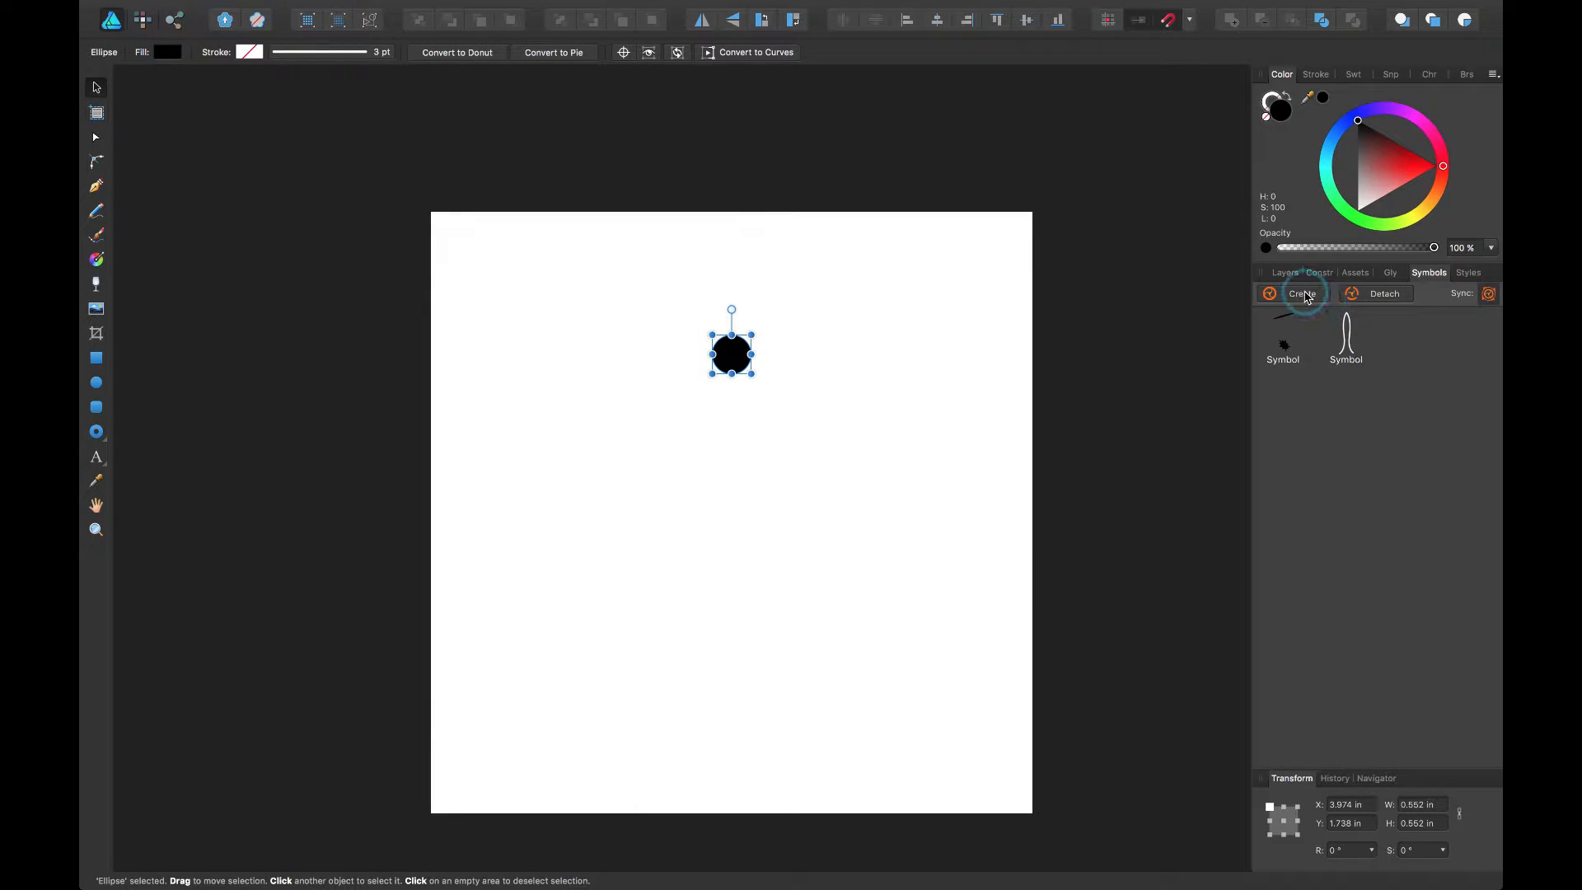
mouse_move(1302, 293)
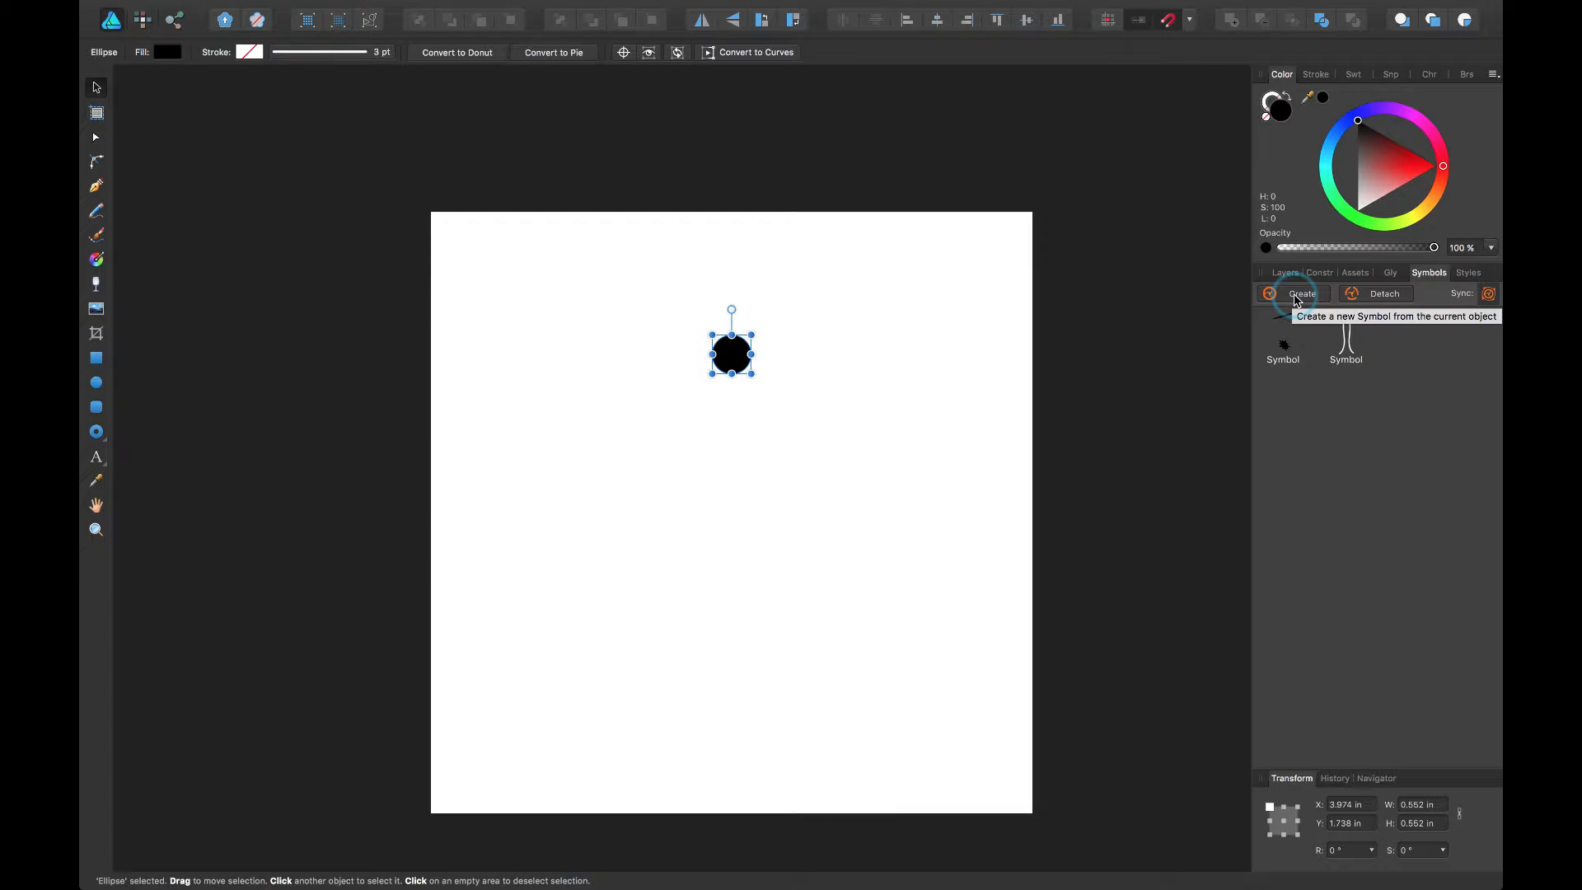
Convert the black circle into a third symbol and expand its layer to show the Ellipse
click(1300, 294)
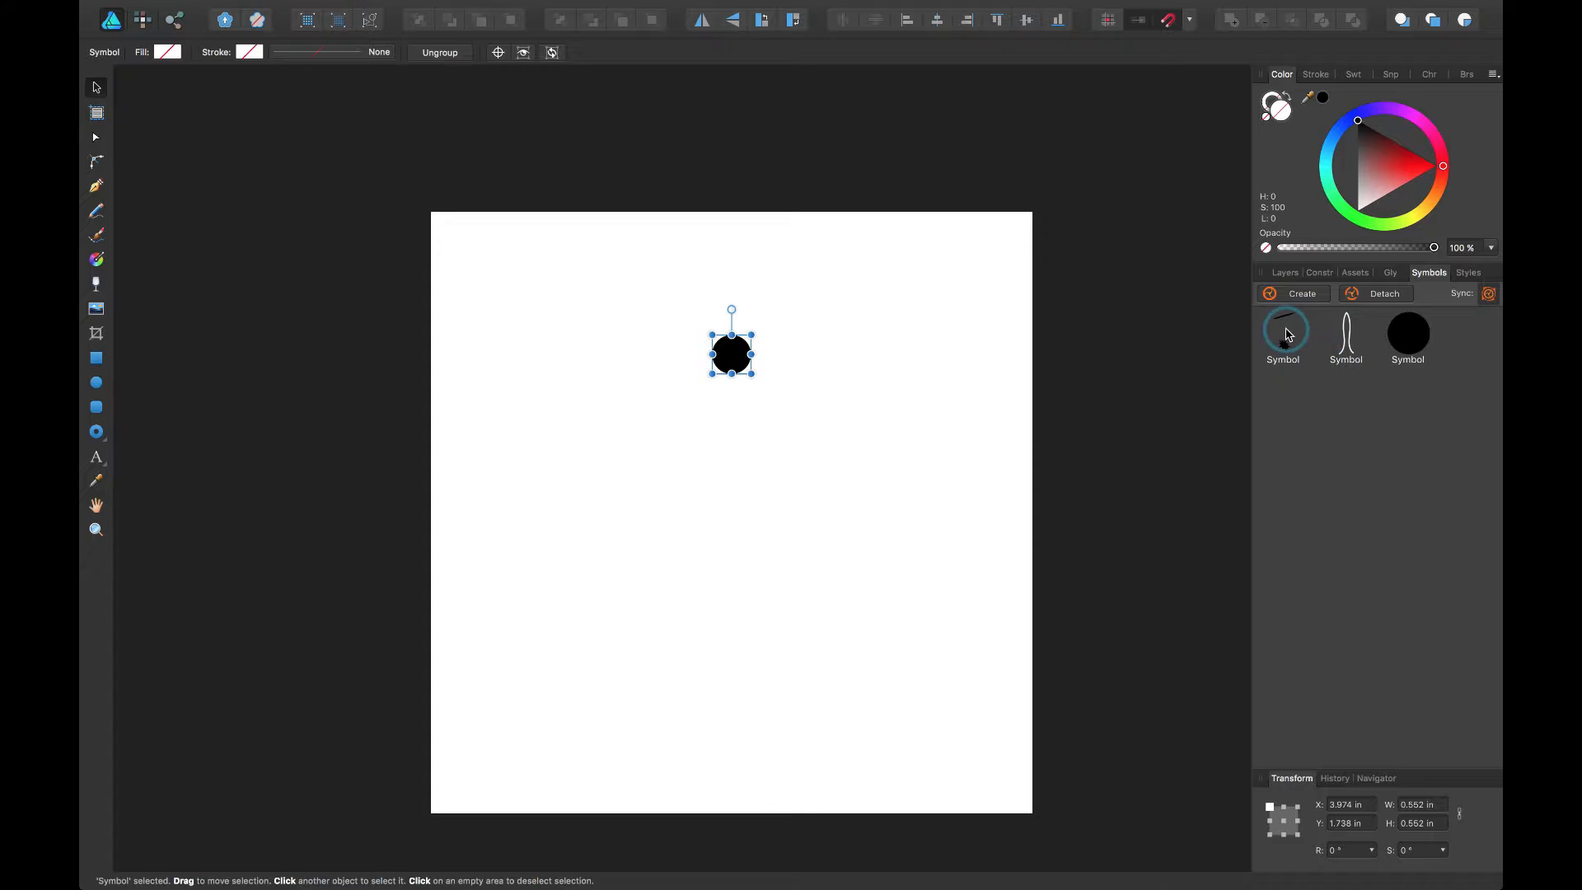
mouse_move(1284, 273)
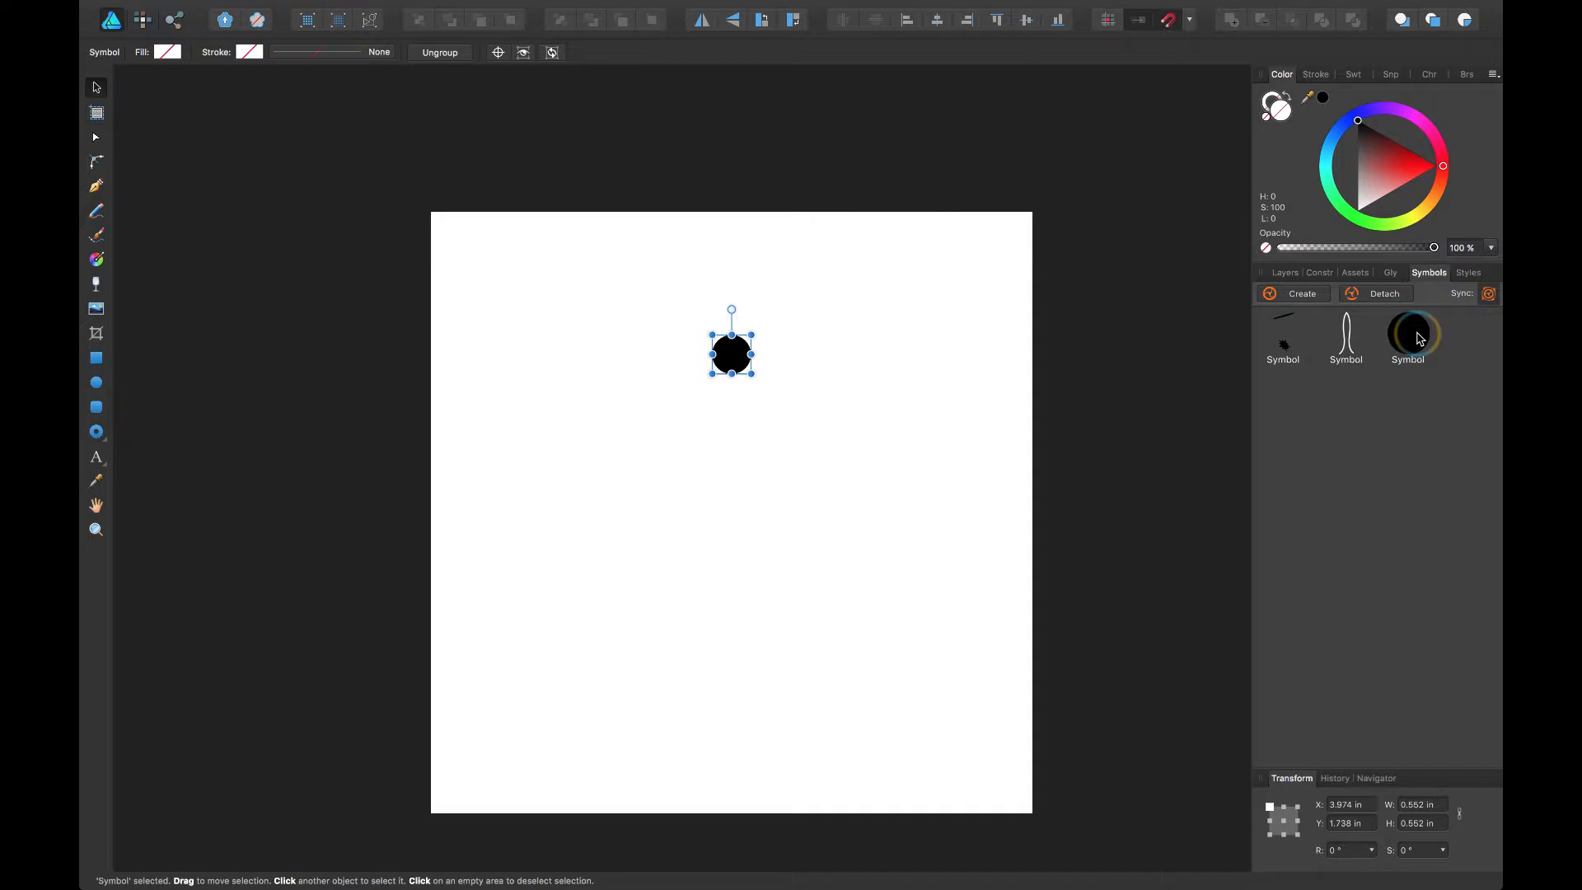
click(1285, 273)
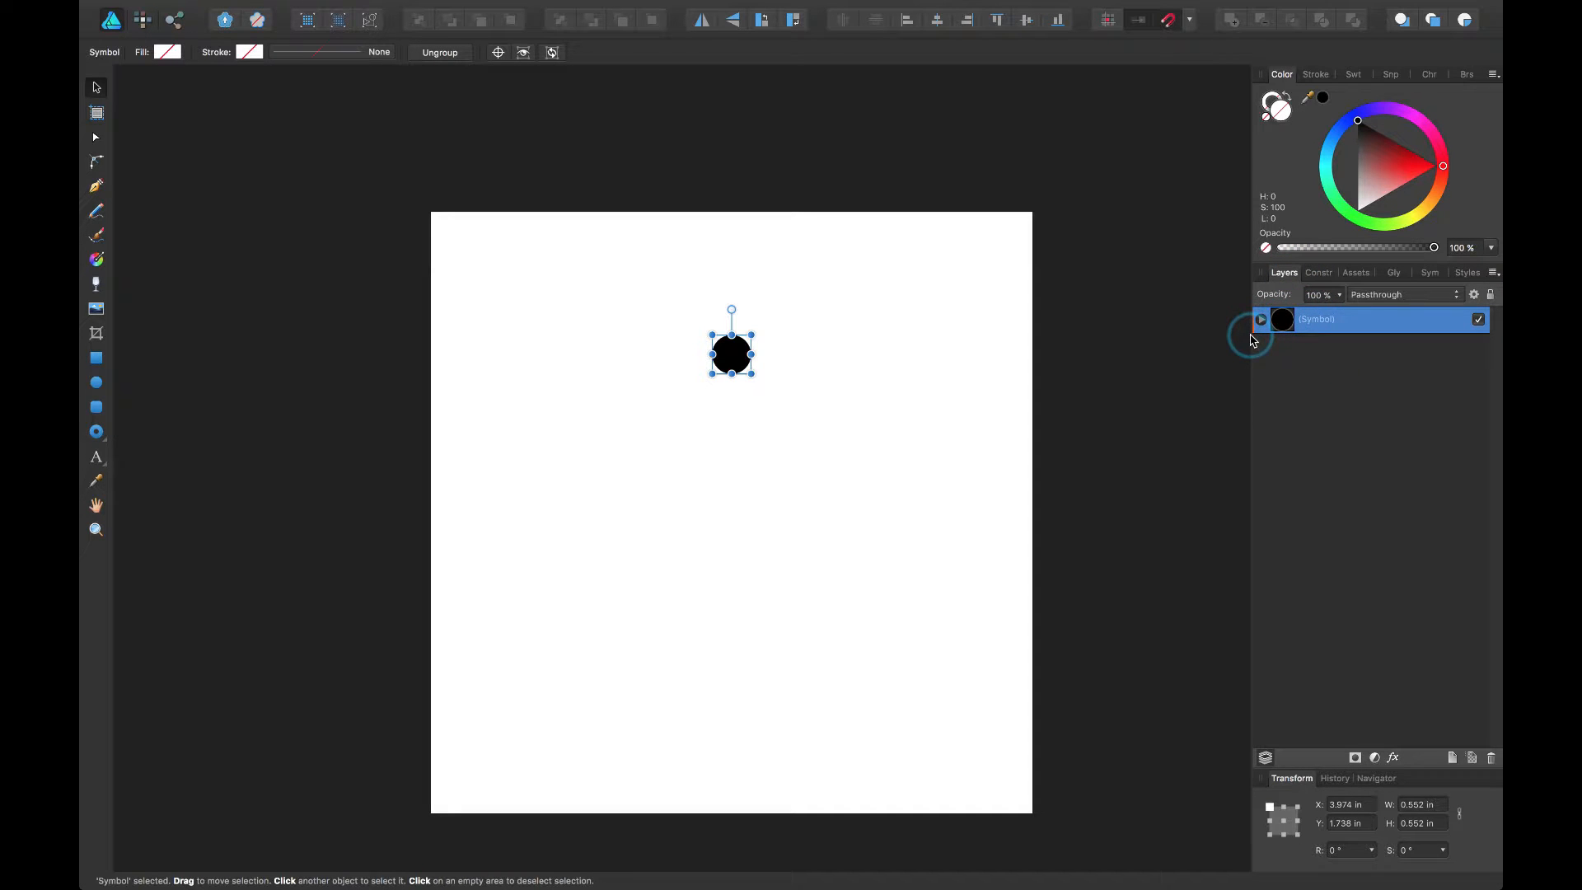
click(1260, 319)
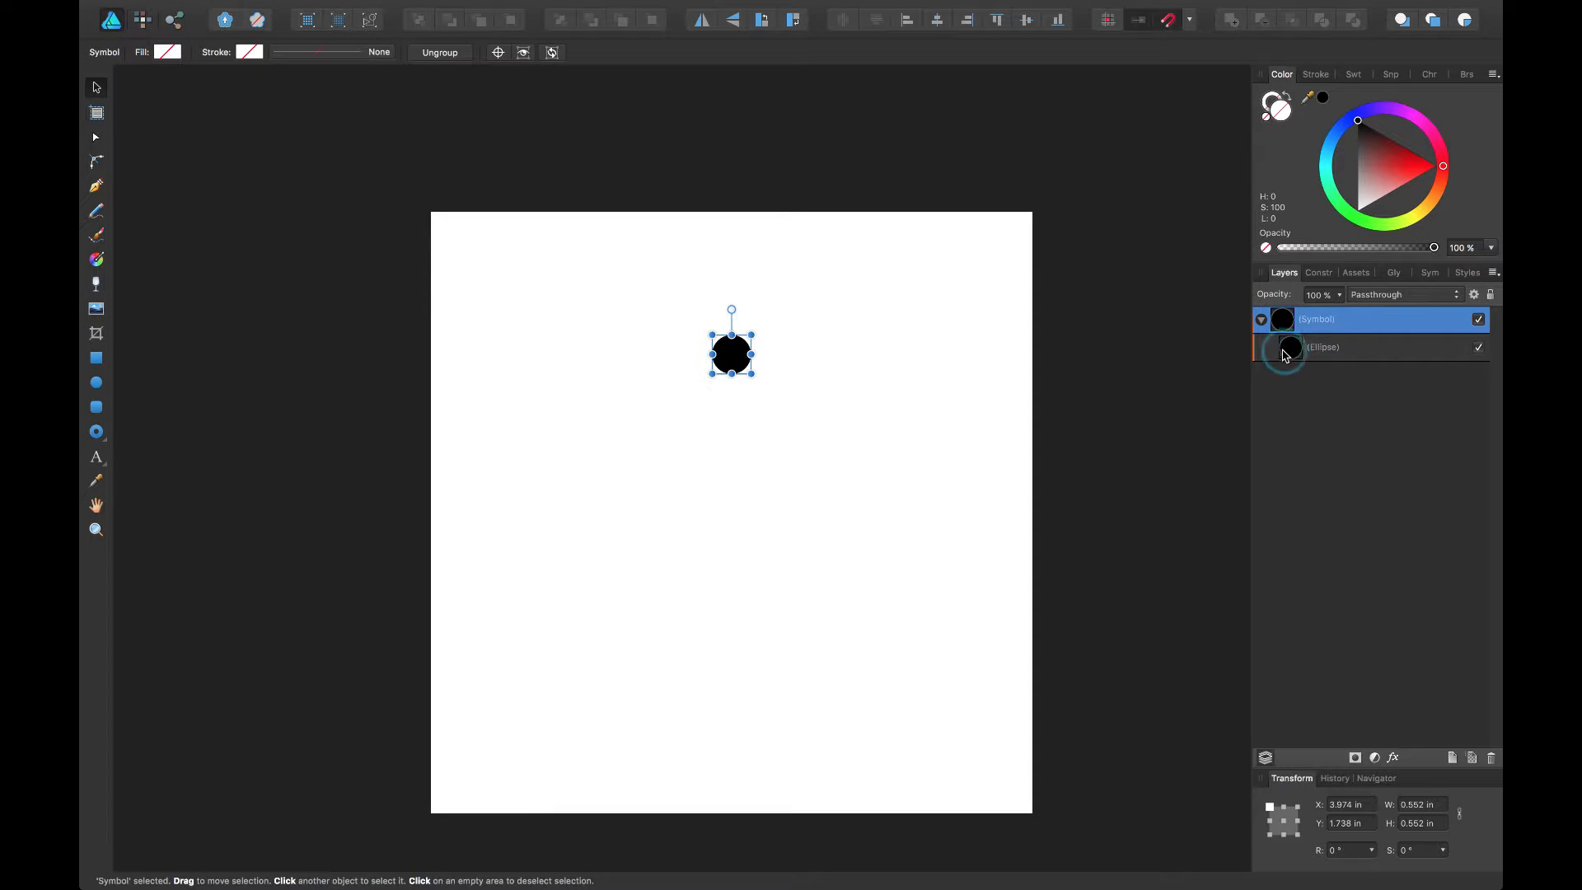
click(1261, 318)
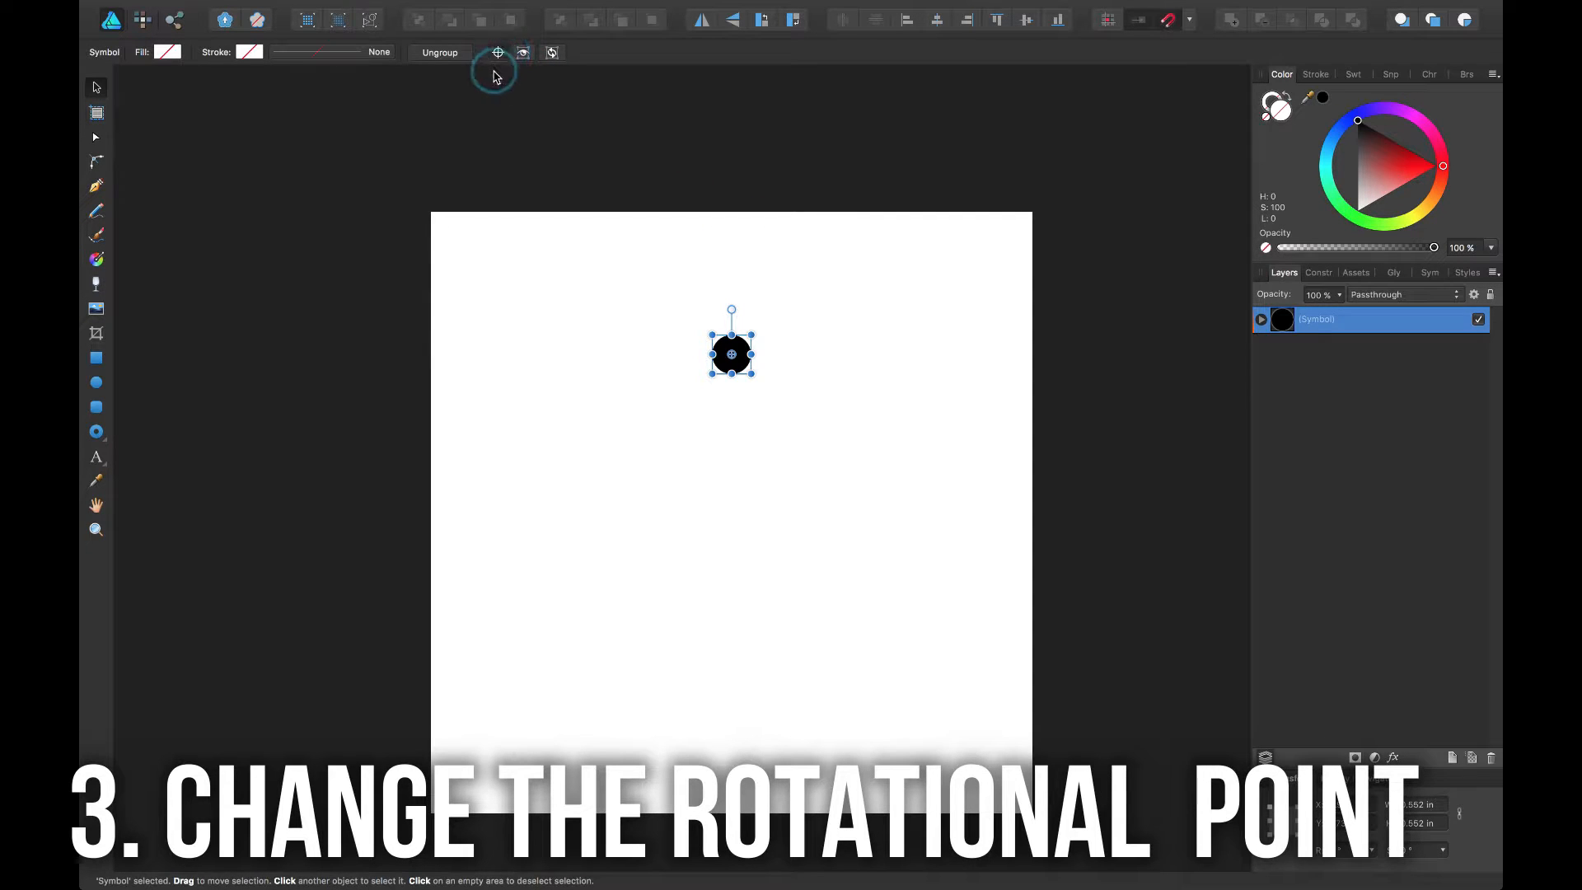
mouse_move(496, 53)
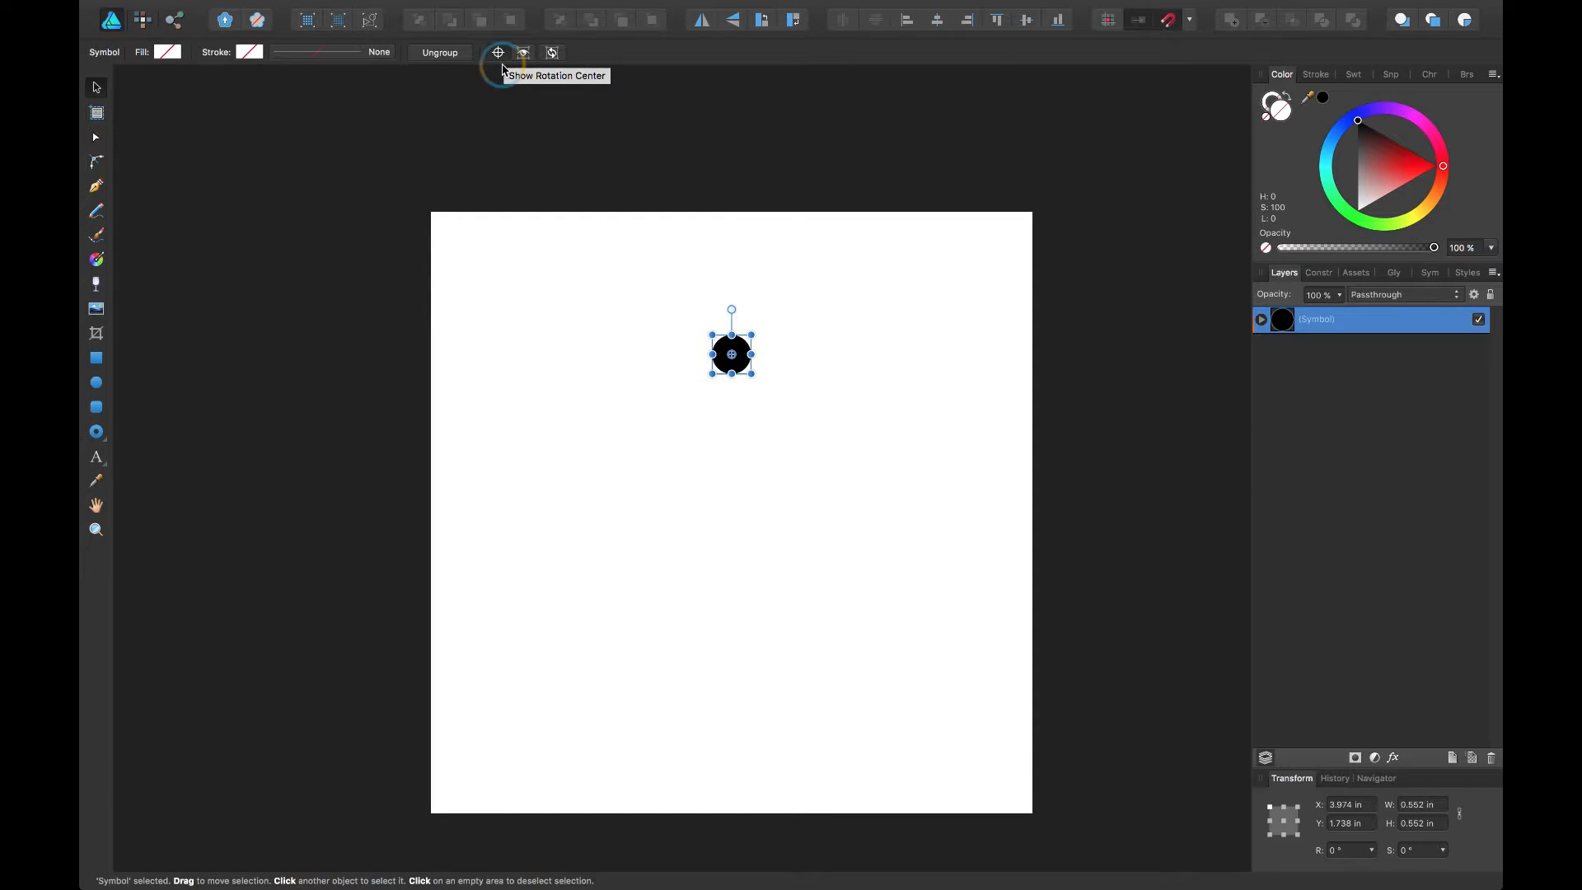
mouse_move(787, 223)
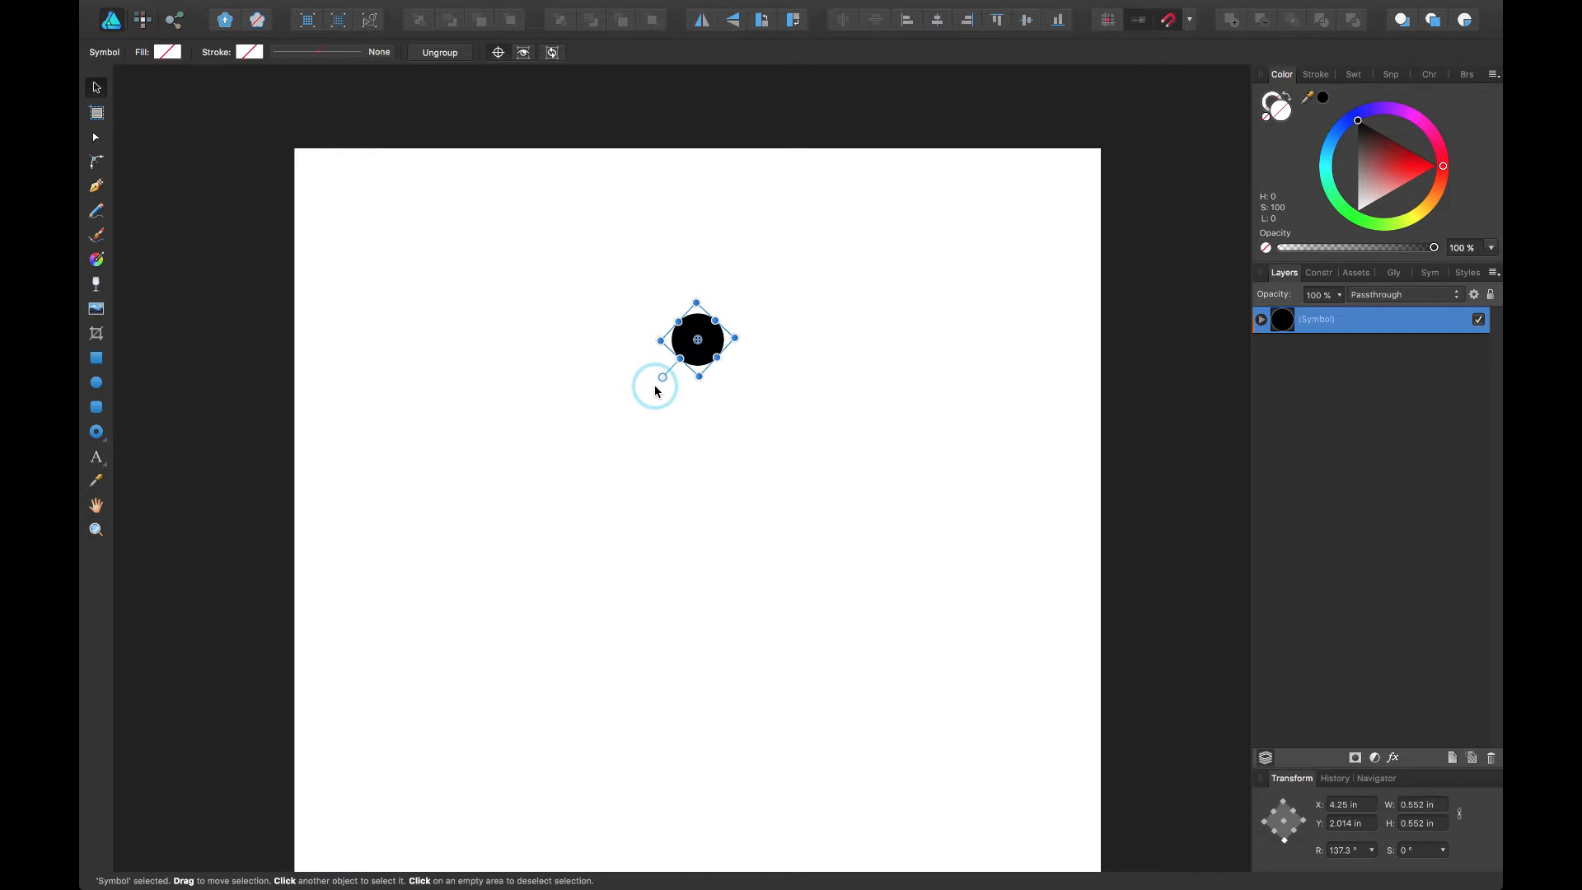
Undo the trial rotation of the circle symbol, returning its rotation to zero
key(cmd+z)
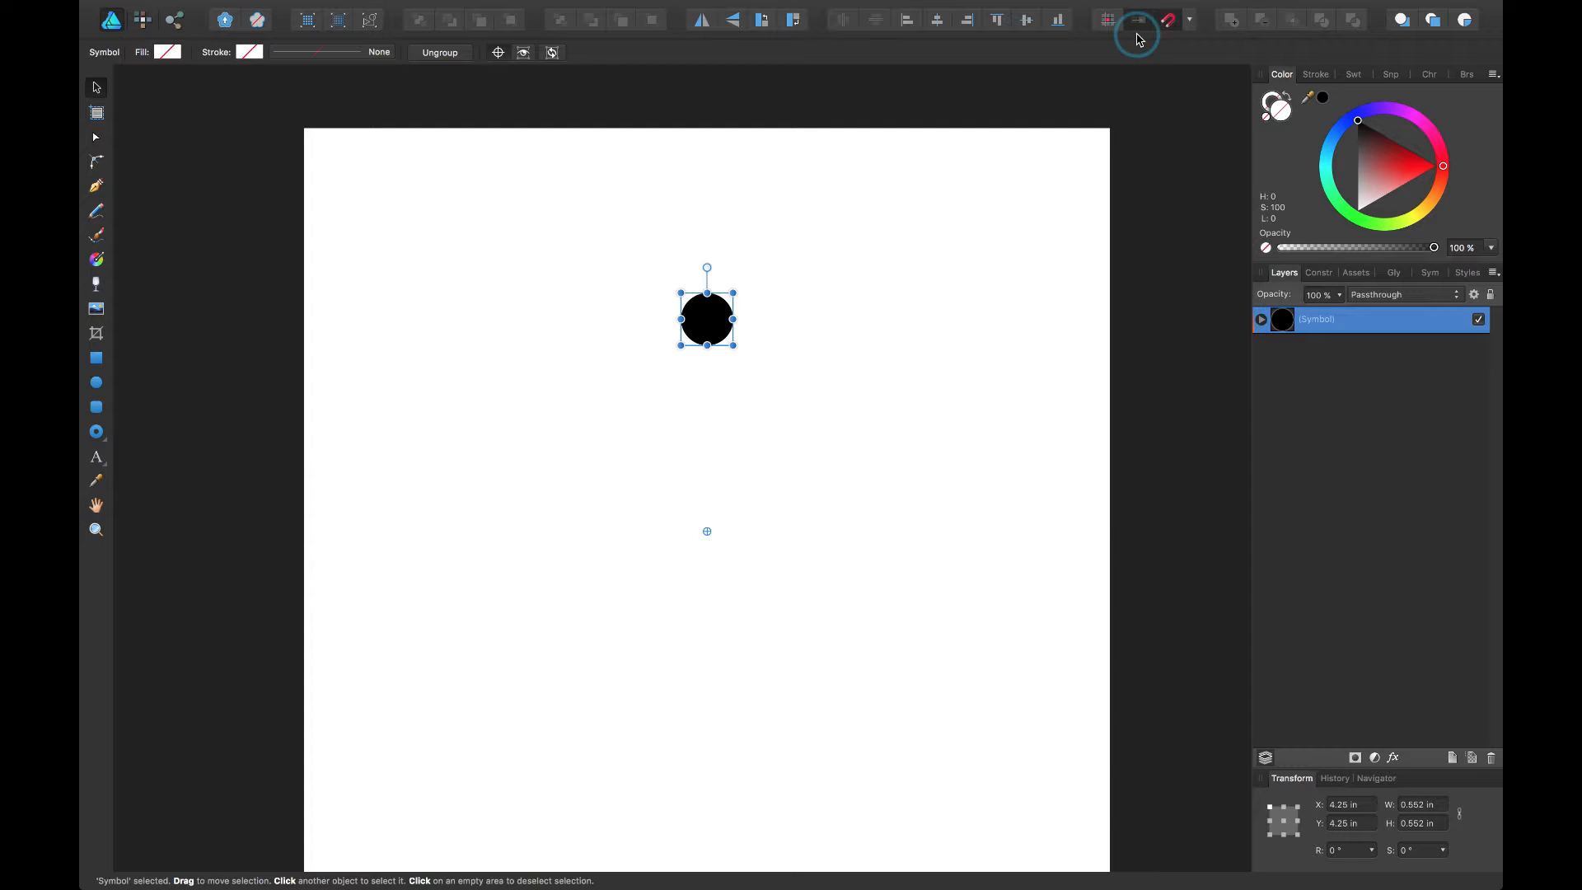
mouse_move(1157, 22)
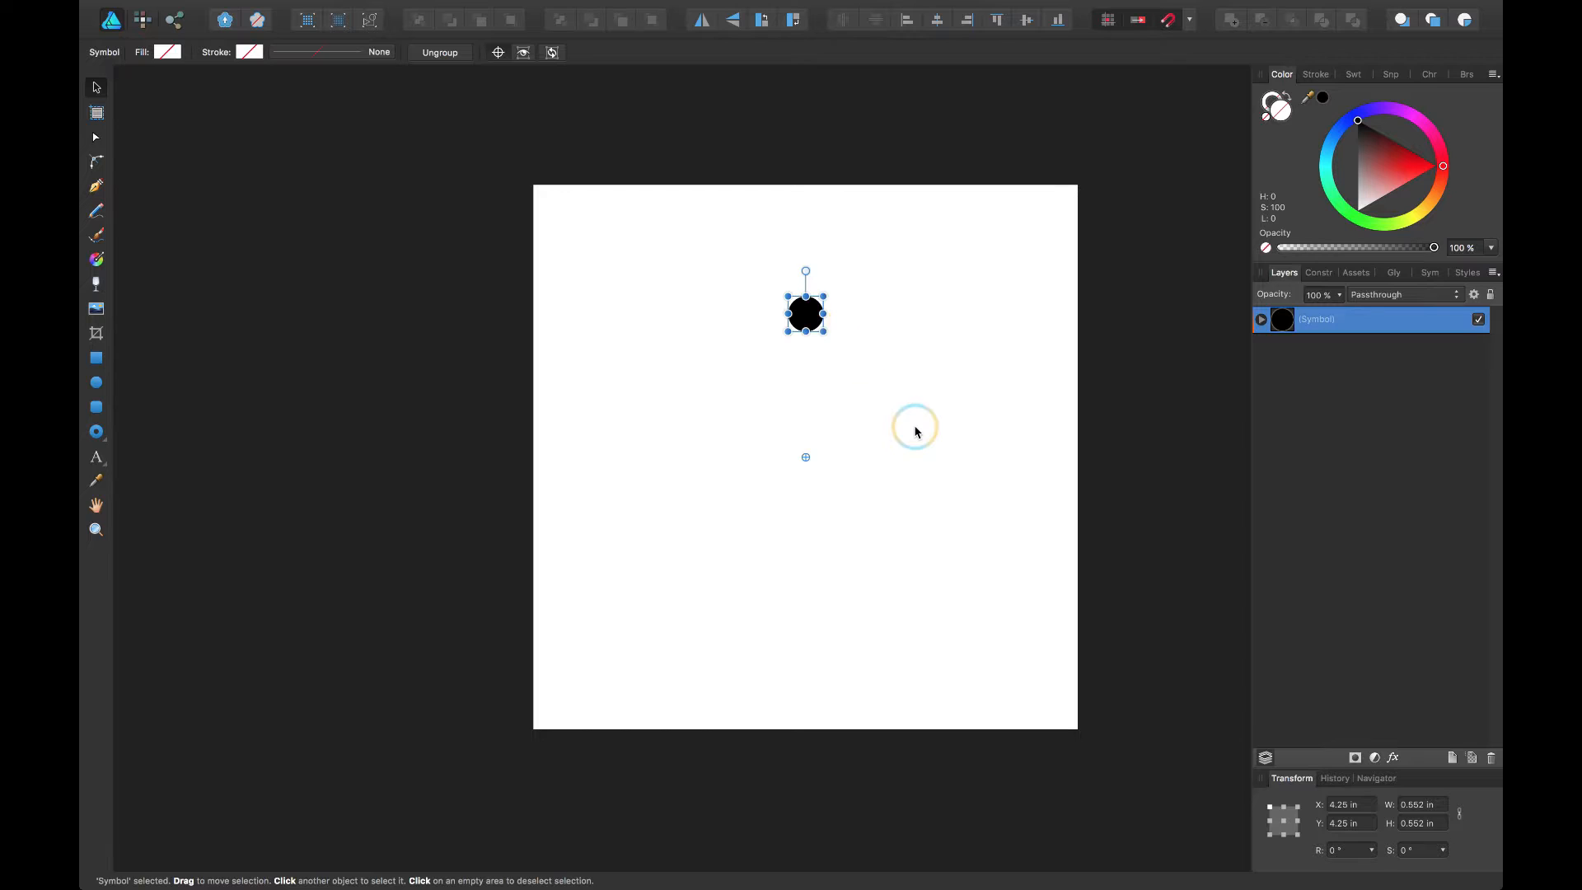
mouse_move(810, 277)
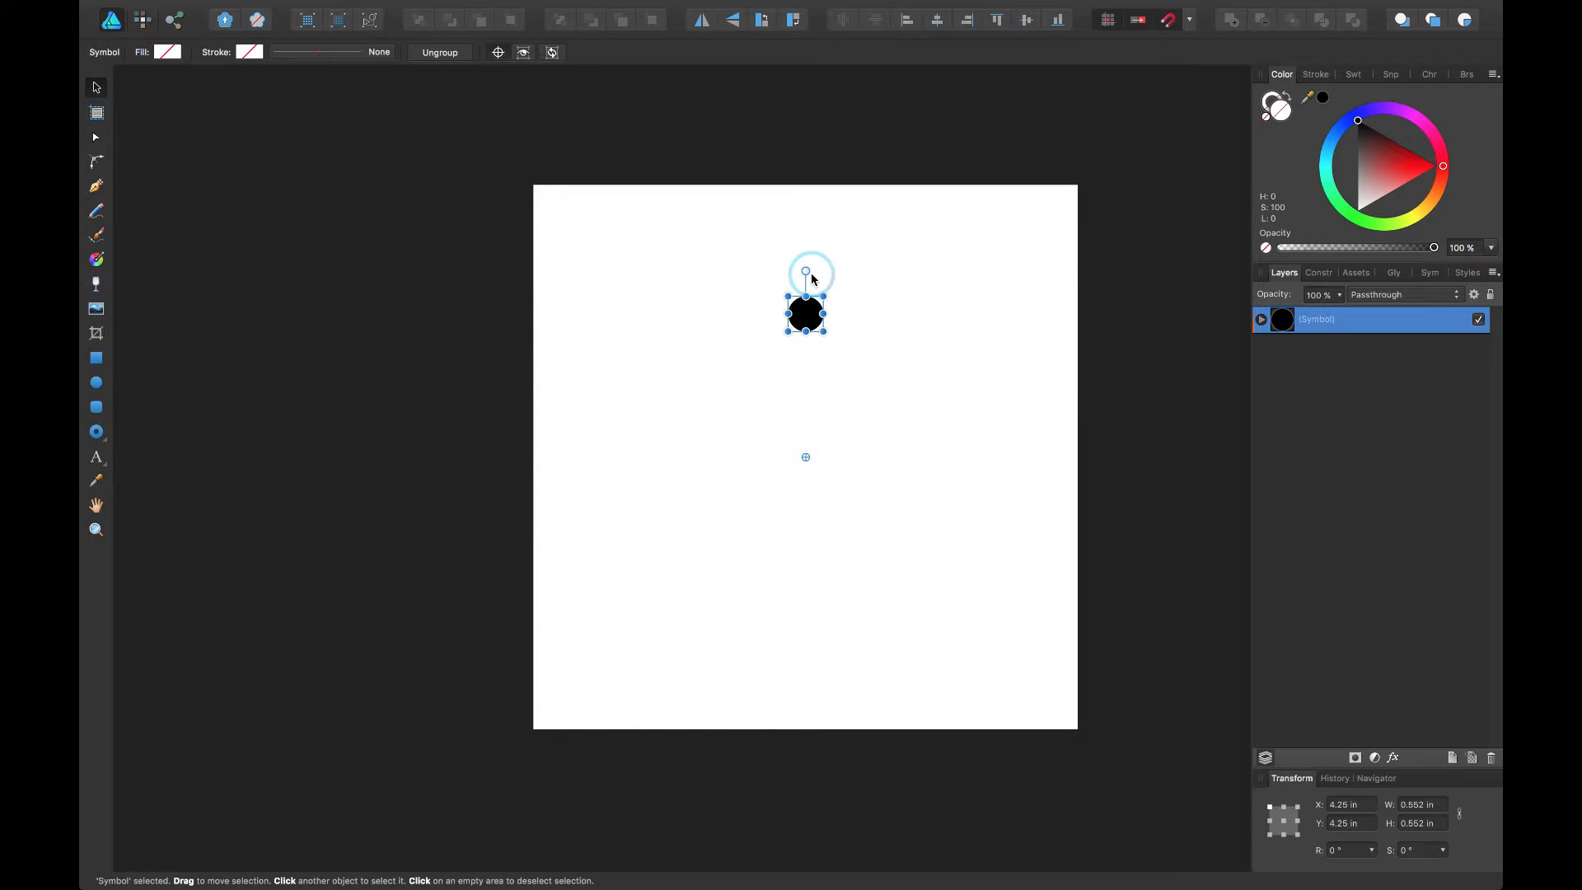
mouse_move(841, 270)
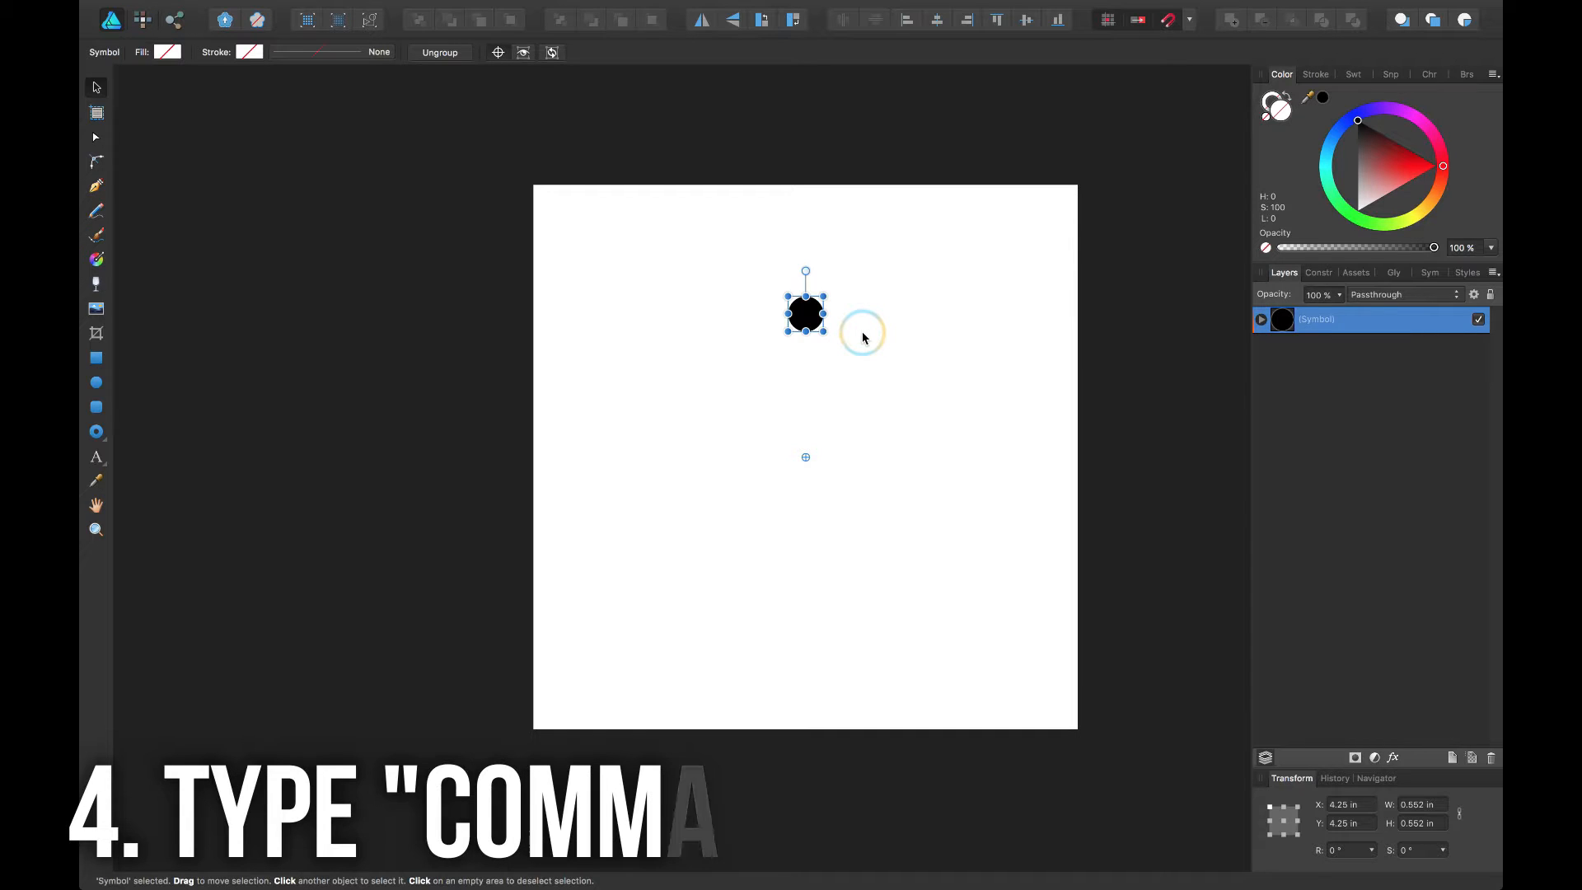
Duplicate the circle symbol repeatedly, rotating each copy 45° about the page centre, until there are eight
key(cmd+j)
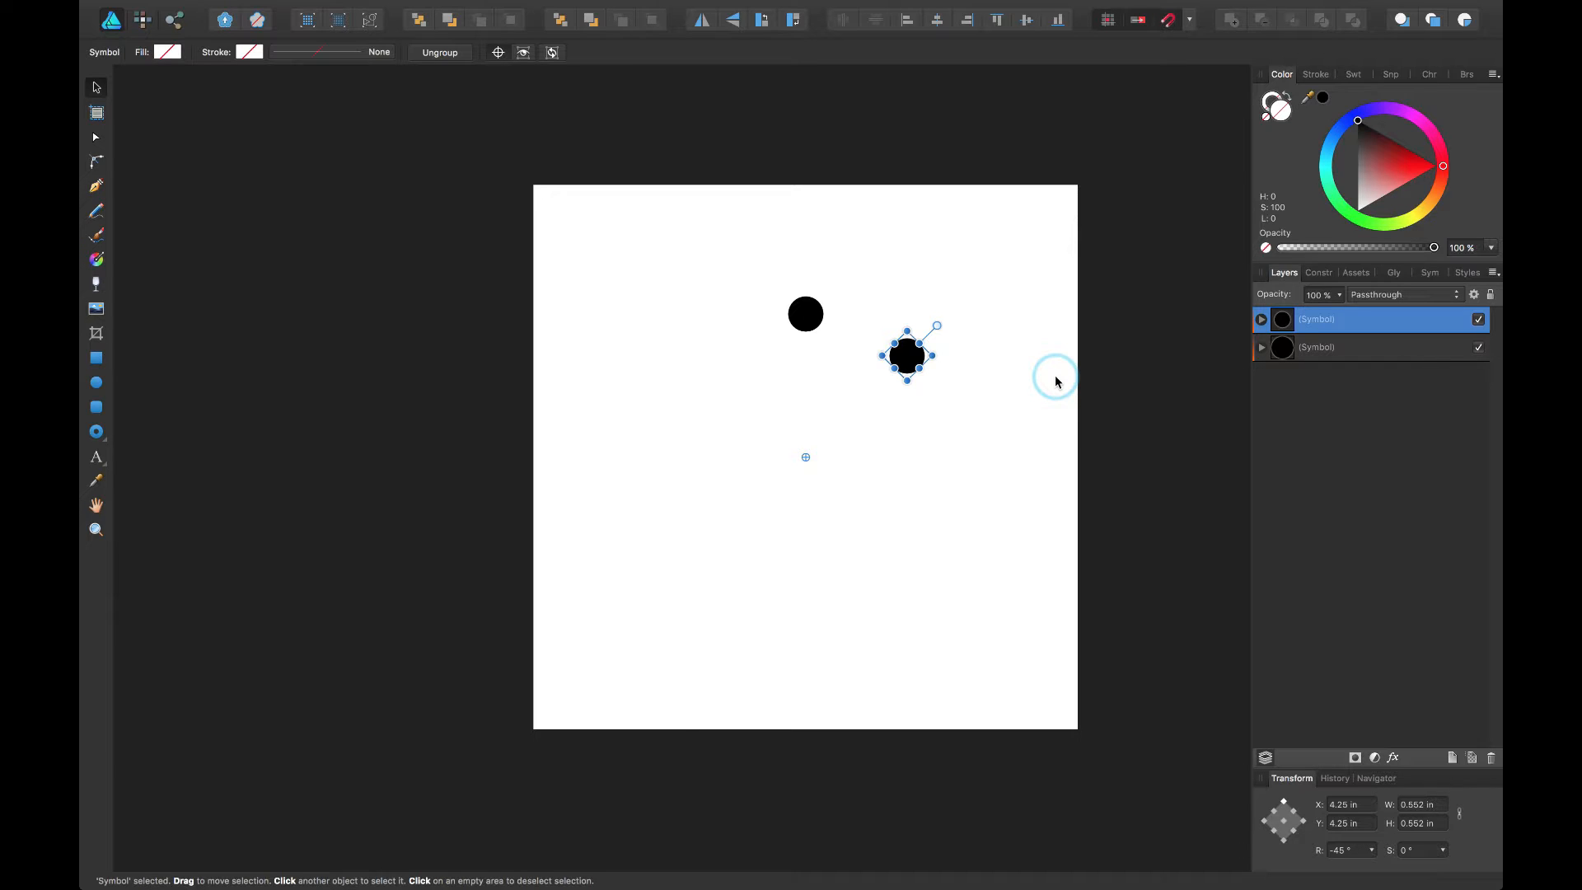
key(cmd+j)
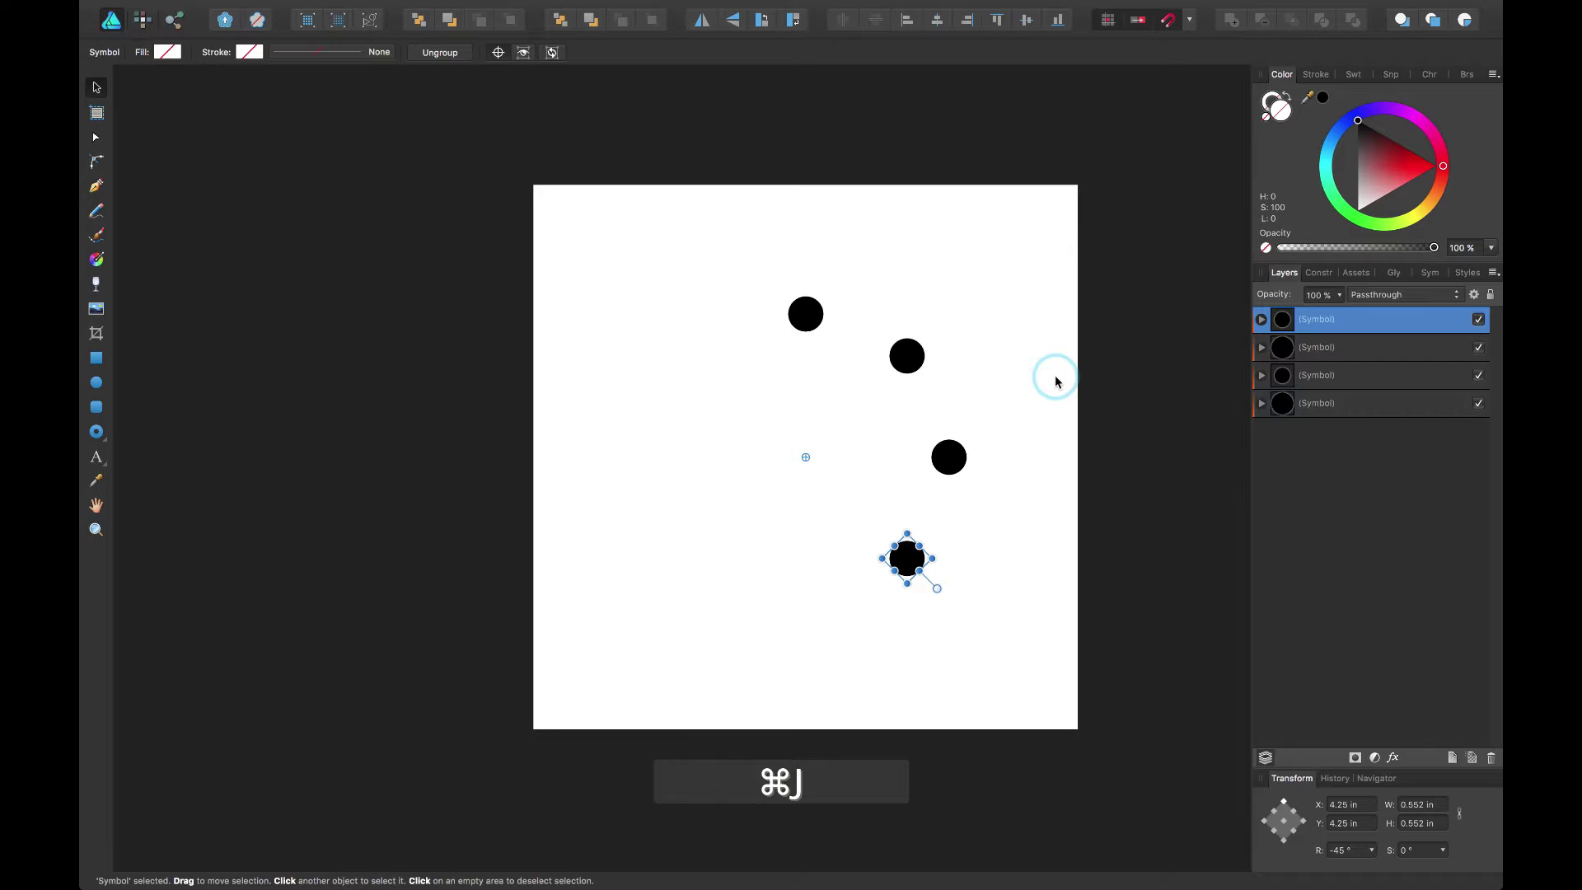
key(cmd+j)
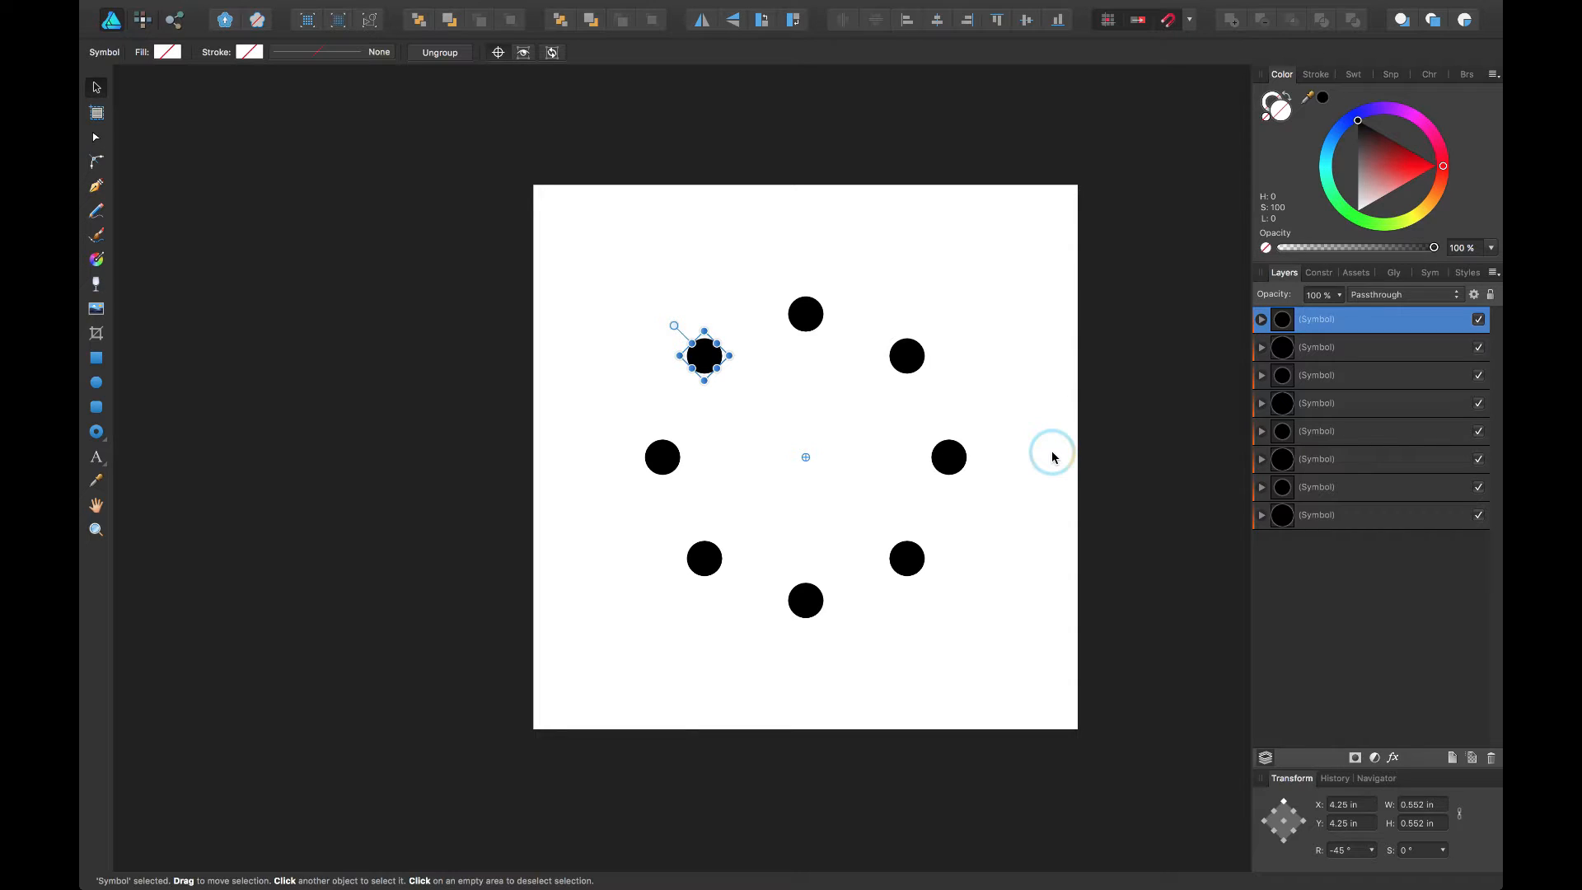
mouse_move(851, 449)
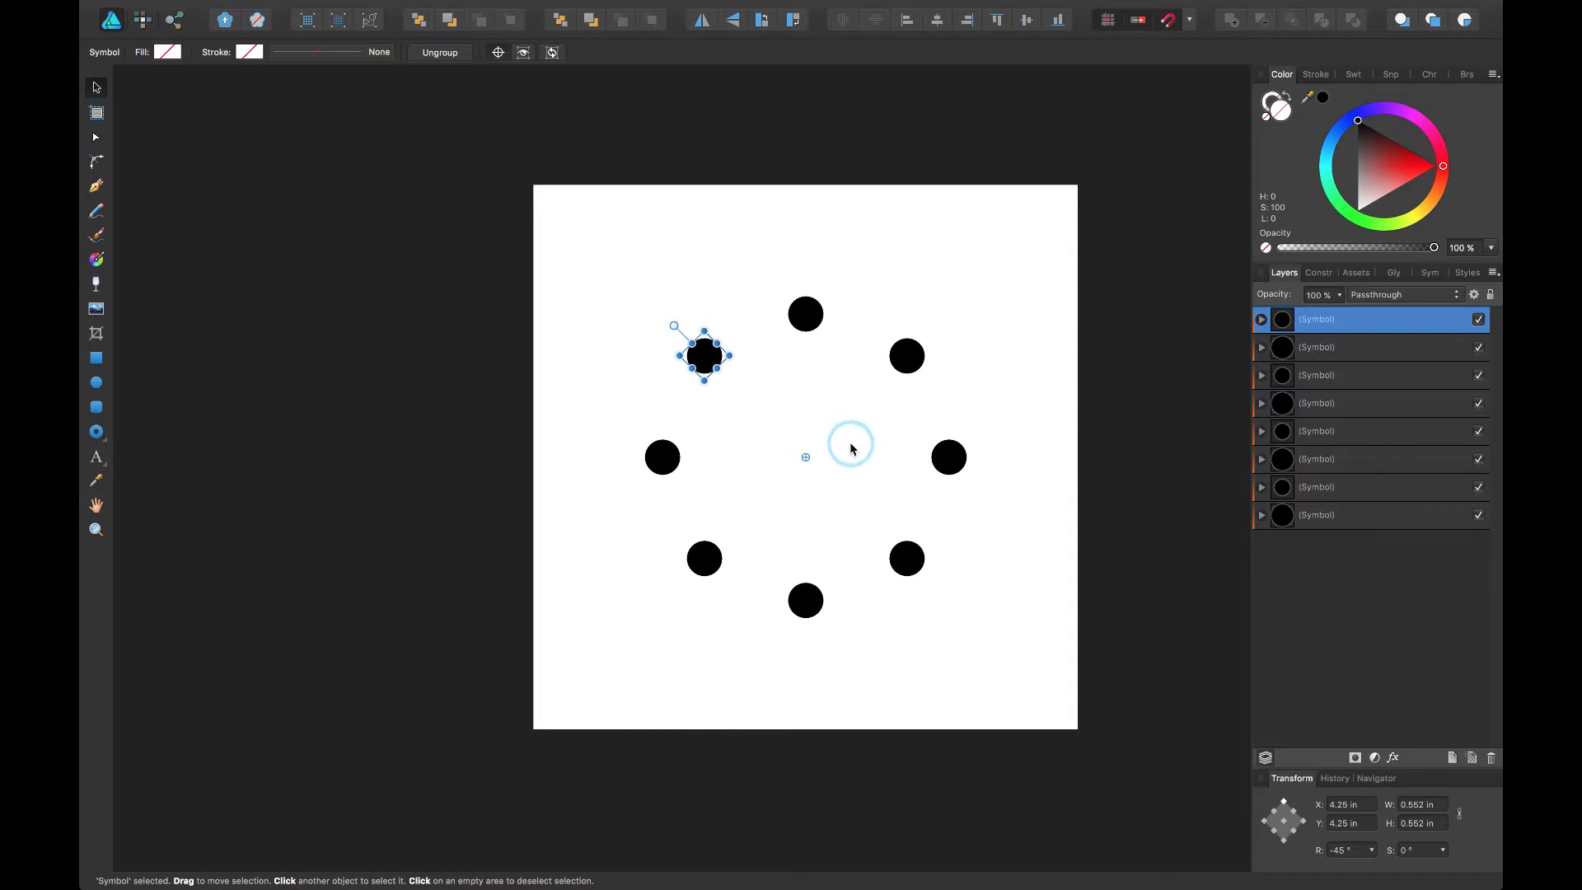
mouse_move(817, 458)
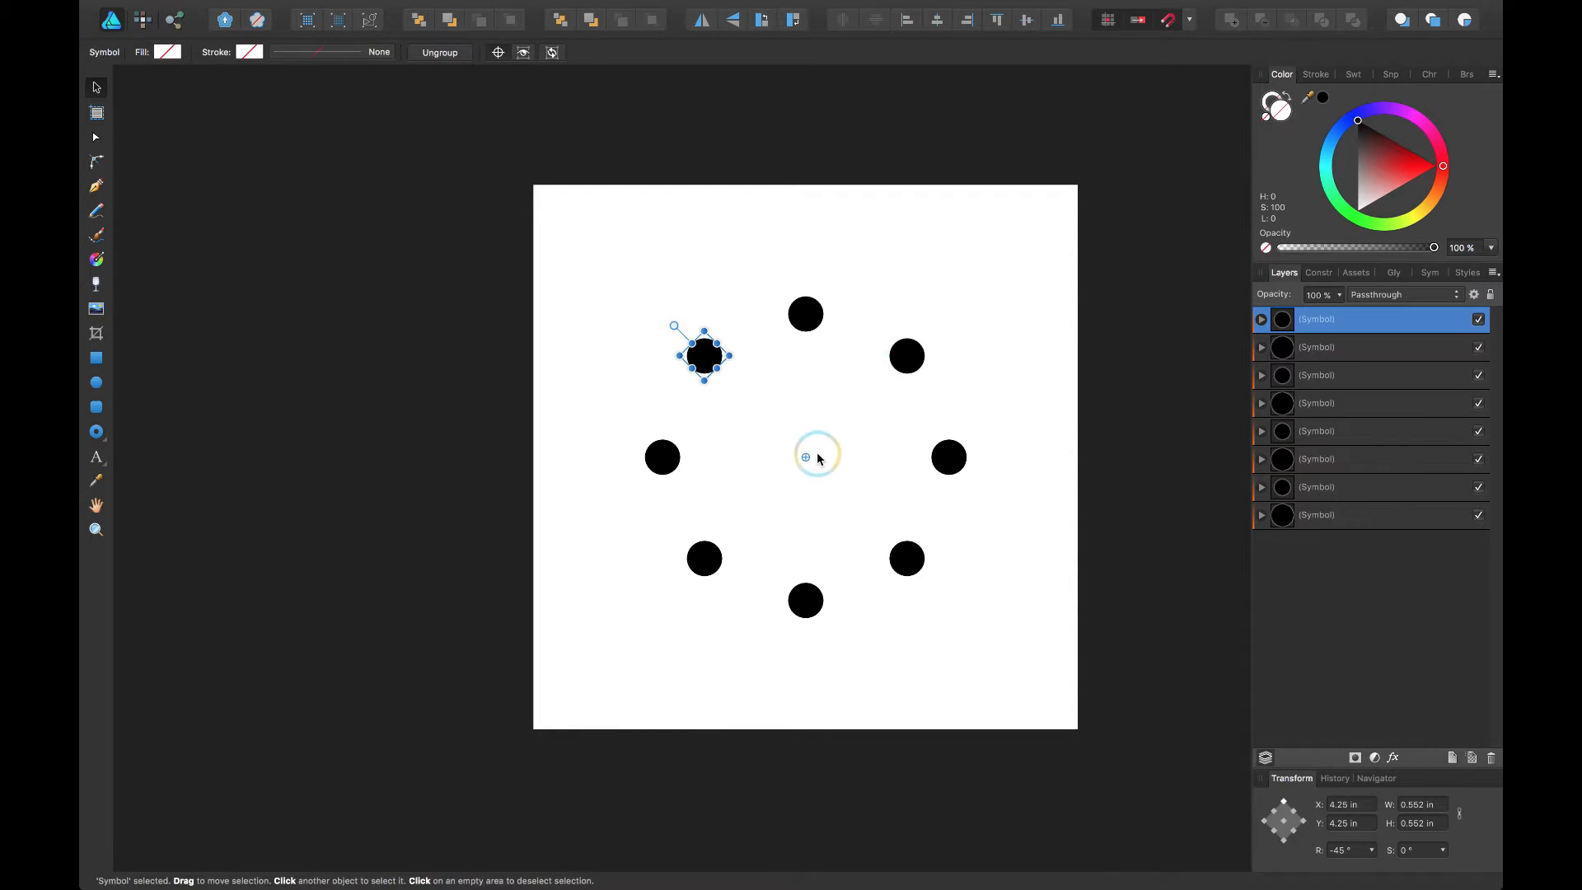
mouse_move(877, 455)
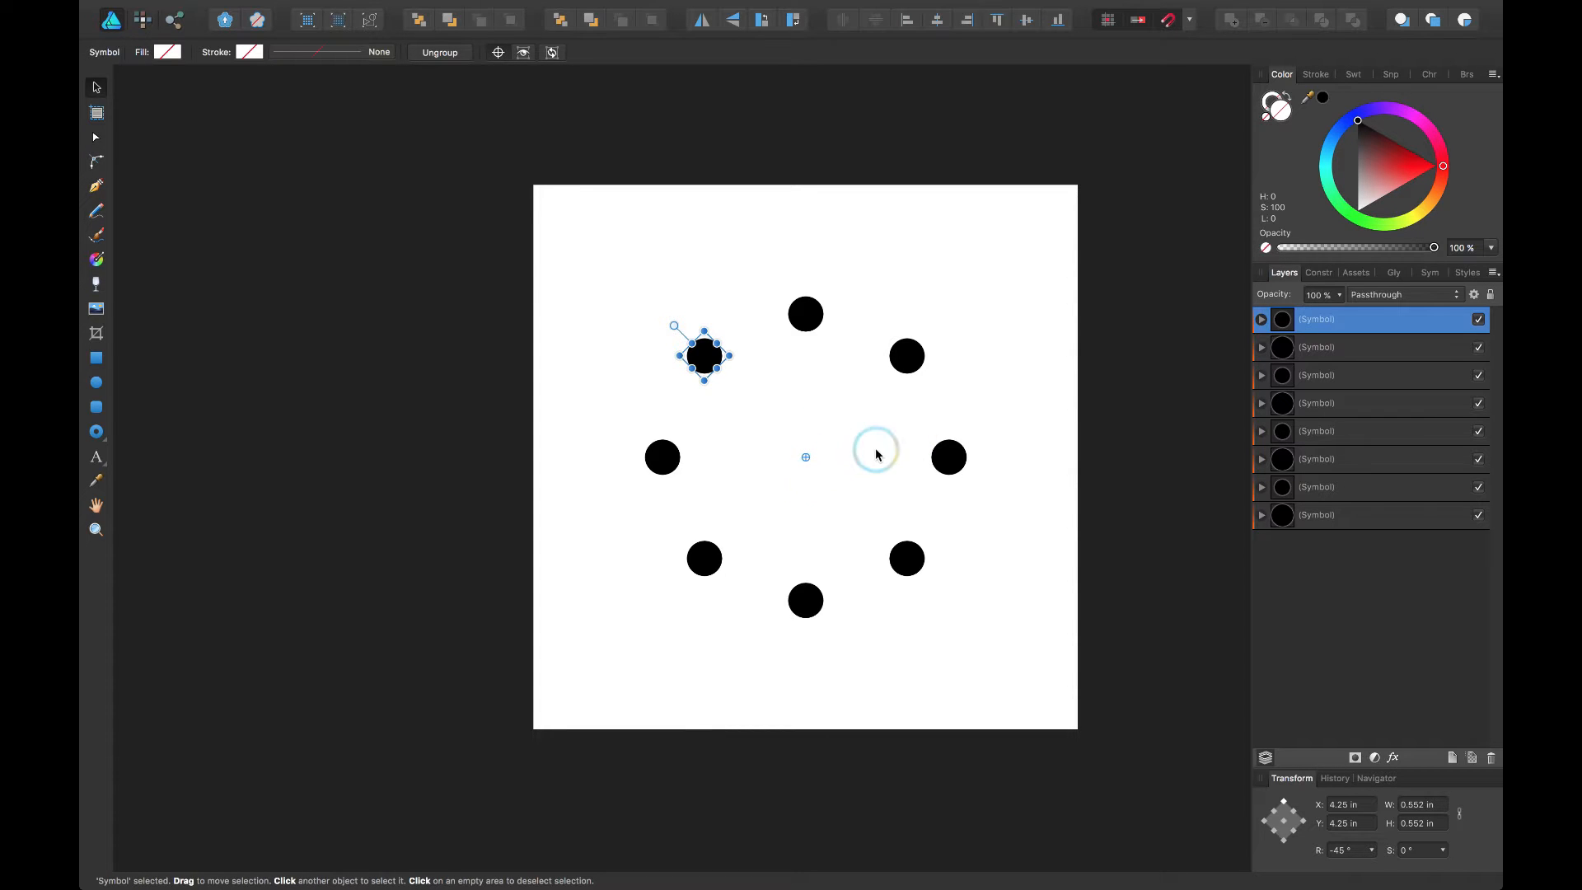
mouse_move(909, 562)
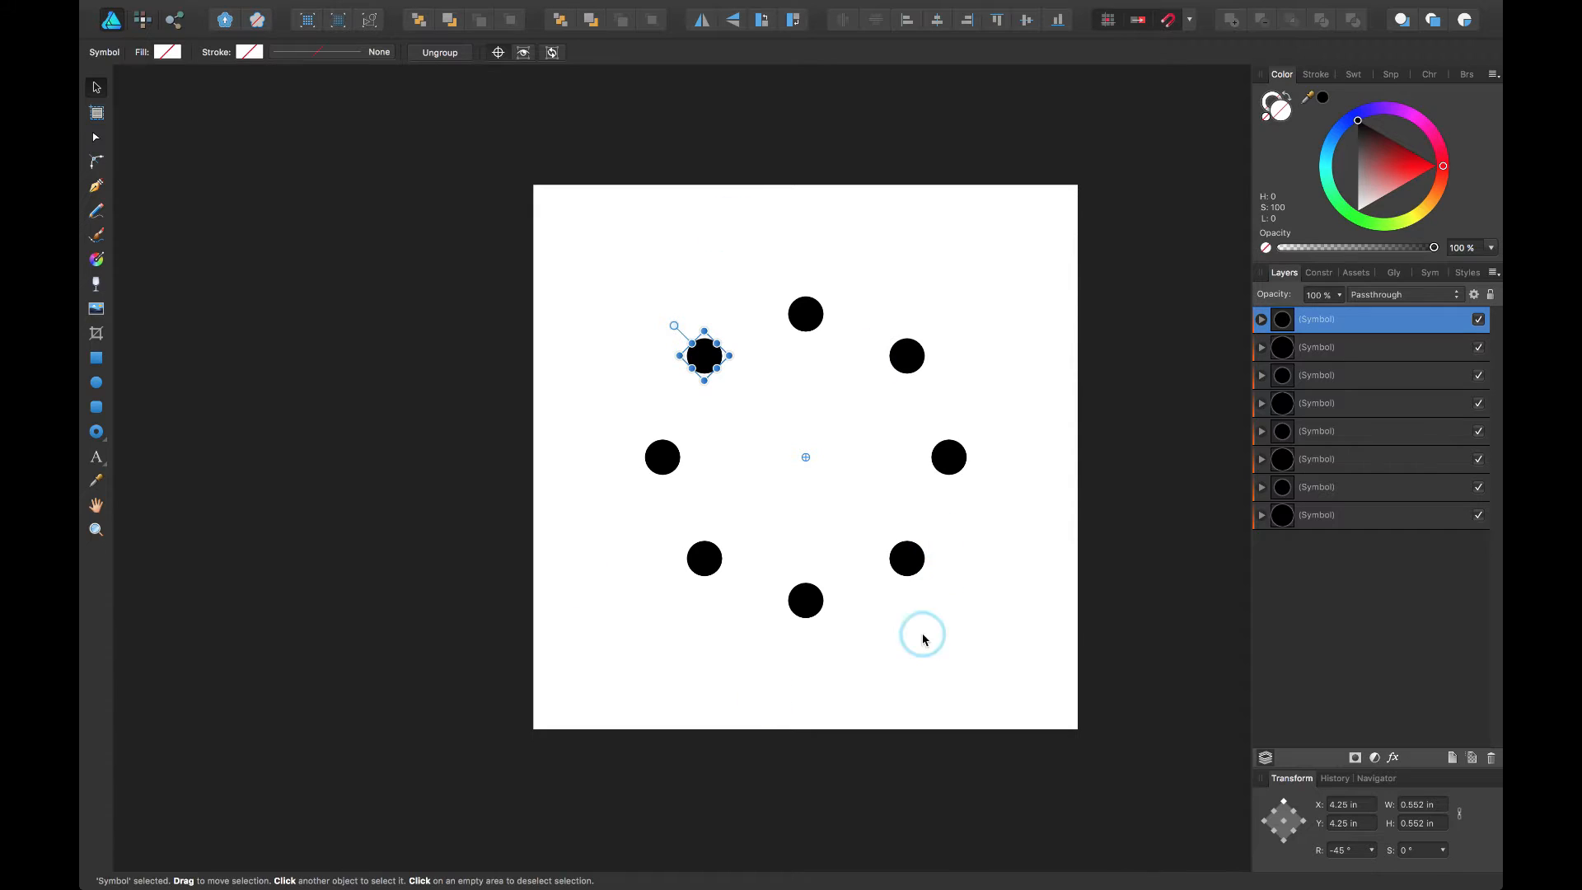
mouse_move(861, 624)
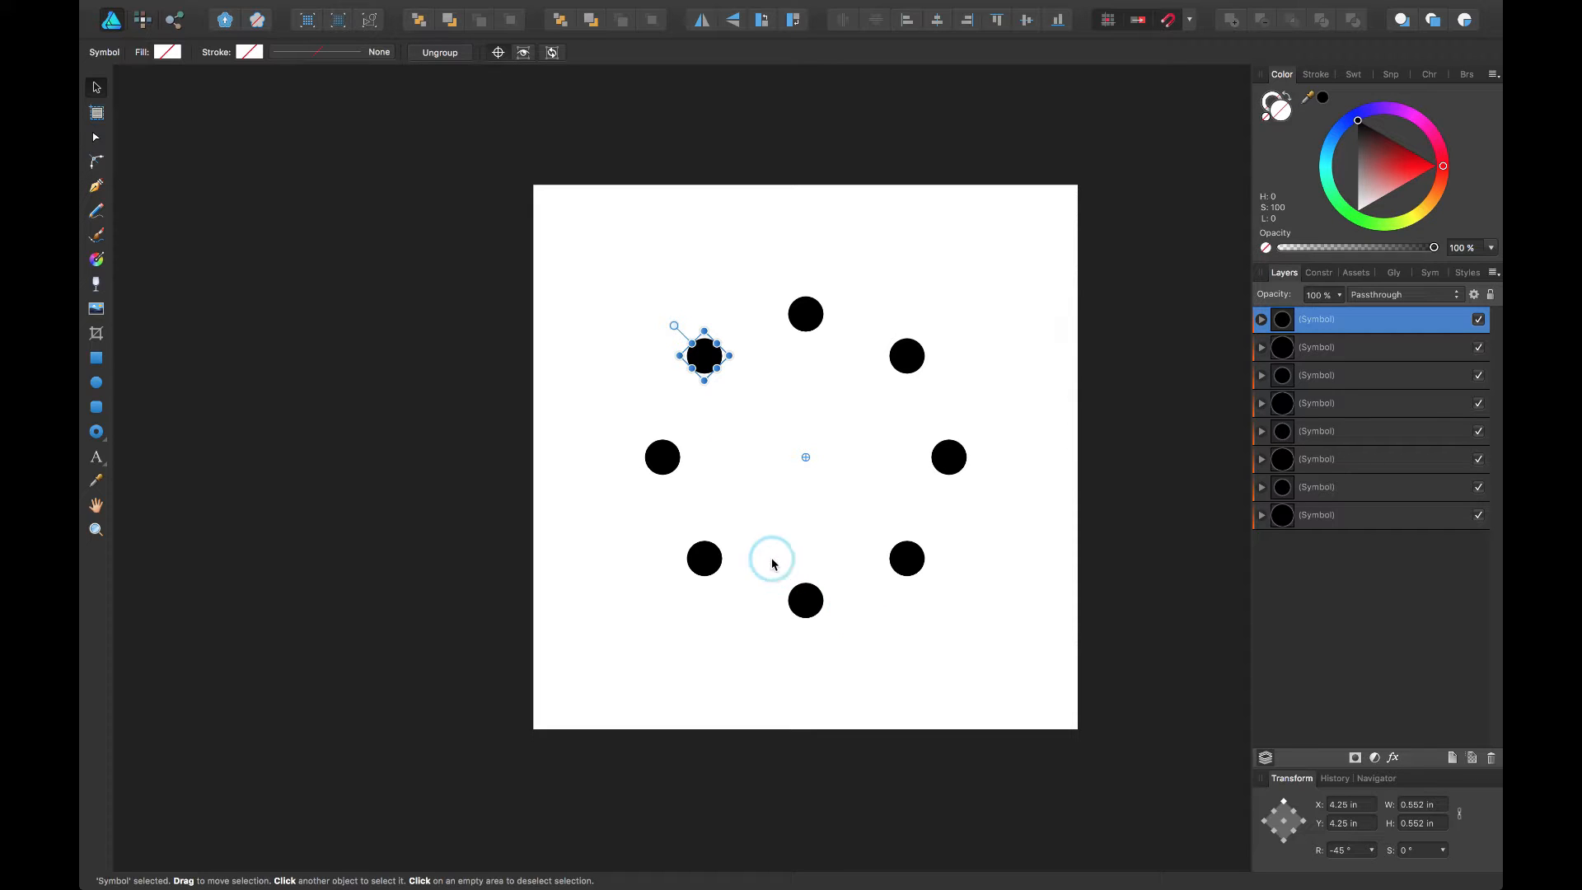
mouse_move(920, 388)
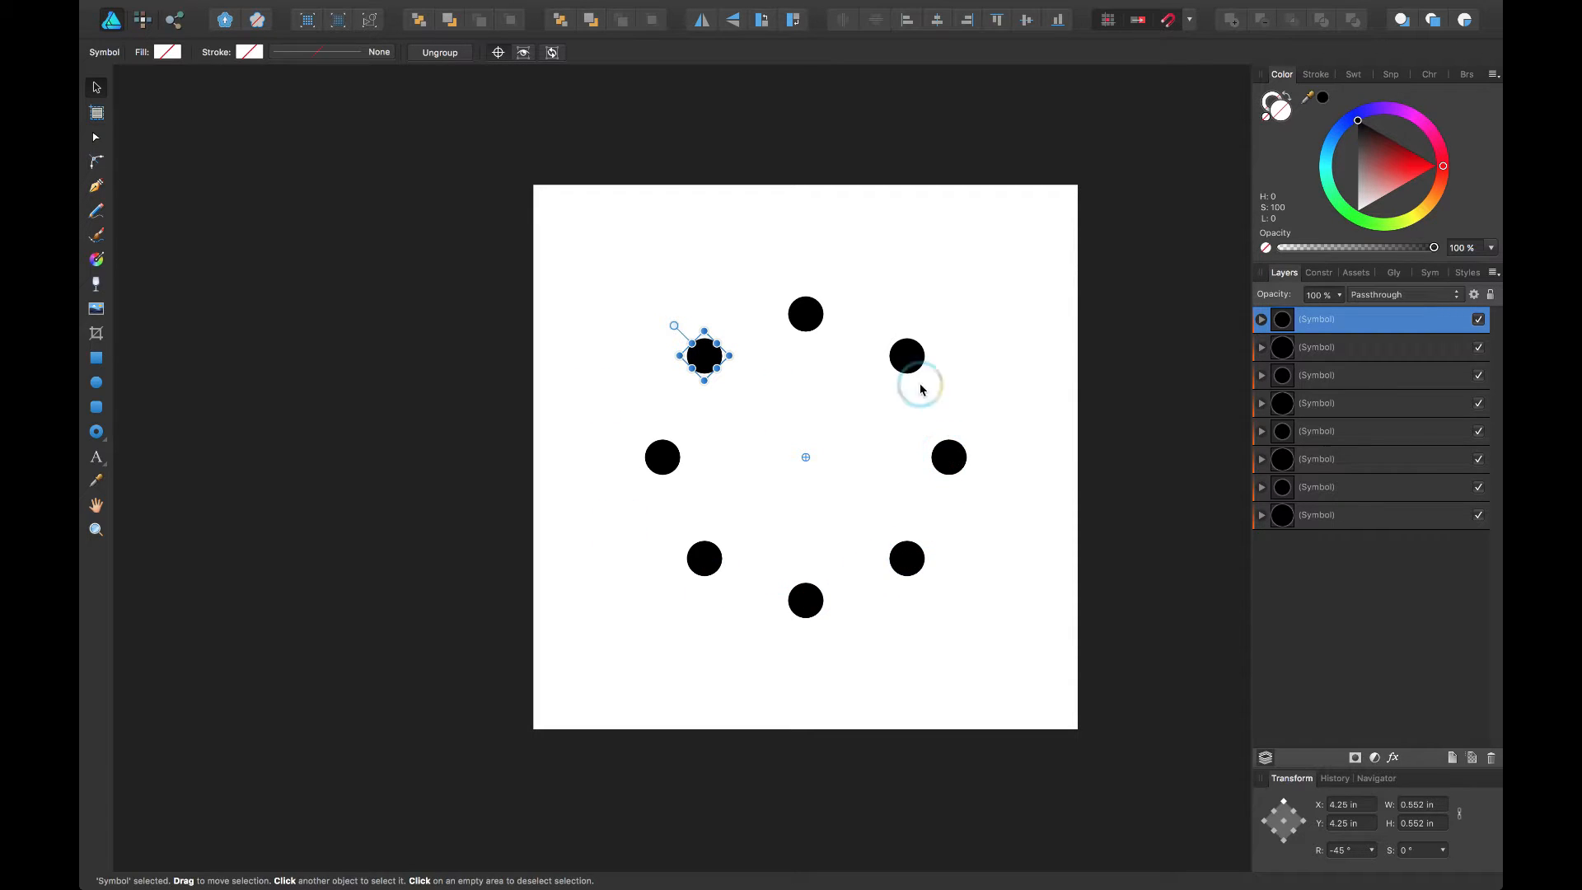
mouse_move(671, 439)
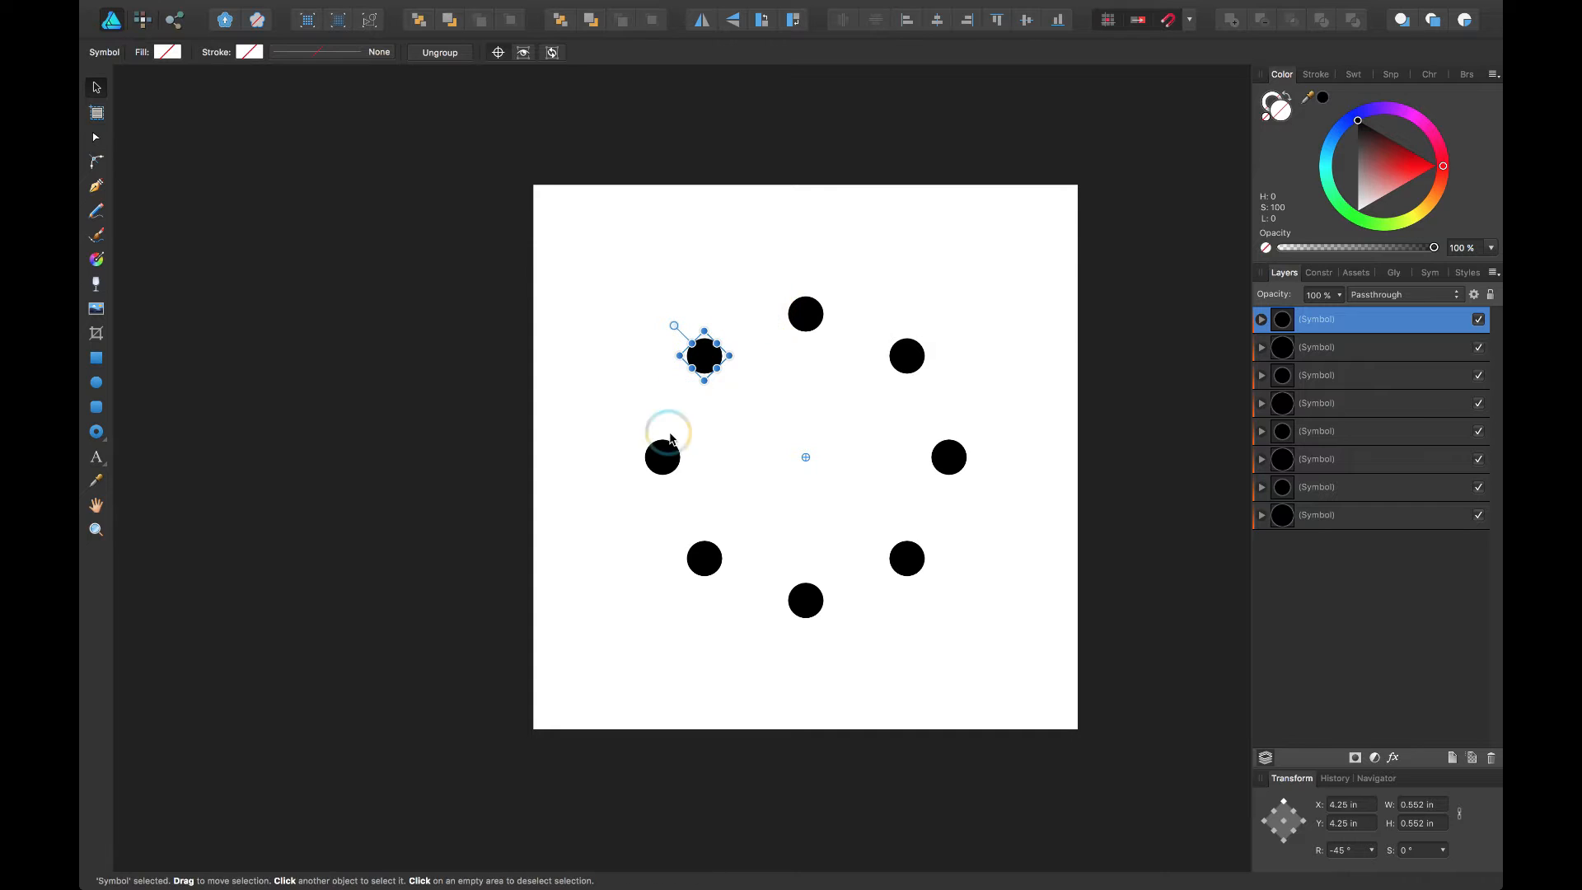
mouse_move(800, 553)
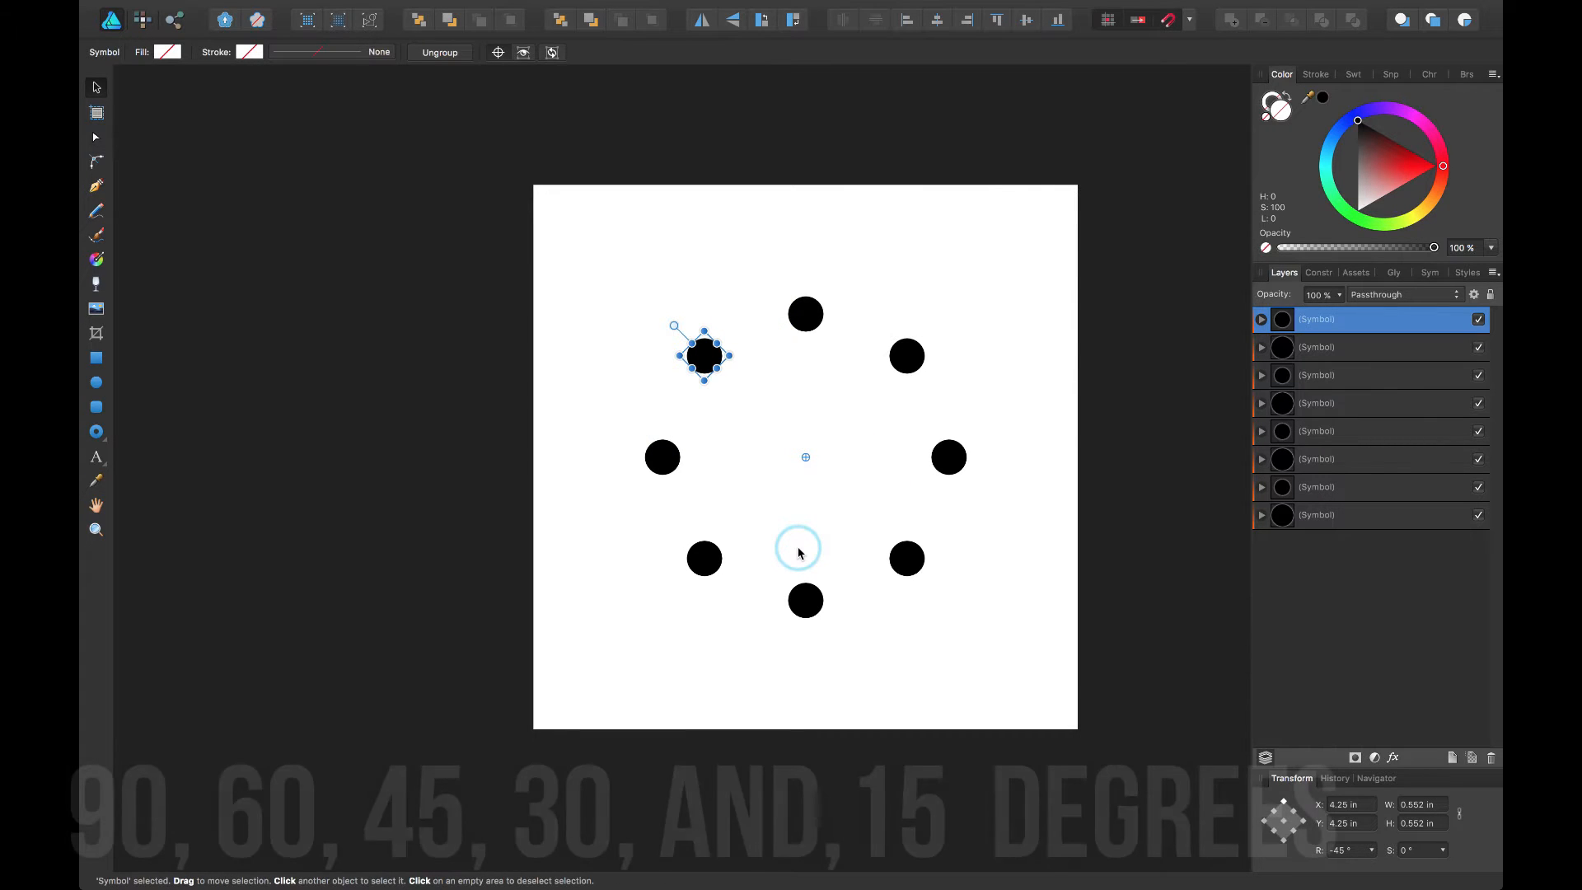
mouse_move(941, 493)
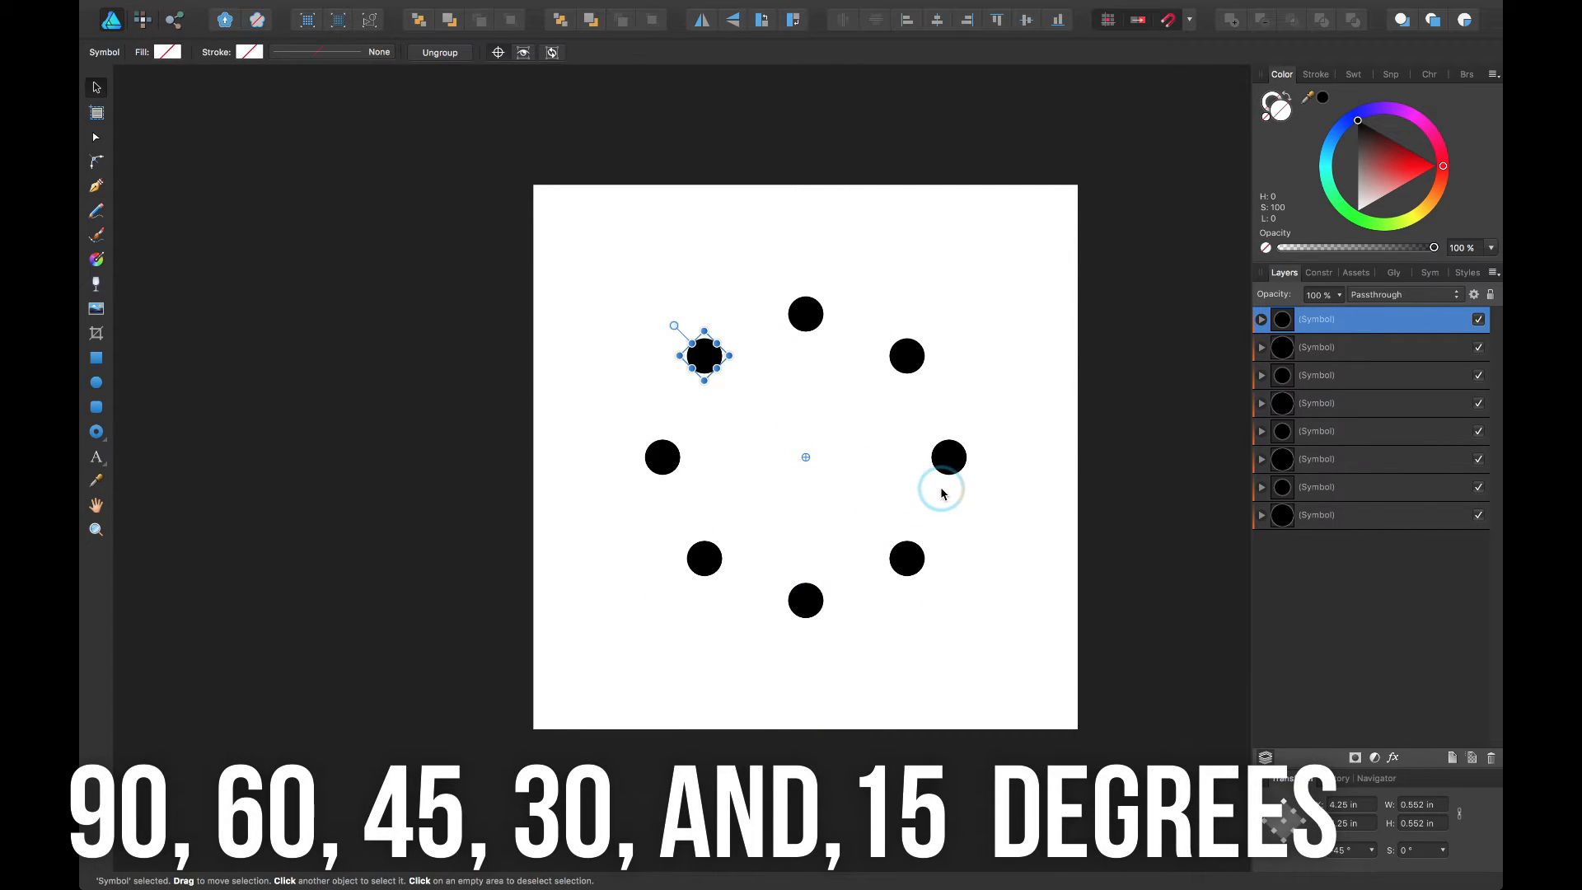
mouse_move(956, 464)
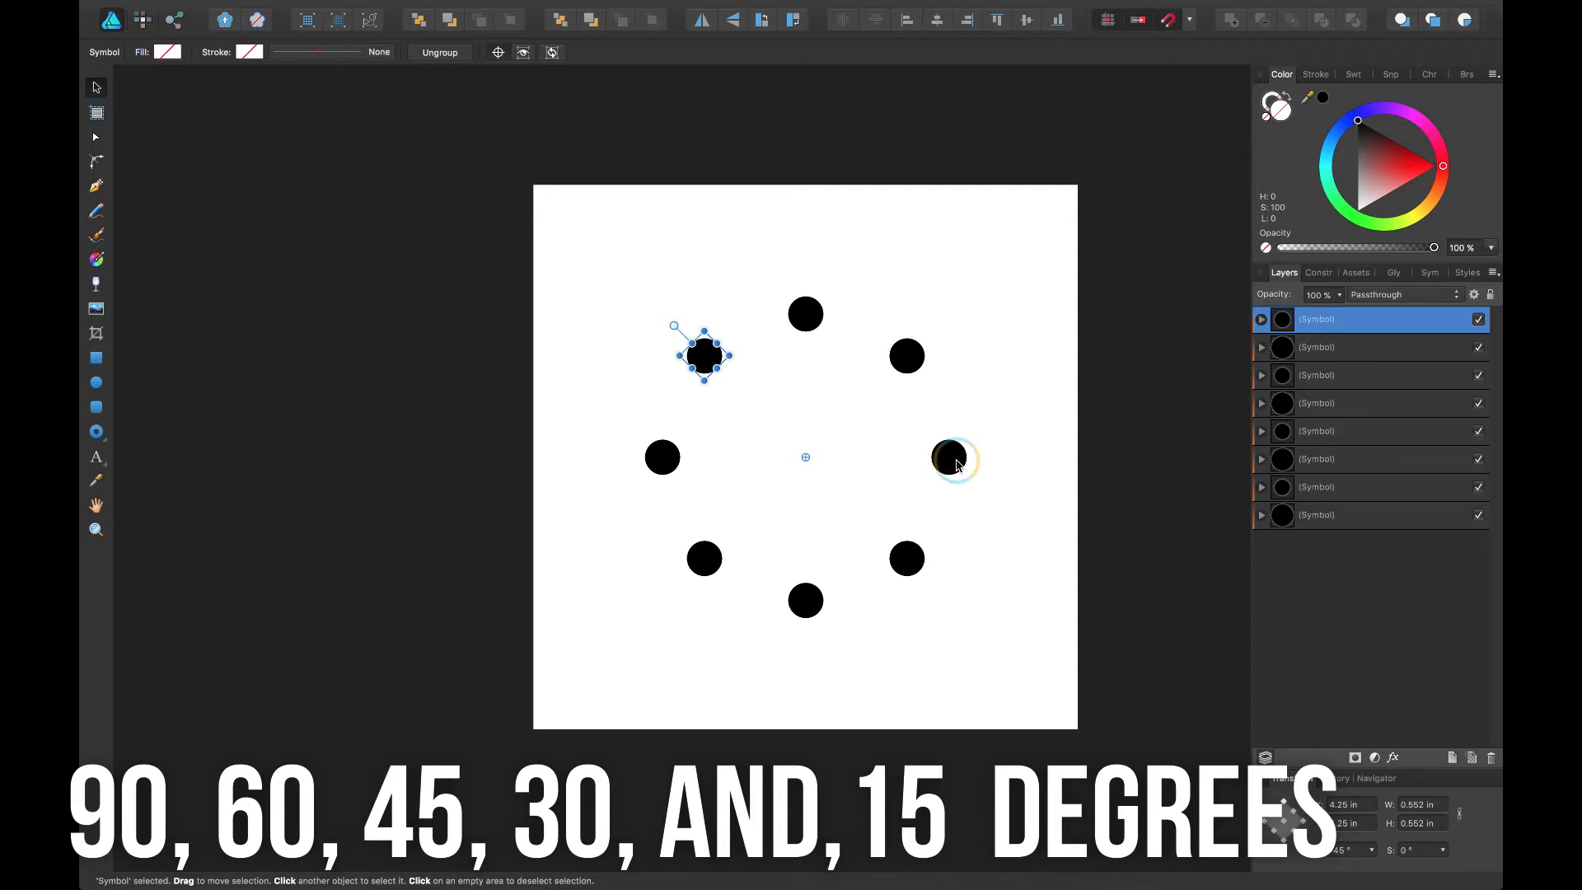
mouse_move(920, 538)
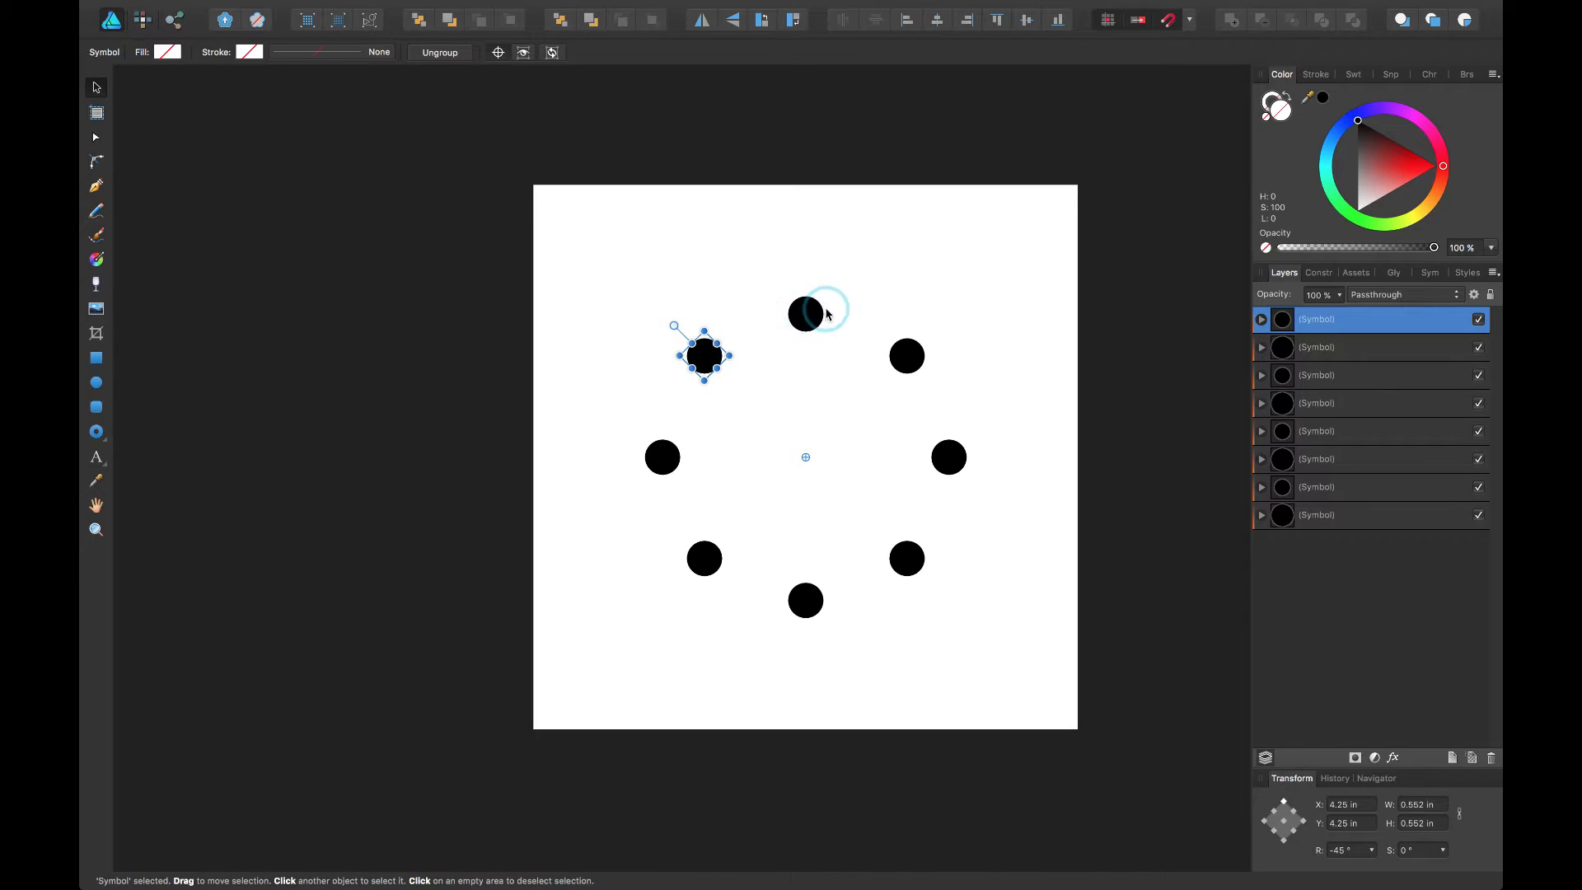
mouse_move(707, 325)
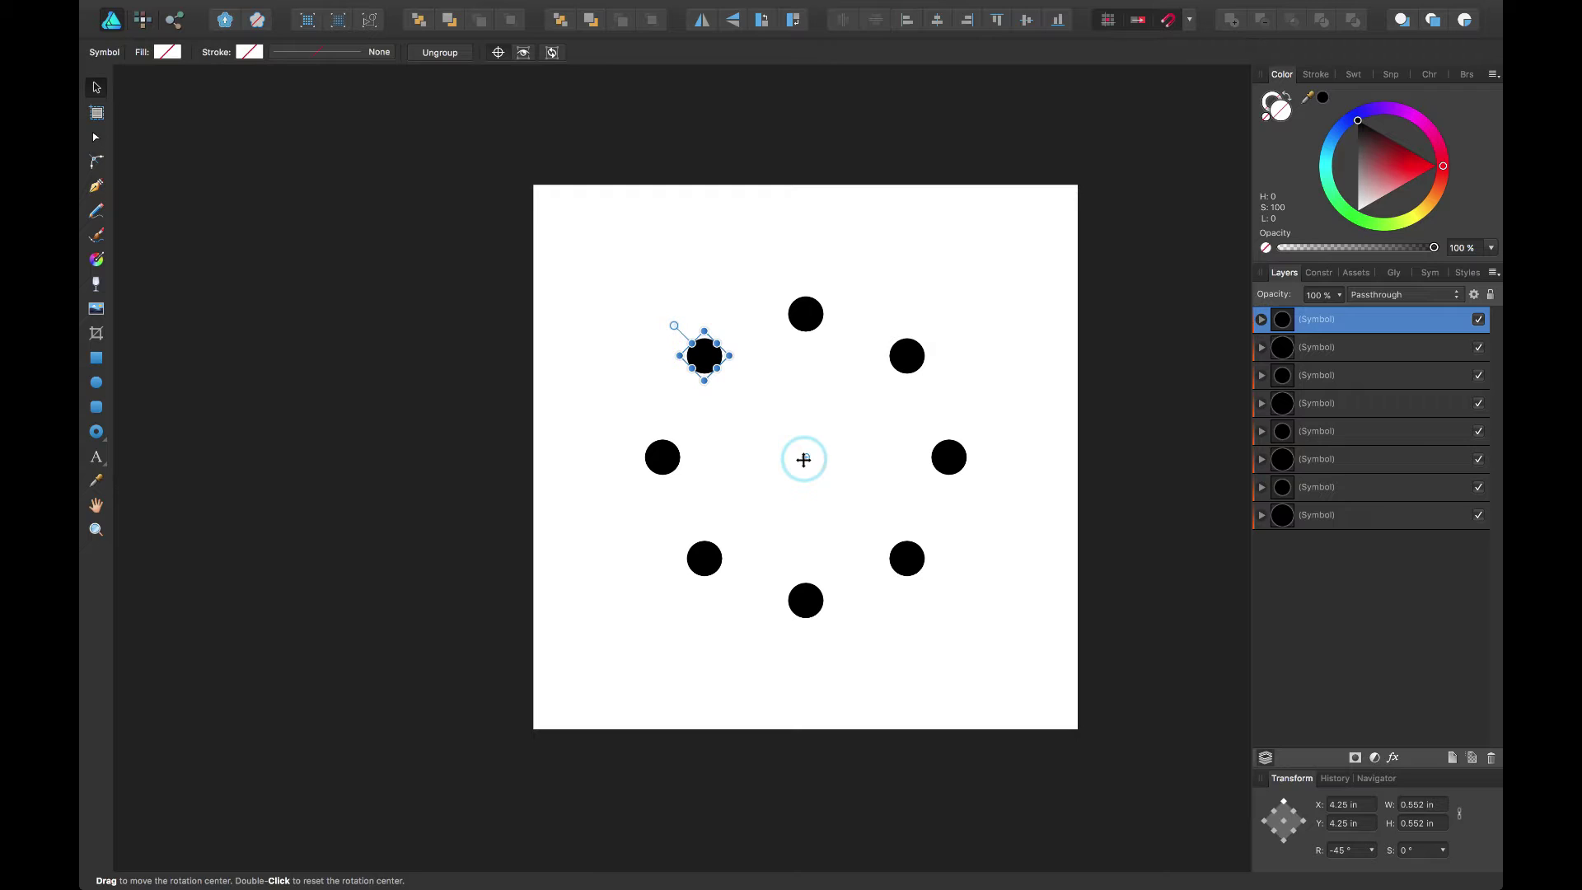
Deselect the rotated dot and expand its symbol layer to reach the inner Ellipse
click(836, 485)
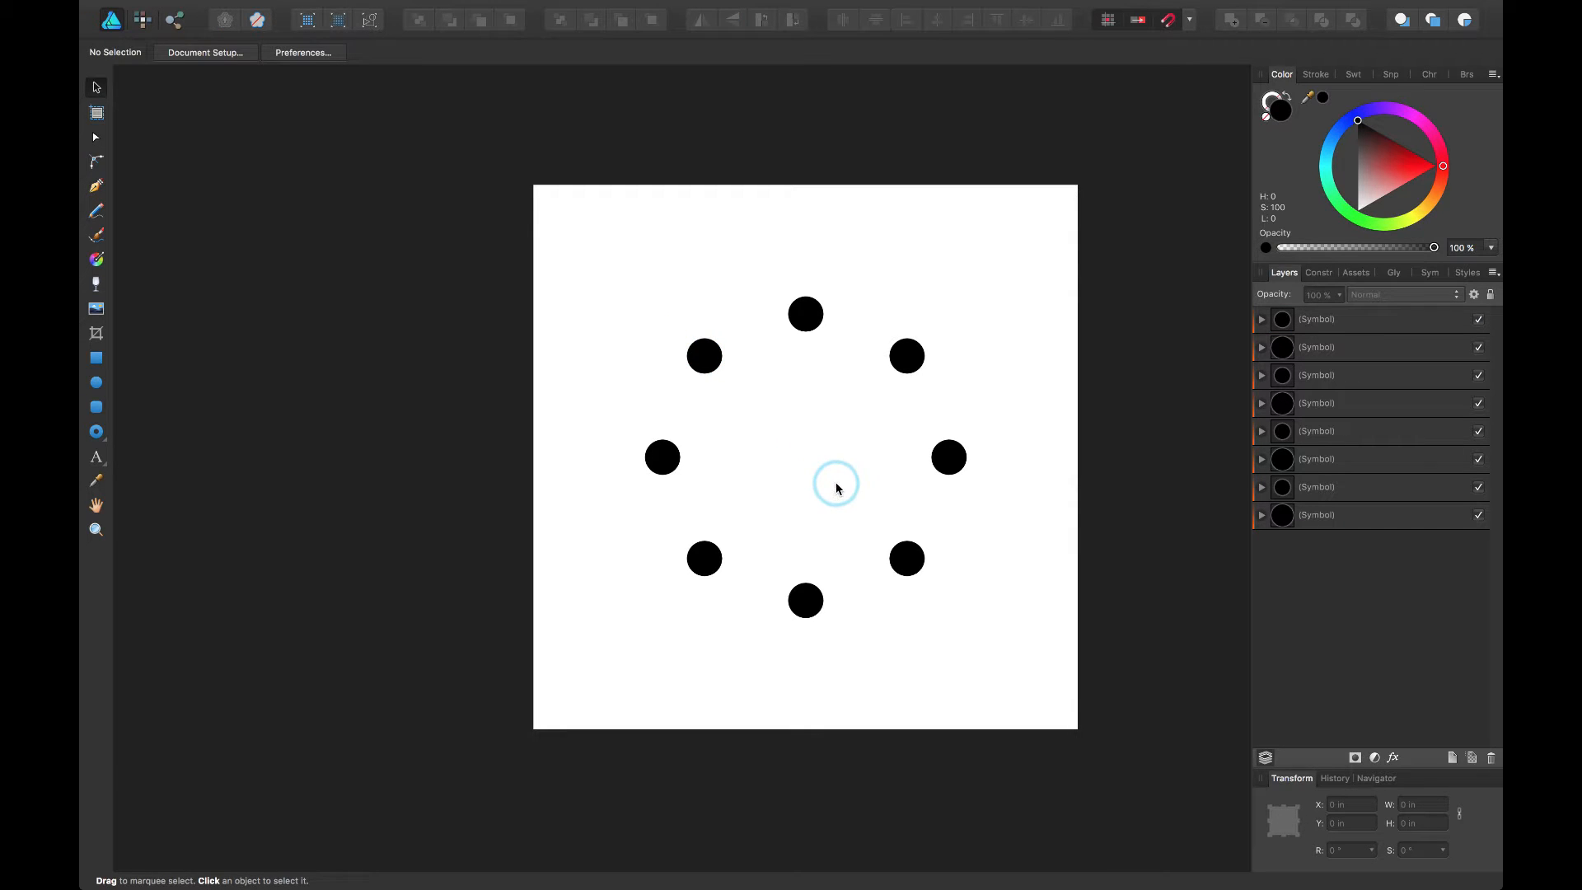
mouse_move(818, 343)
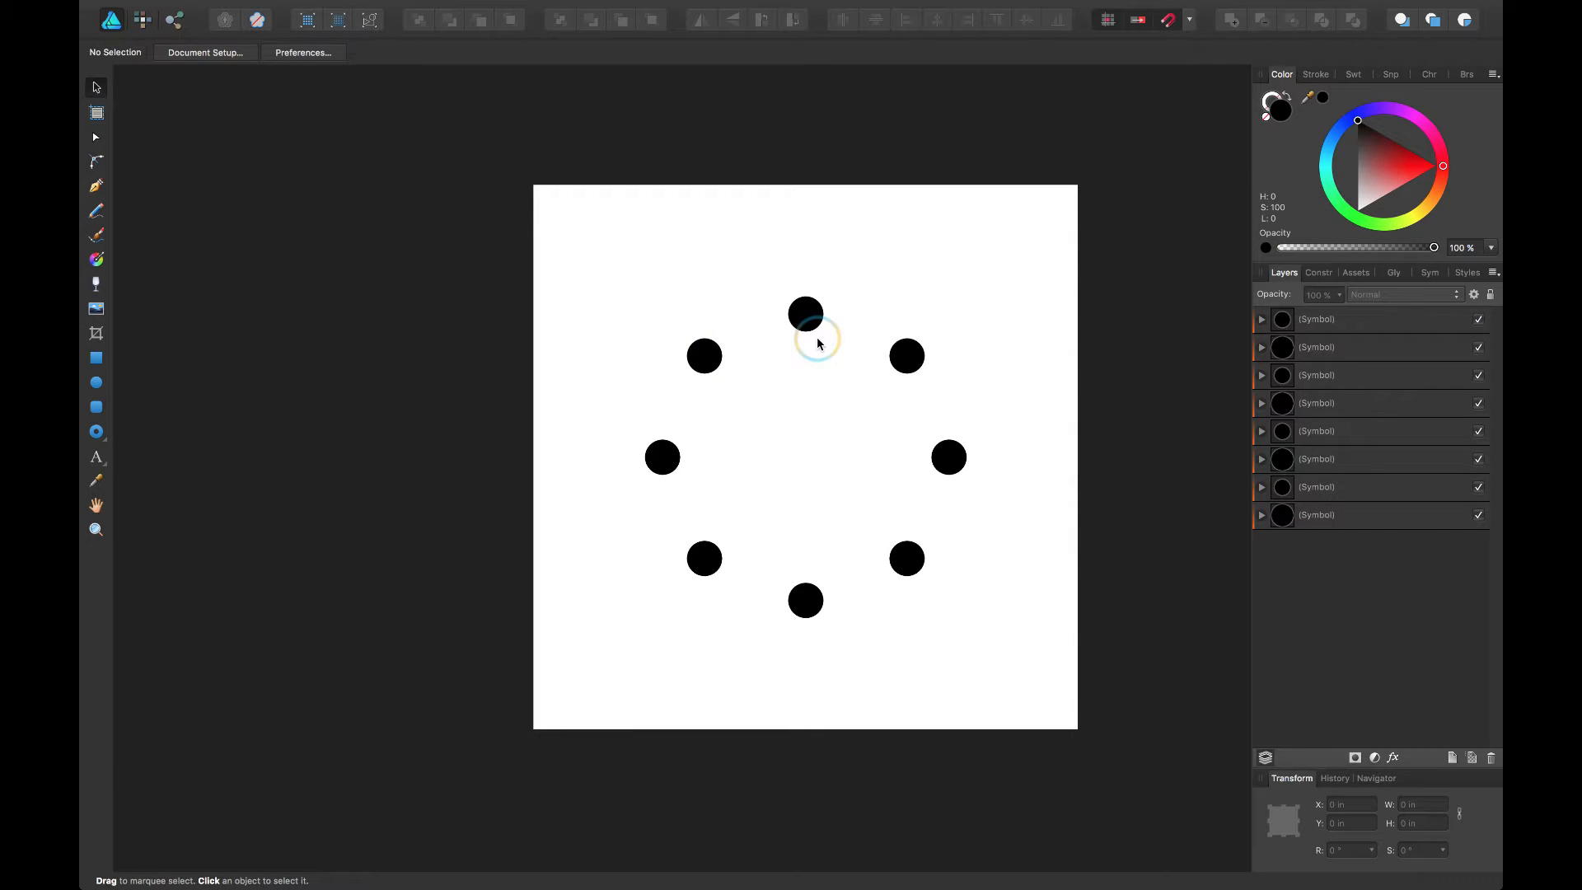
mouse_move(880, 378)
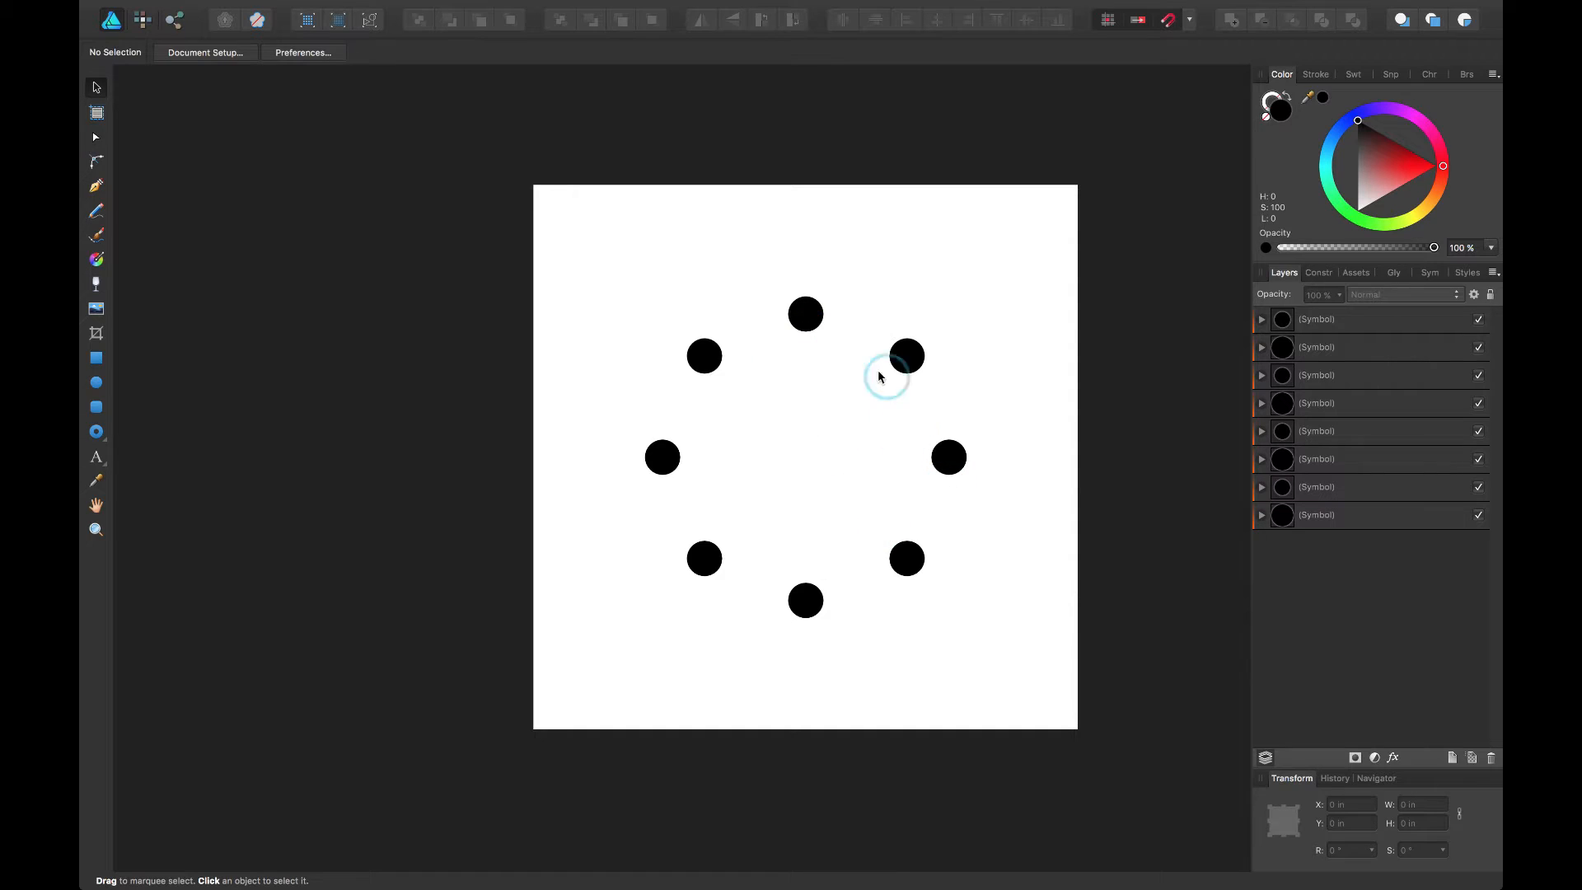
mouse_move(908, 464)
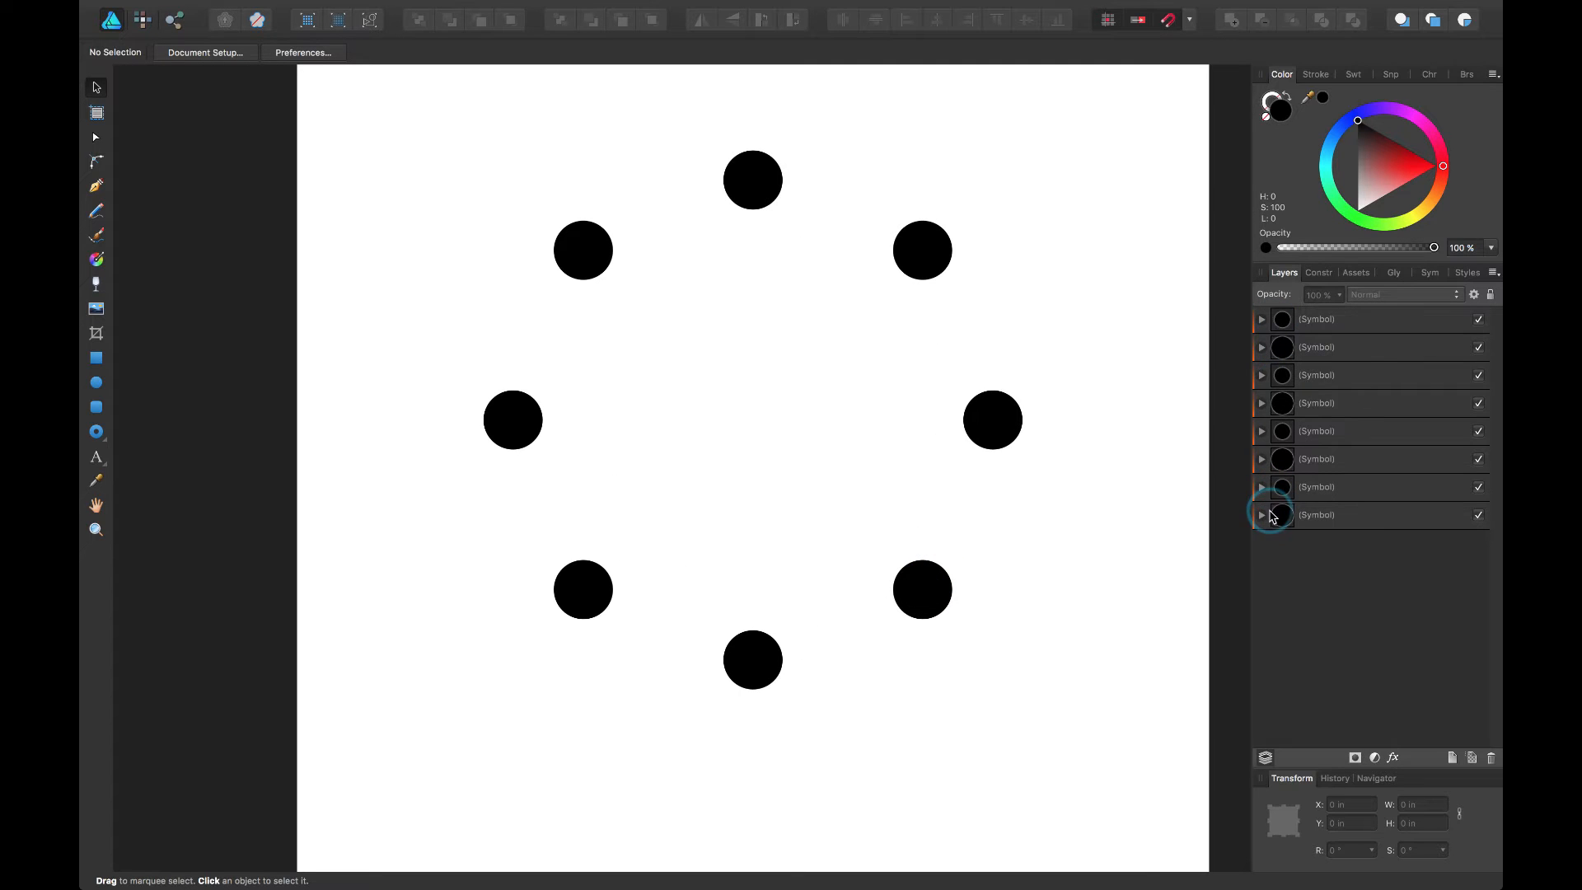
click(1261, 515)
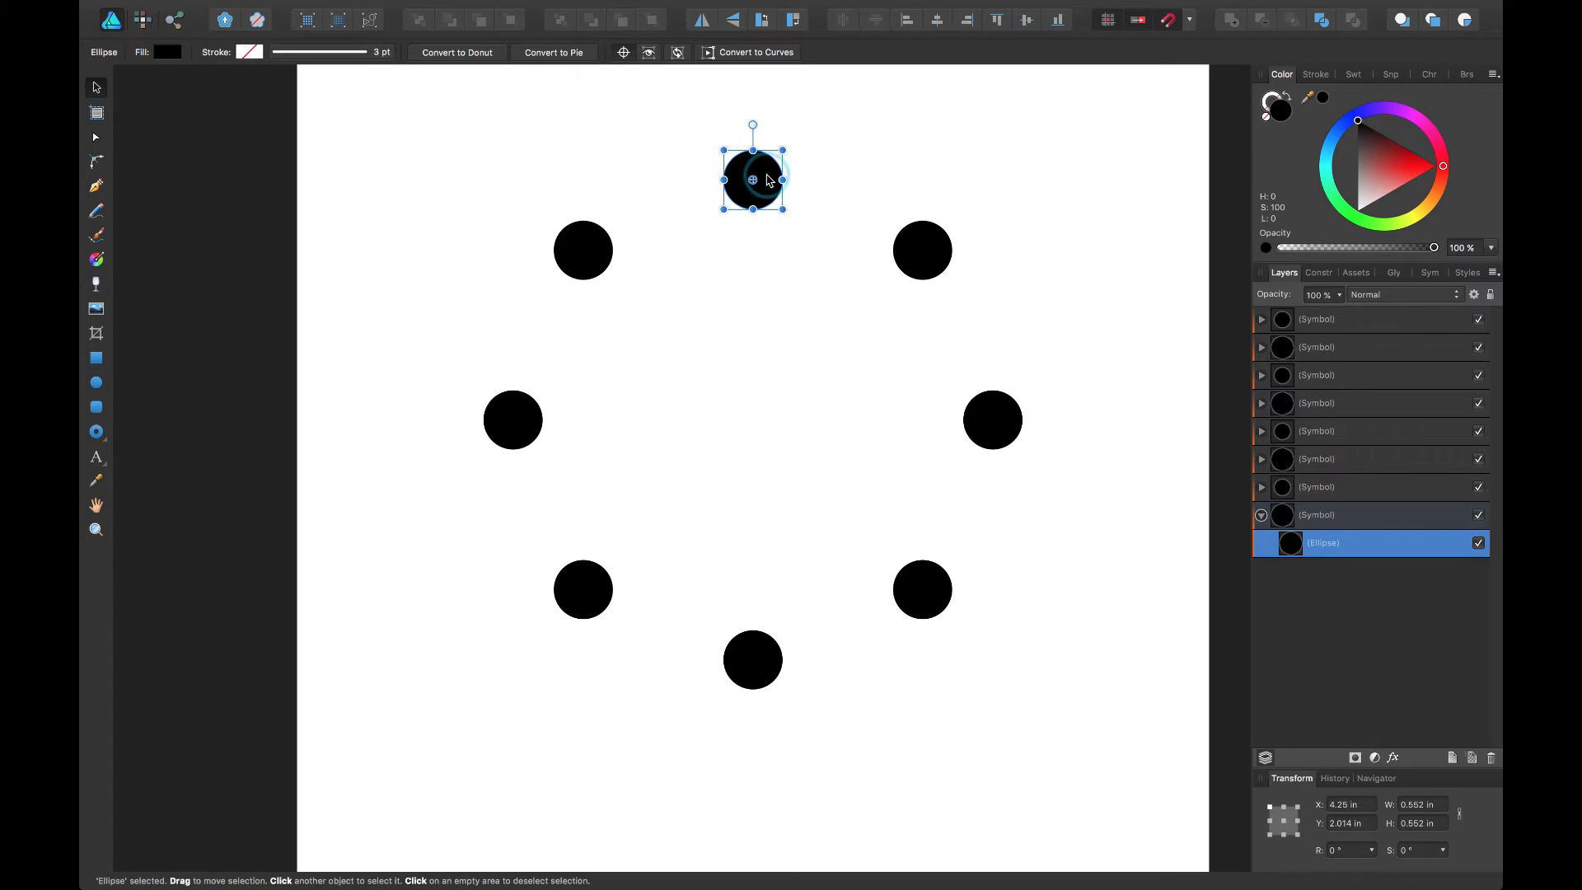
mouse_move(734, 134)
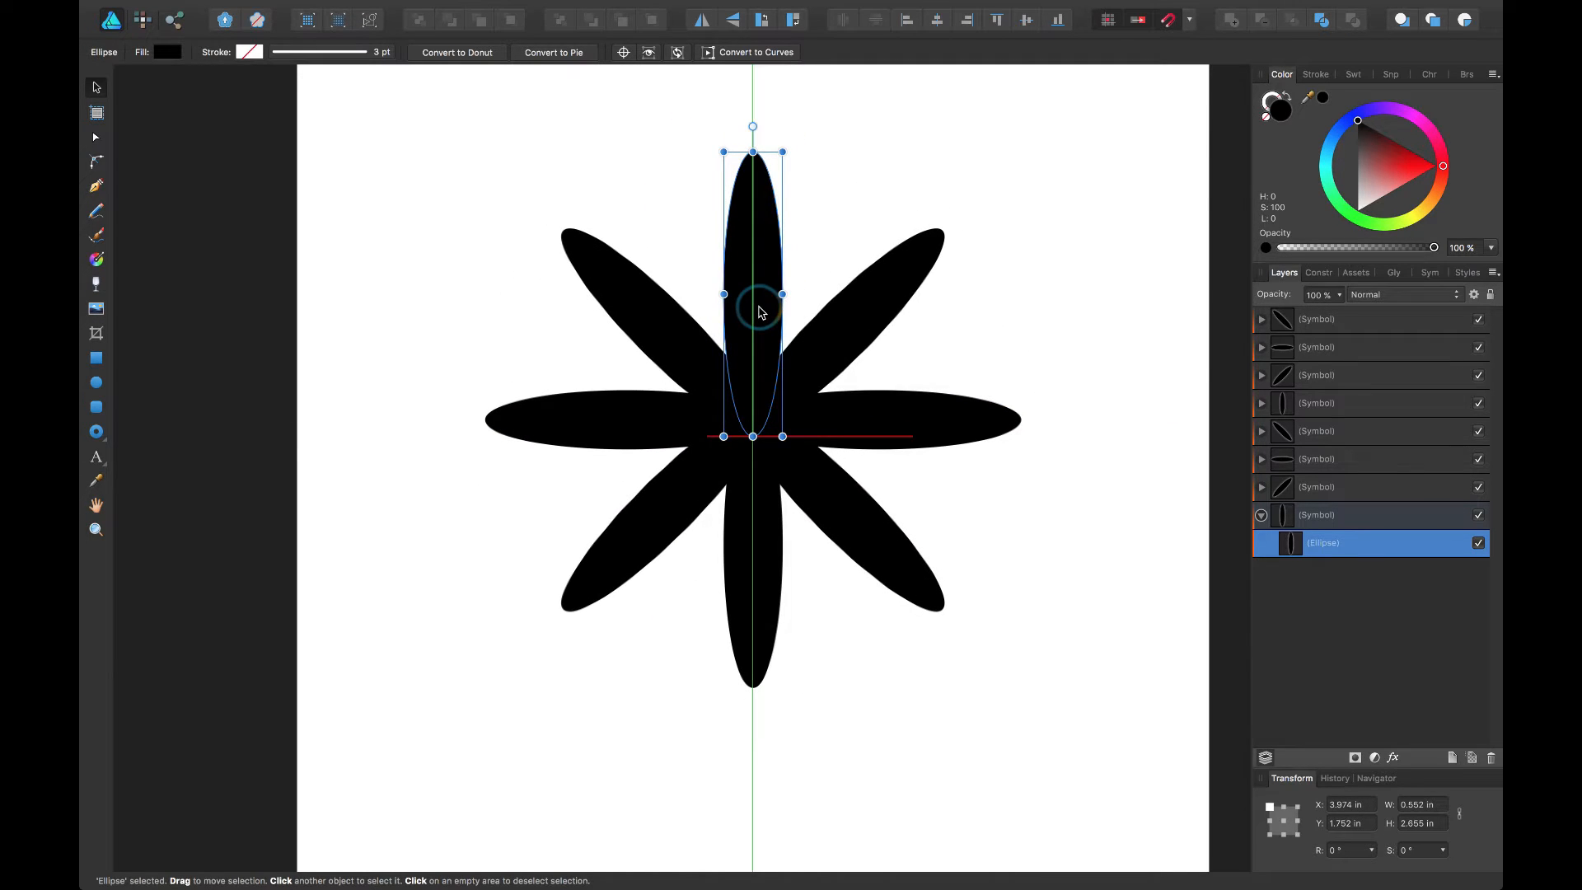
mouse_move(751, 166)
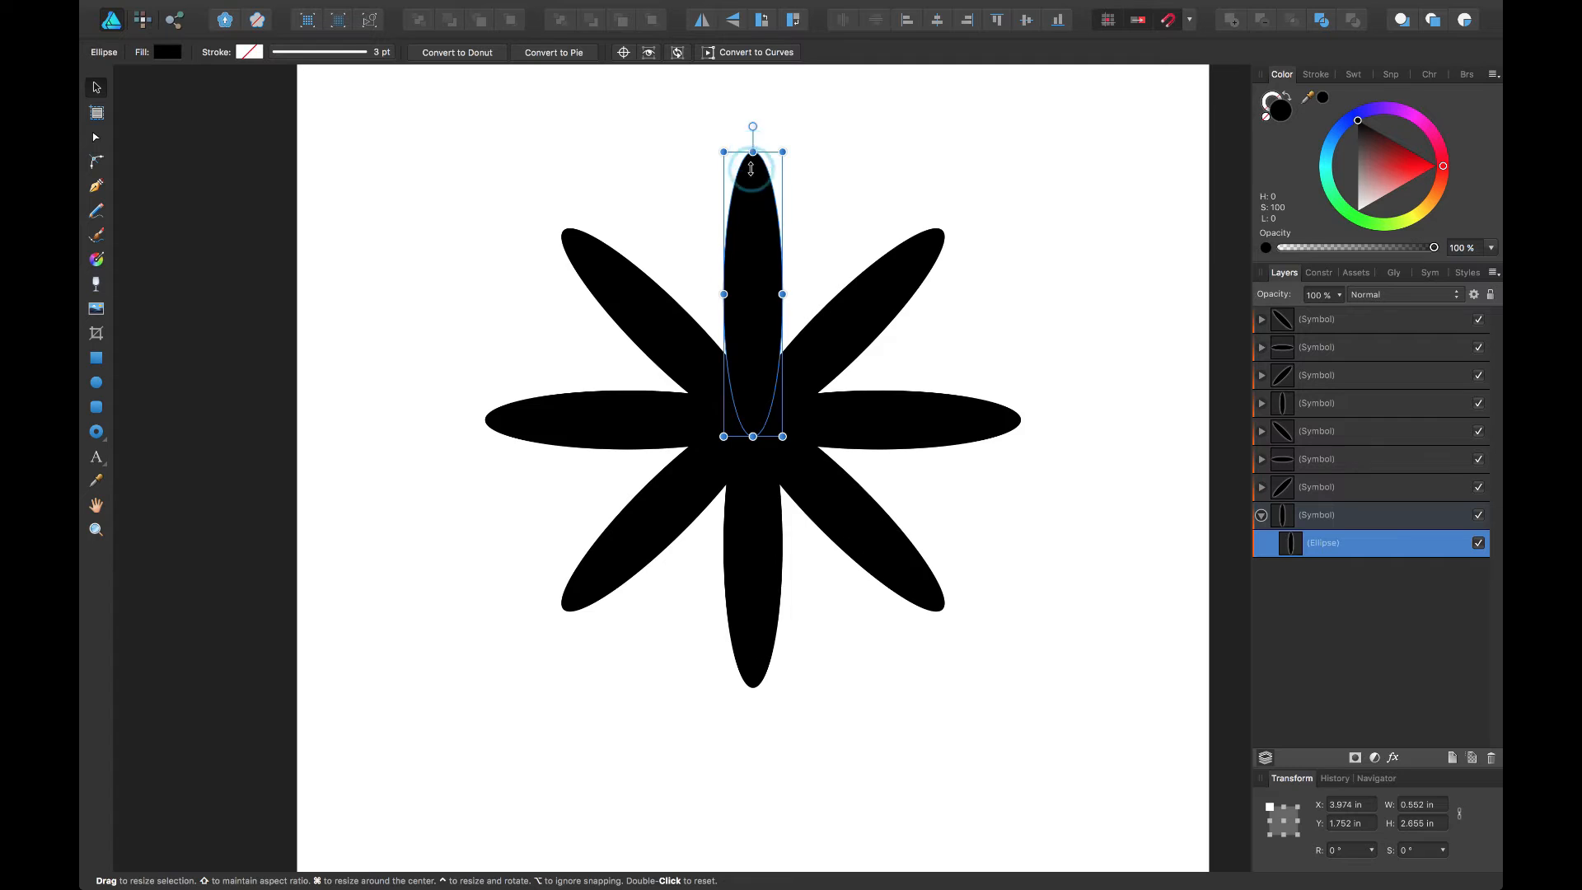
Undo the symbol stretch and select the symbol's inner Ellipse layer for reshaping into ovals
click(901, 262)
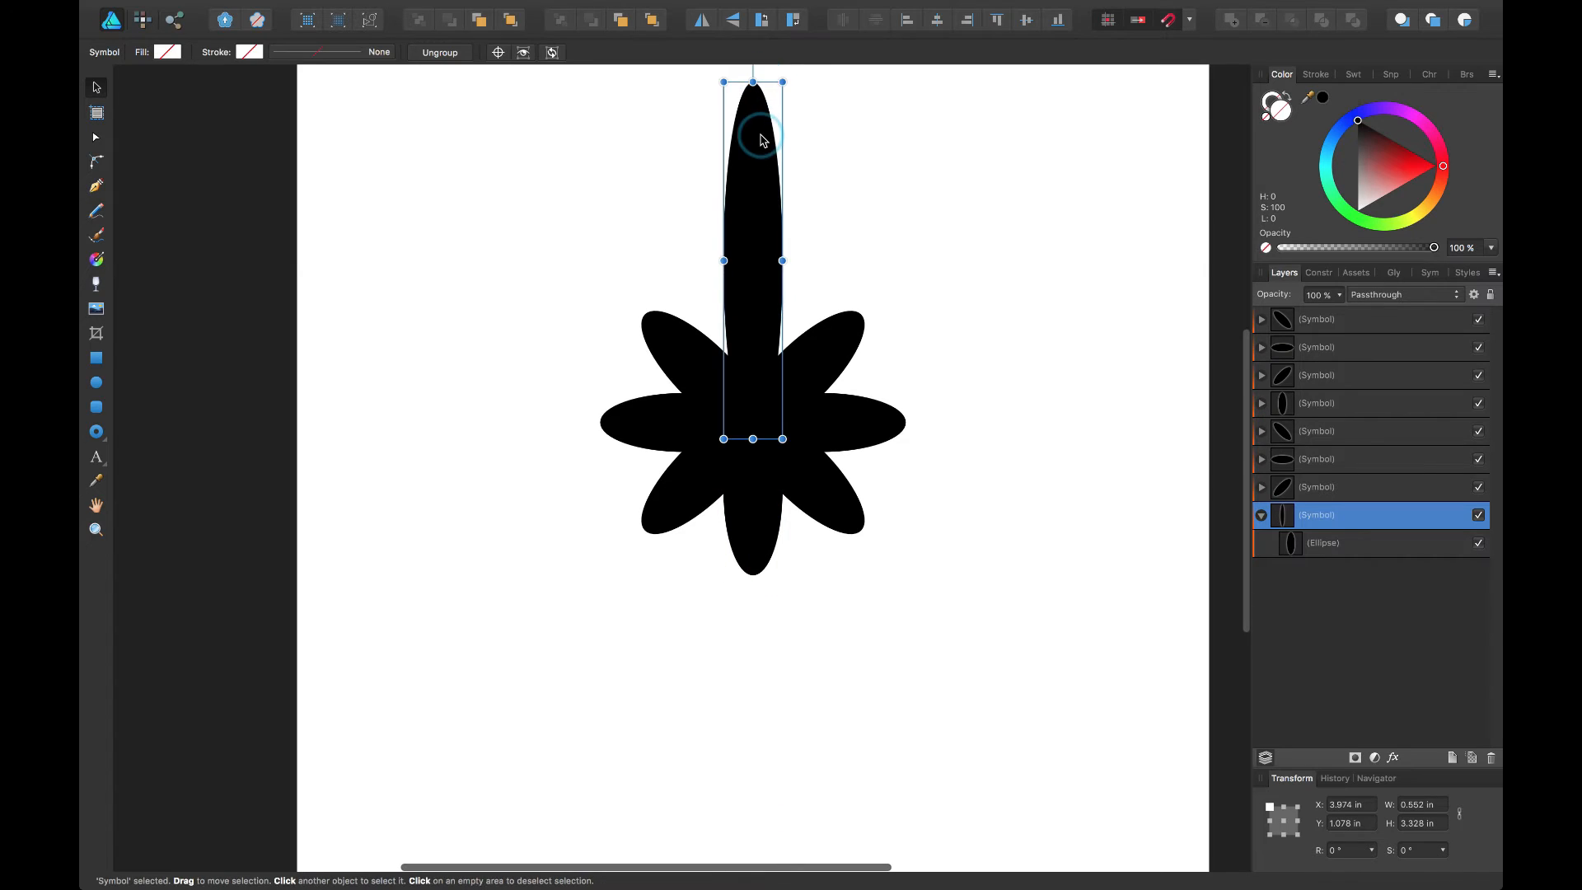
key(cmd+z)
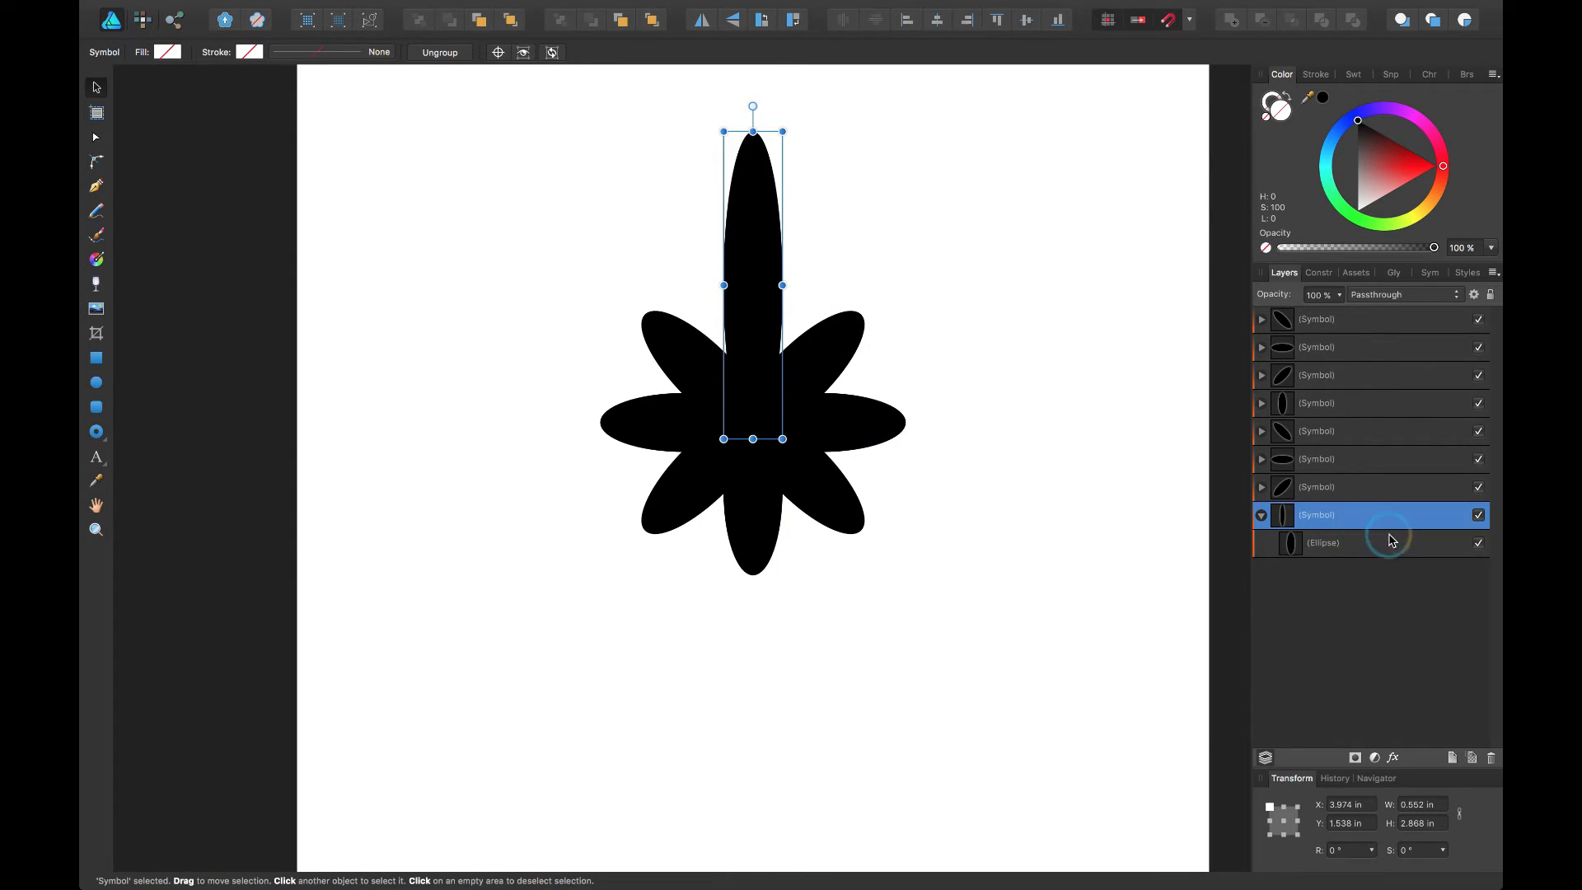
click(1323, 543)
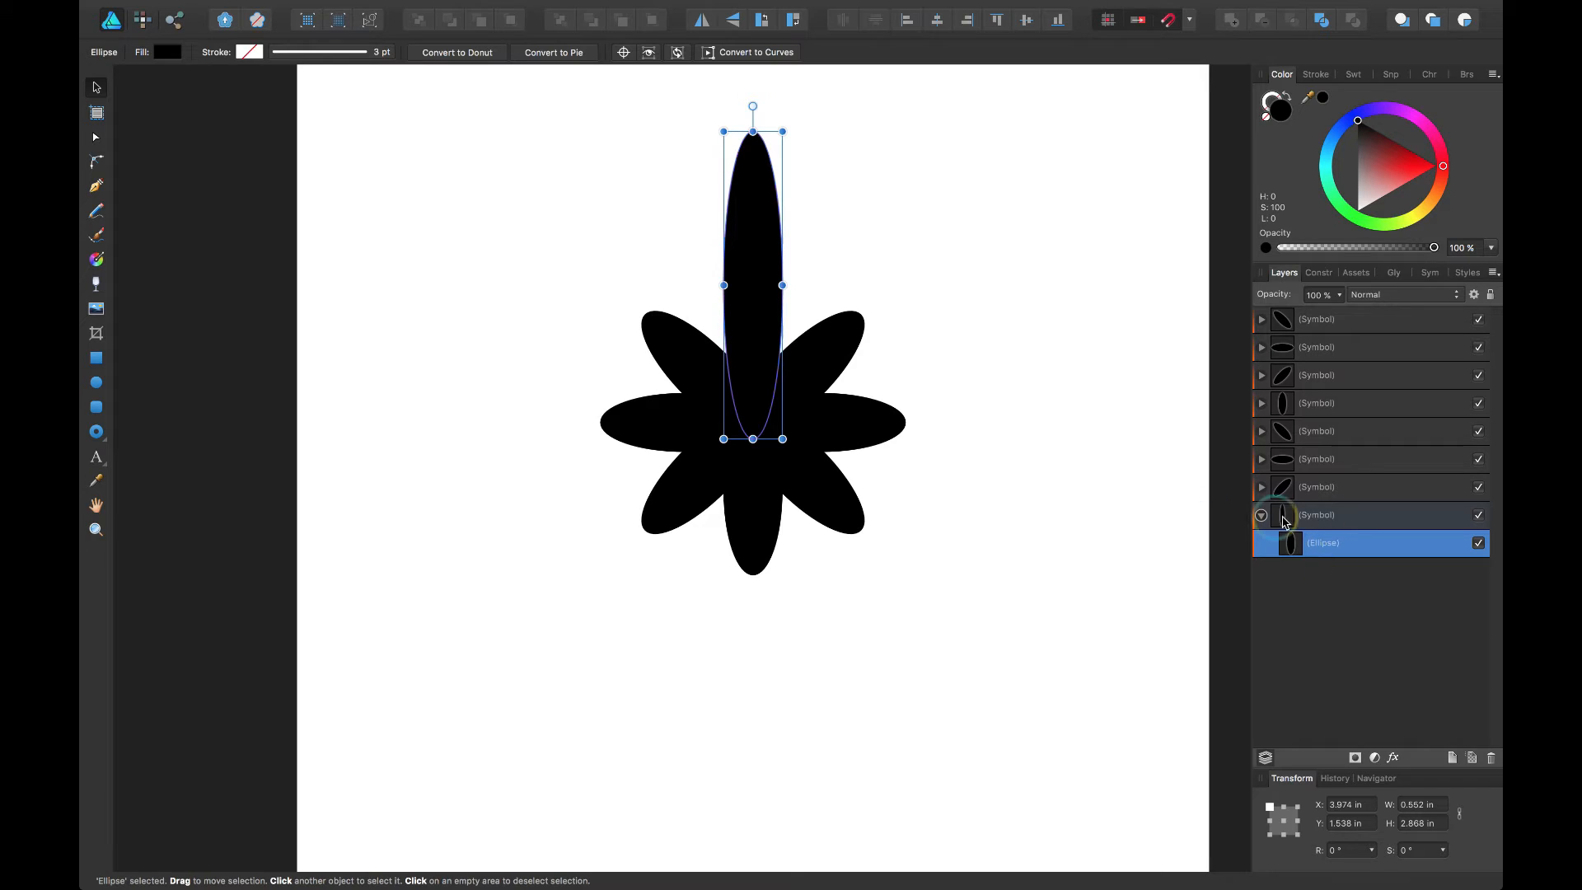
key(cmd+z)
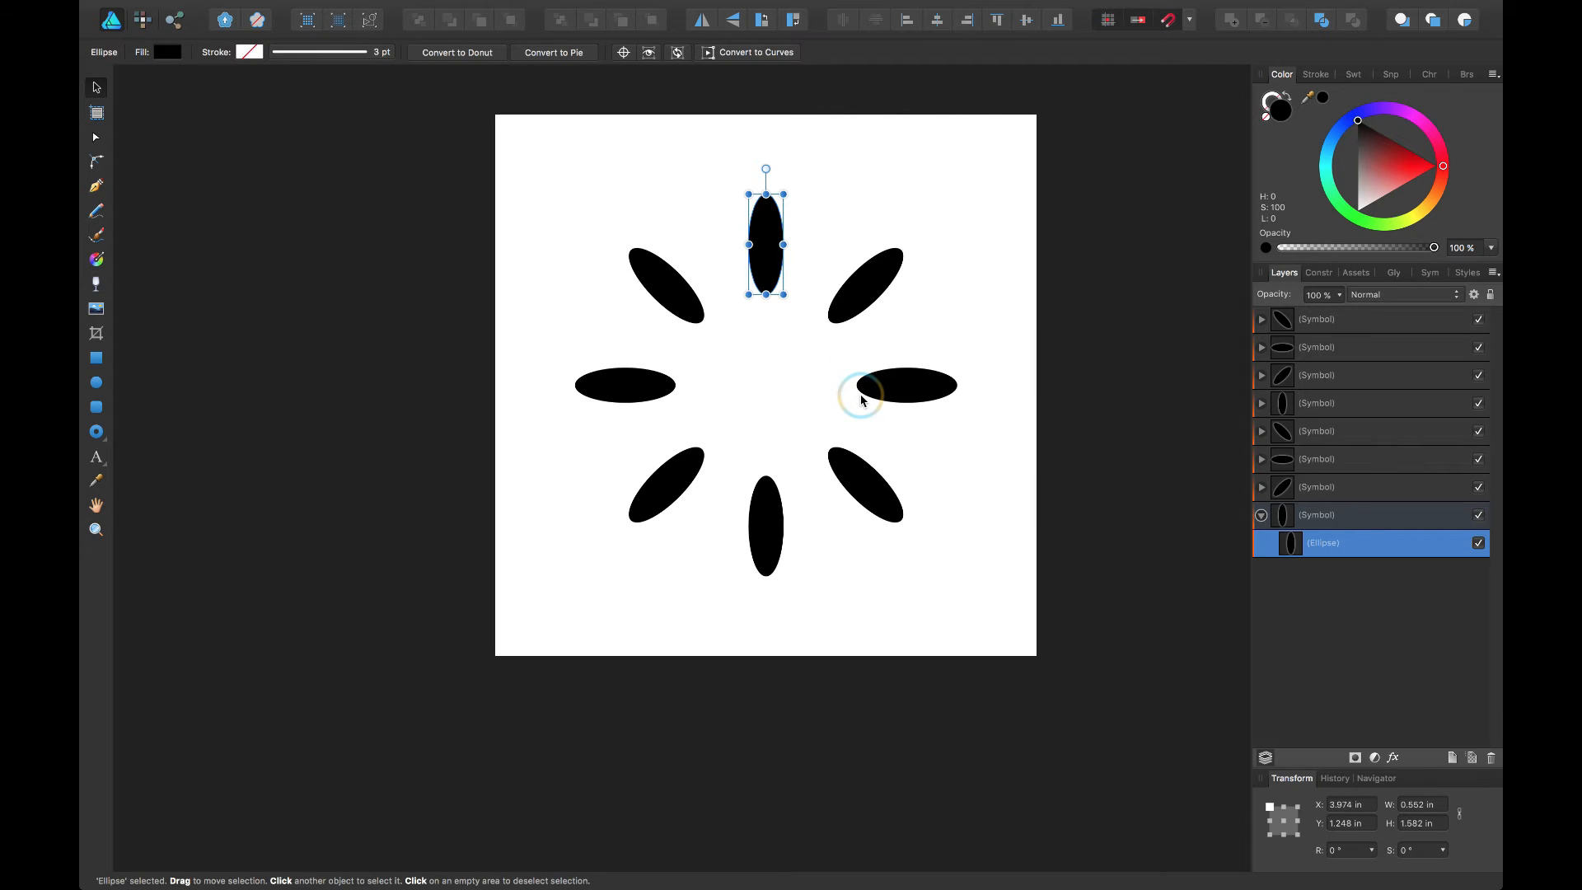
mouse_move(762, 190)
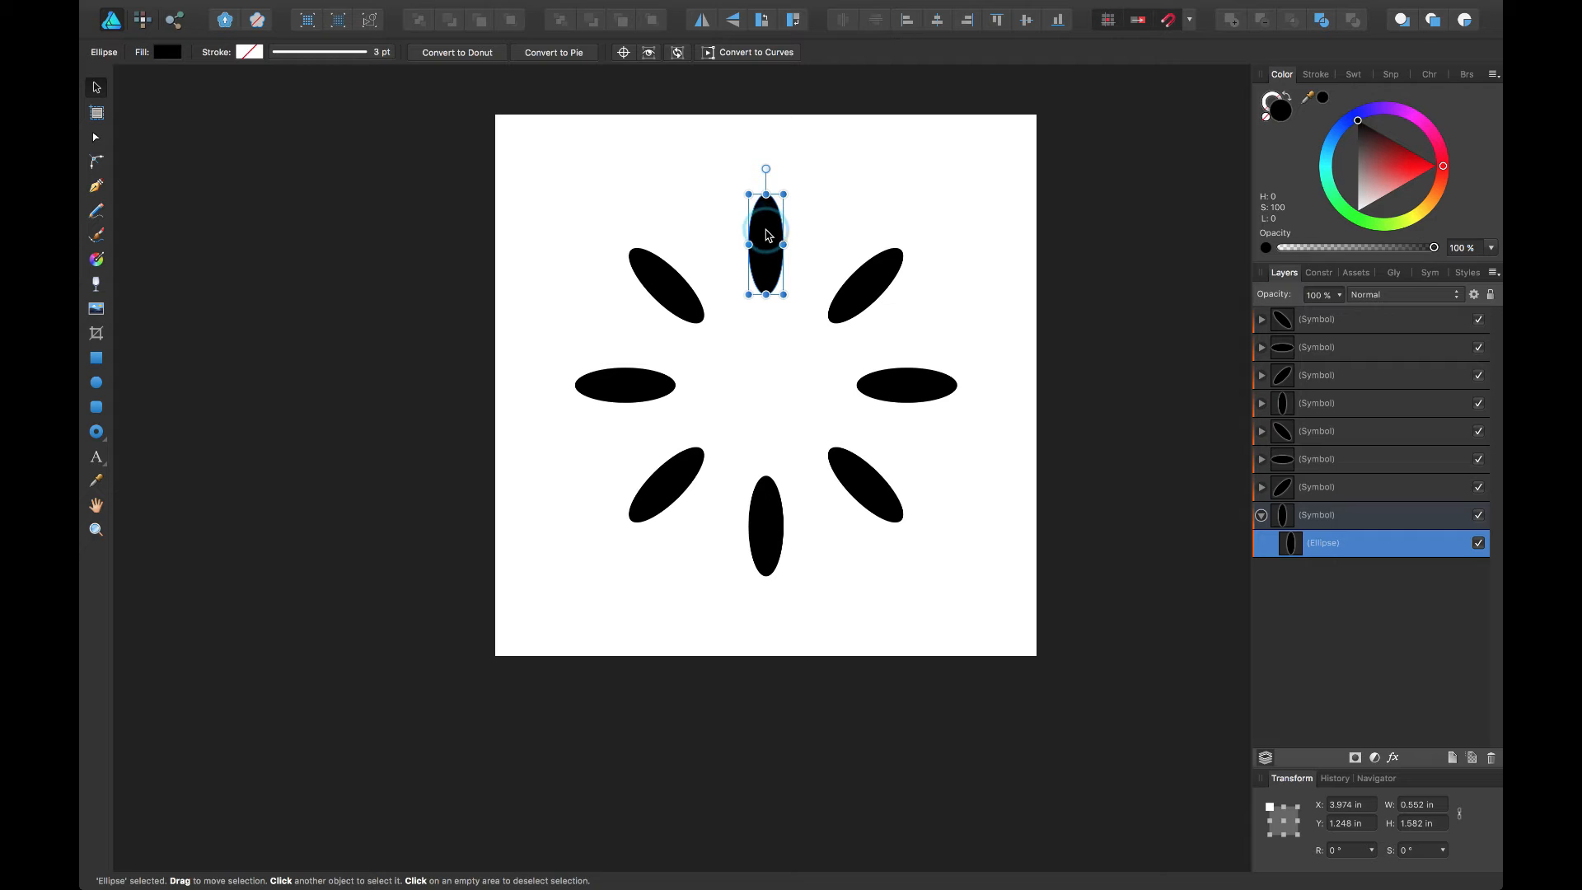
Delete the Ellipse layer, emptying all eight linked symbol copies
key(delete)
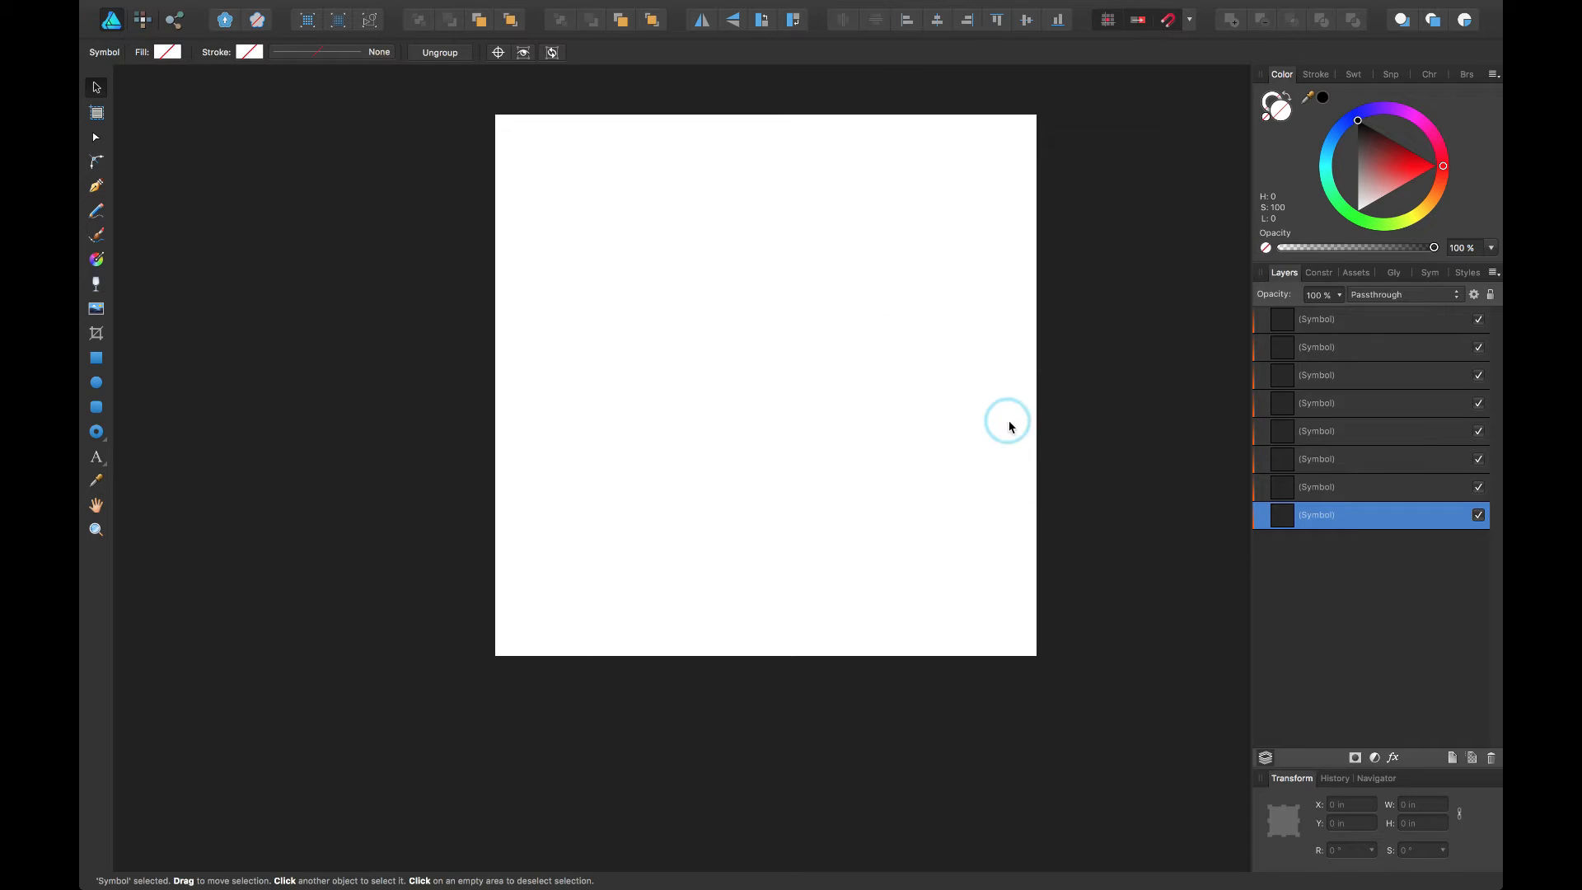
mouse_move(1468, 30)
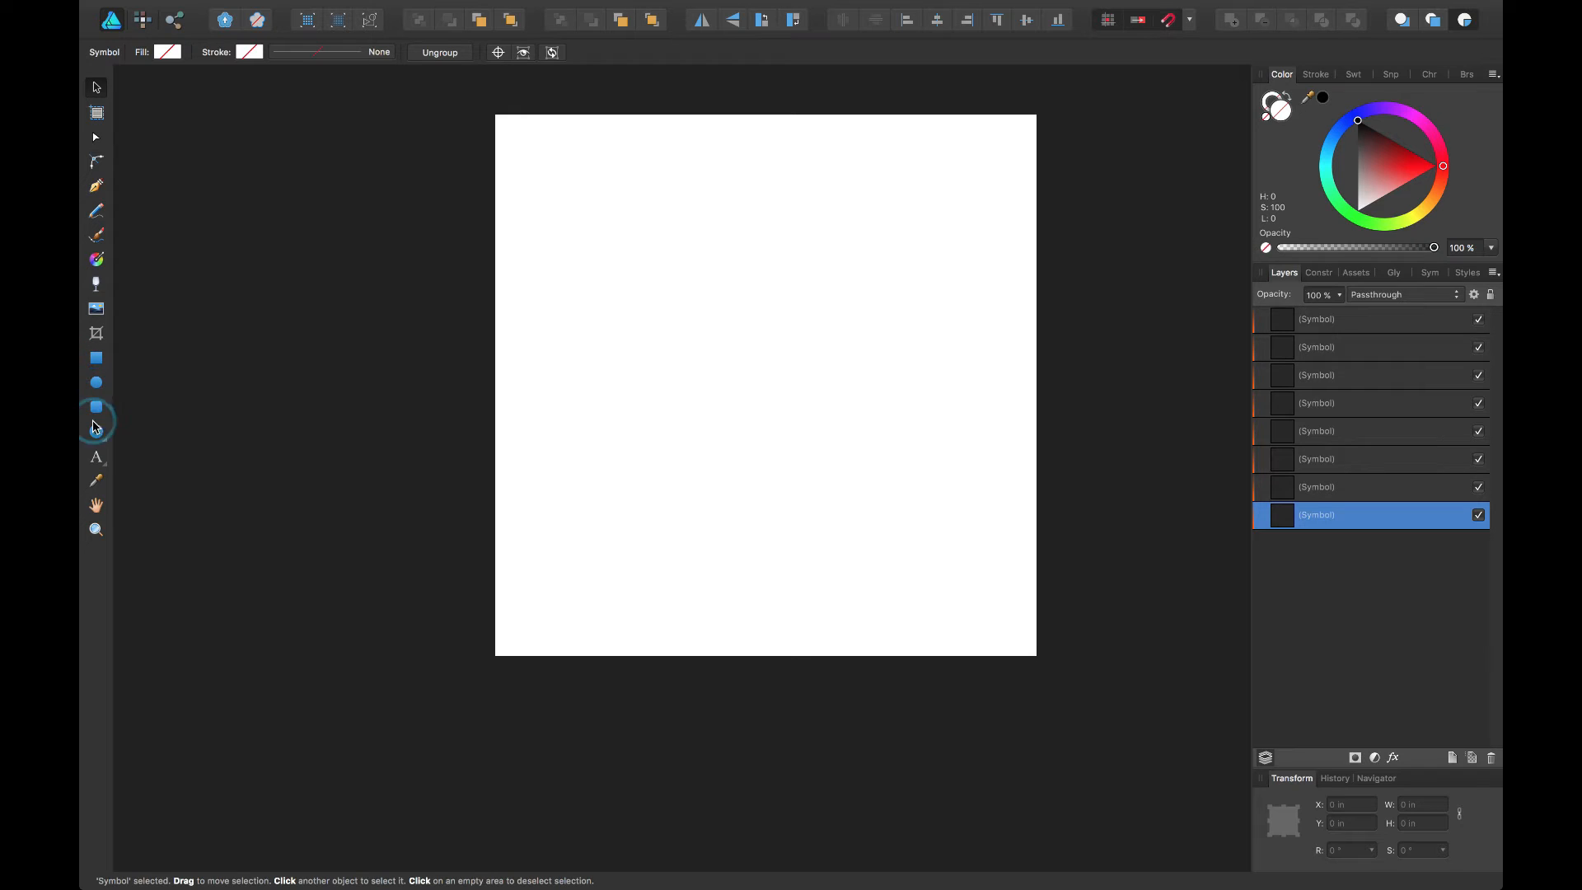
click(95, 457)
text(B)
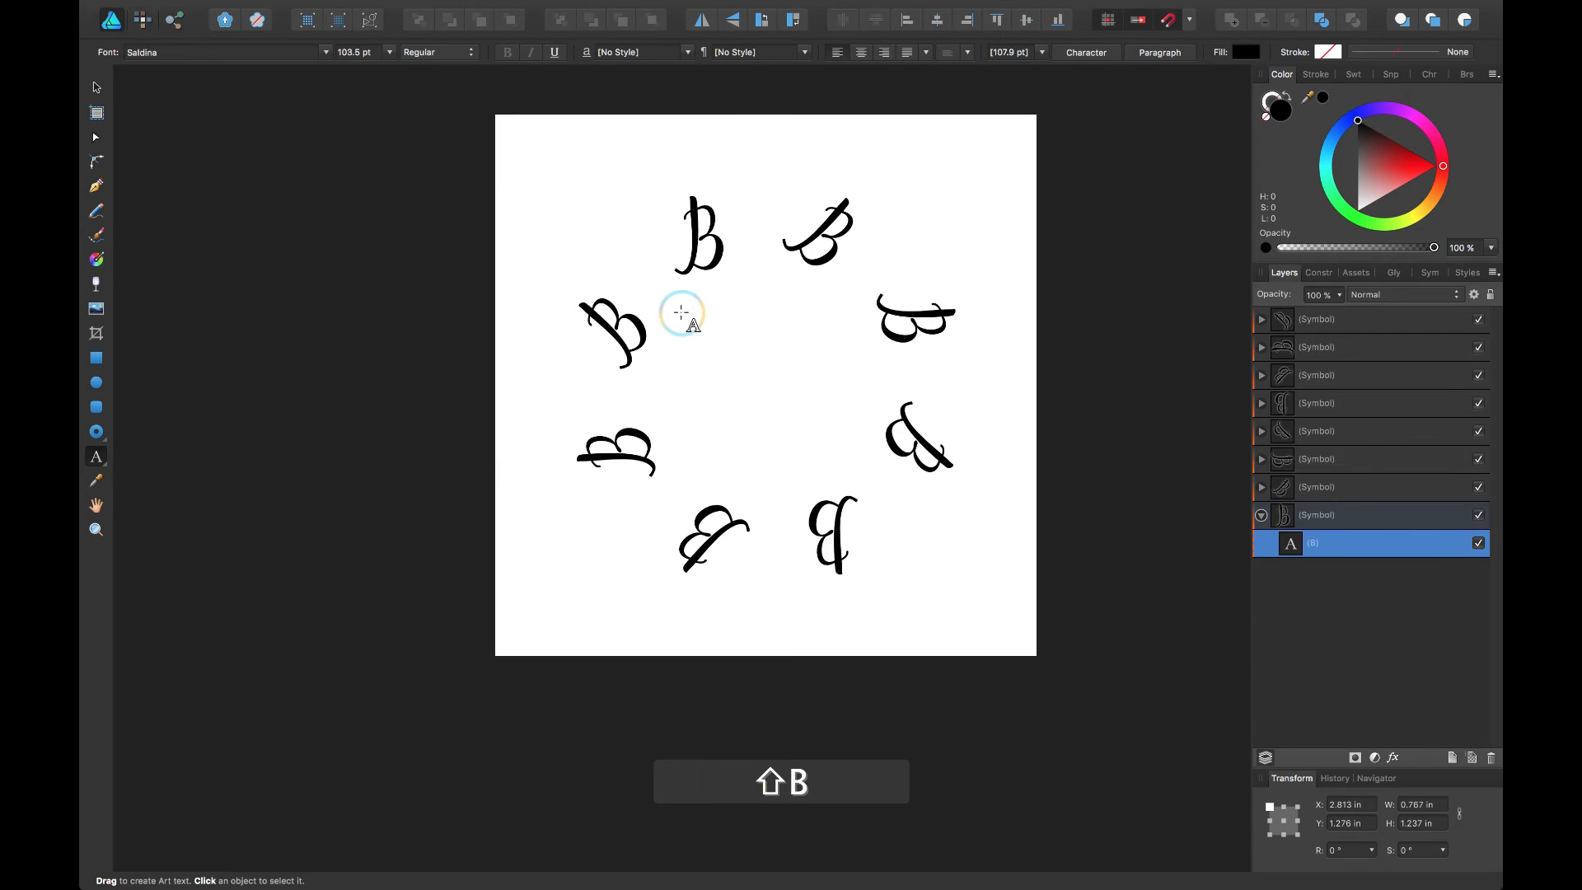
click(698, 234)
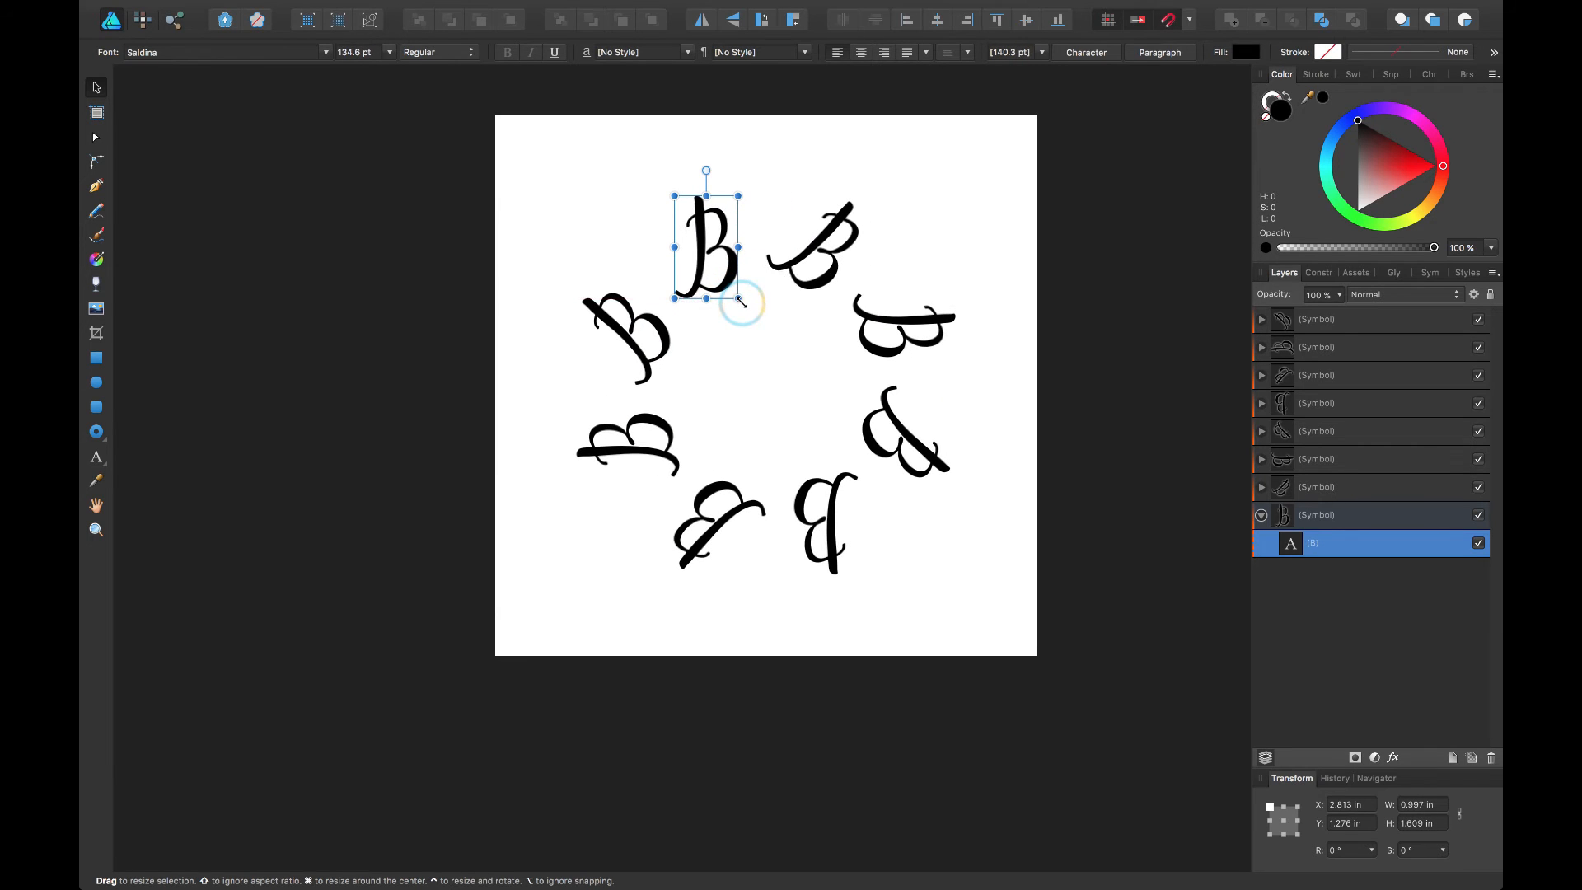
key(delete)
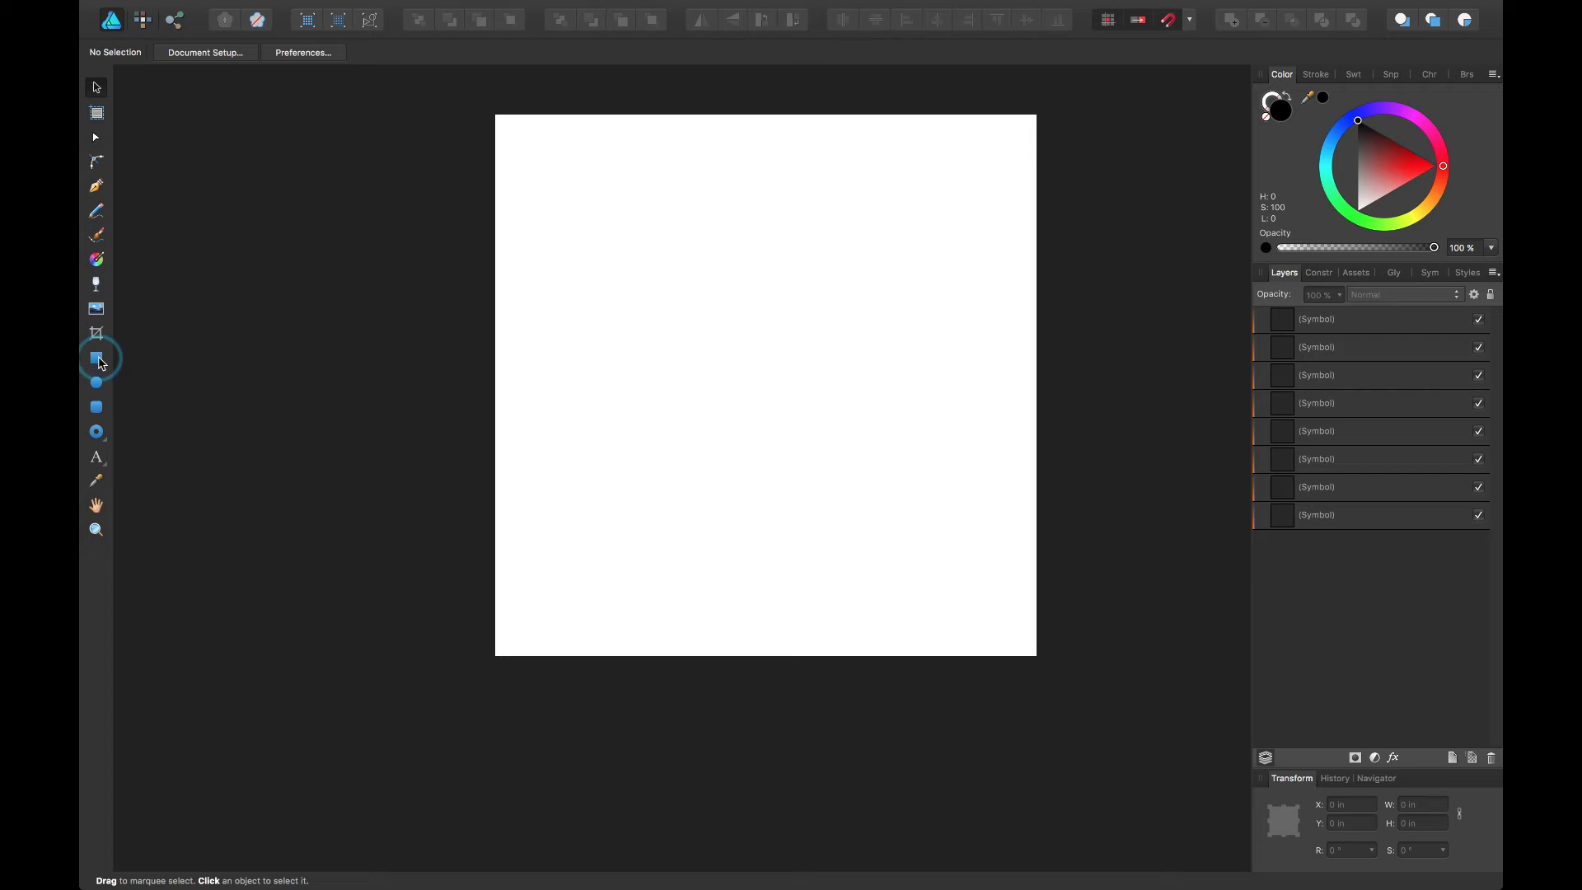
Draw a tall rectangle bar inside the symbol, turning the eight copies into a star
click(95, 357)
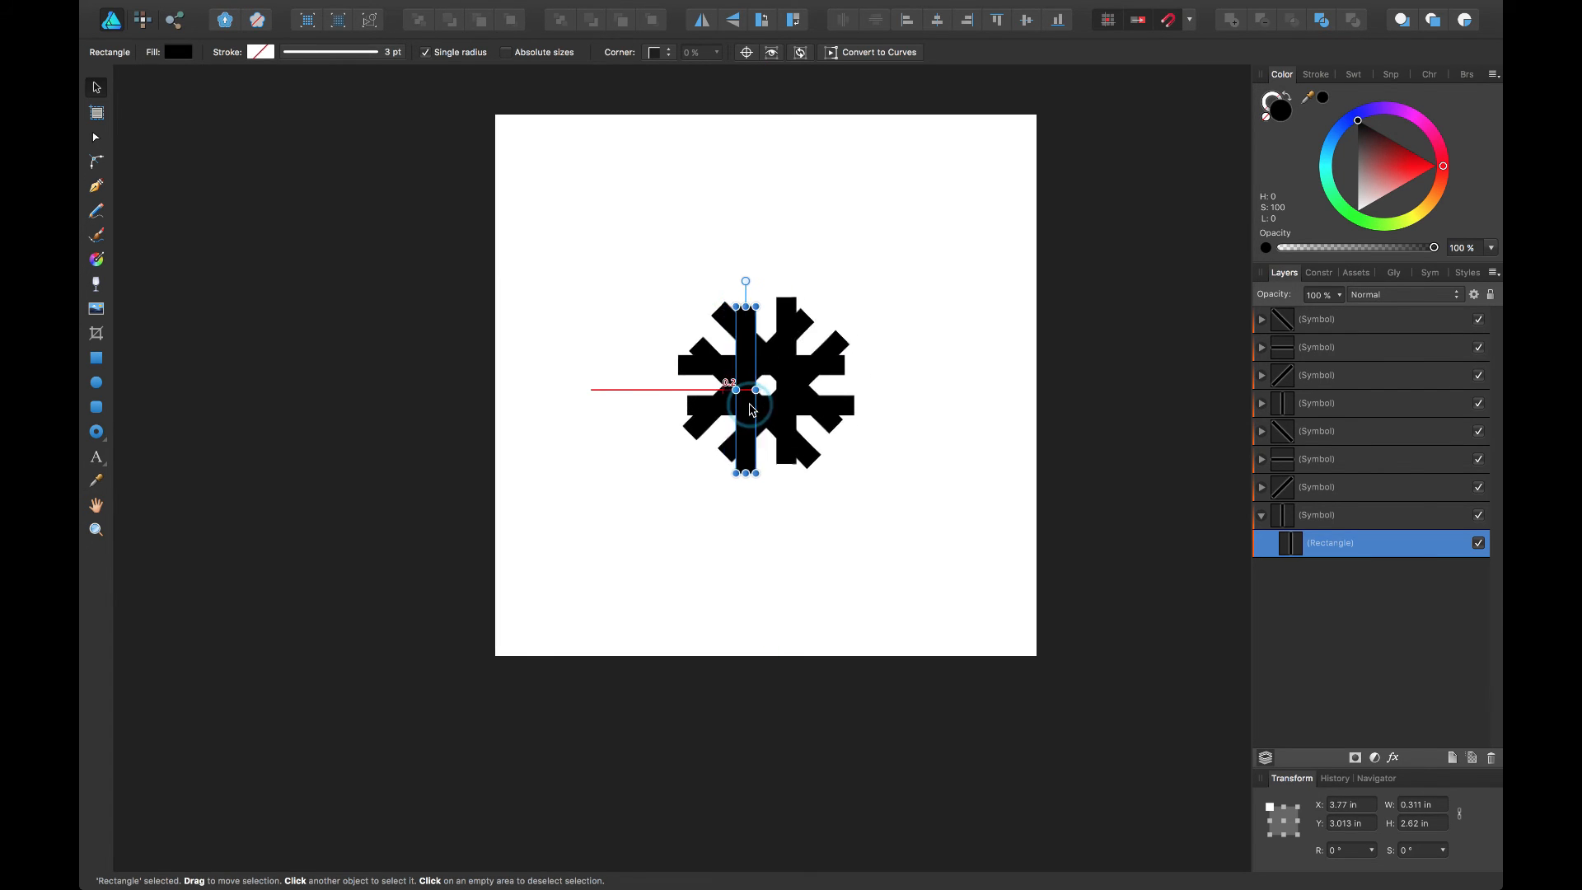
click(822, 520)
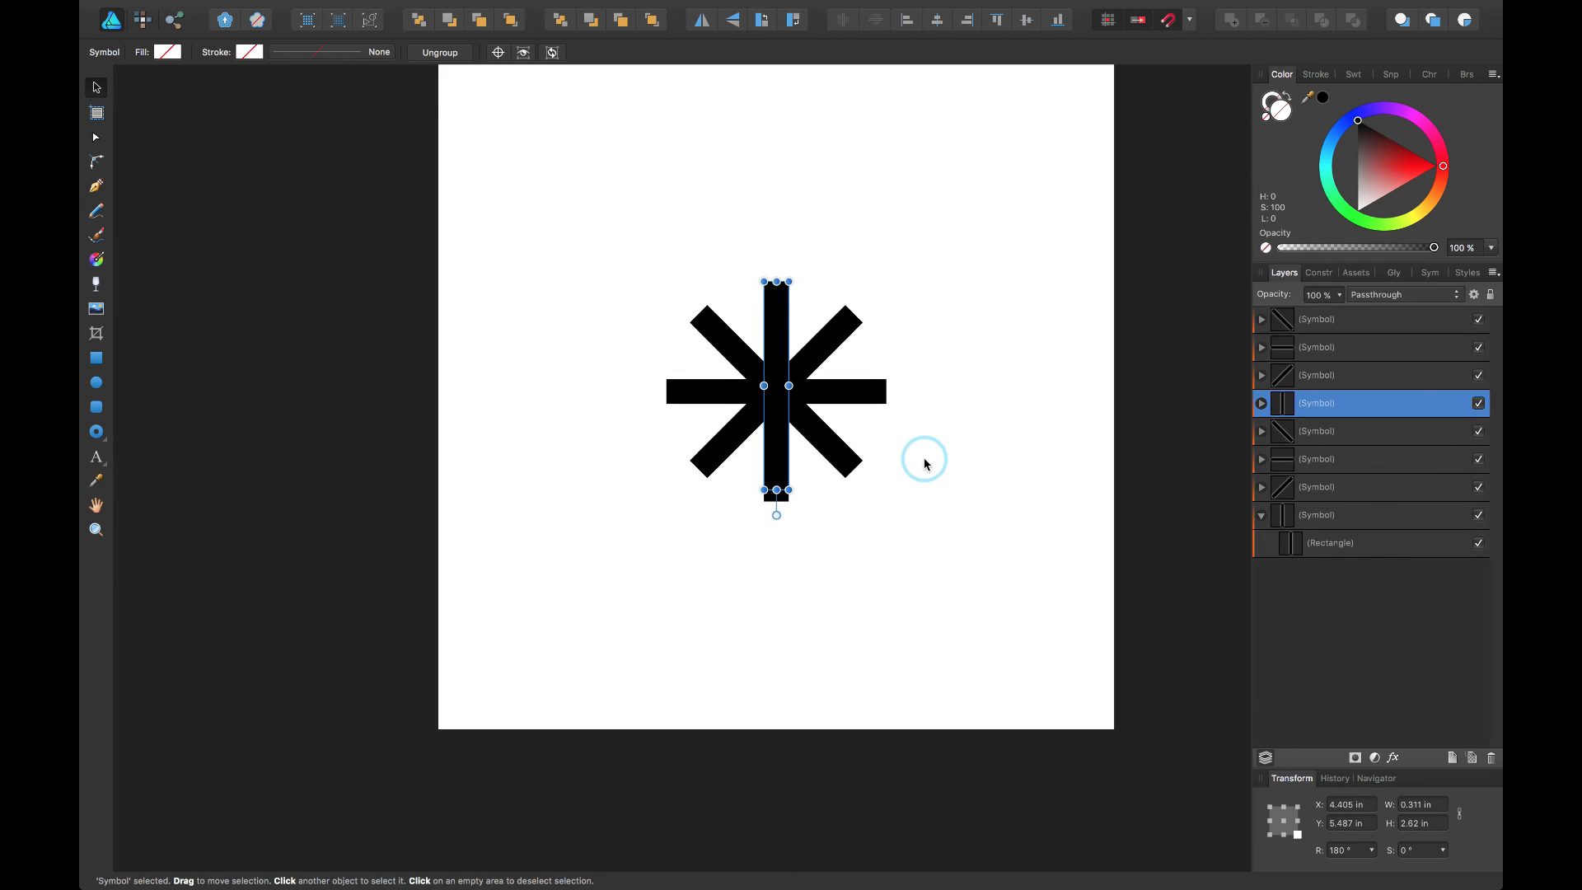
mouse_move(863, 493)
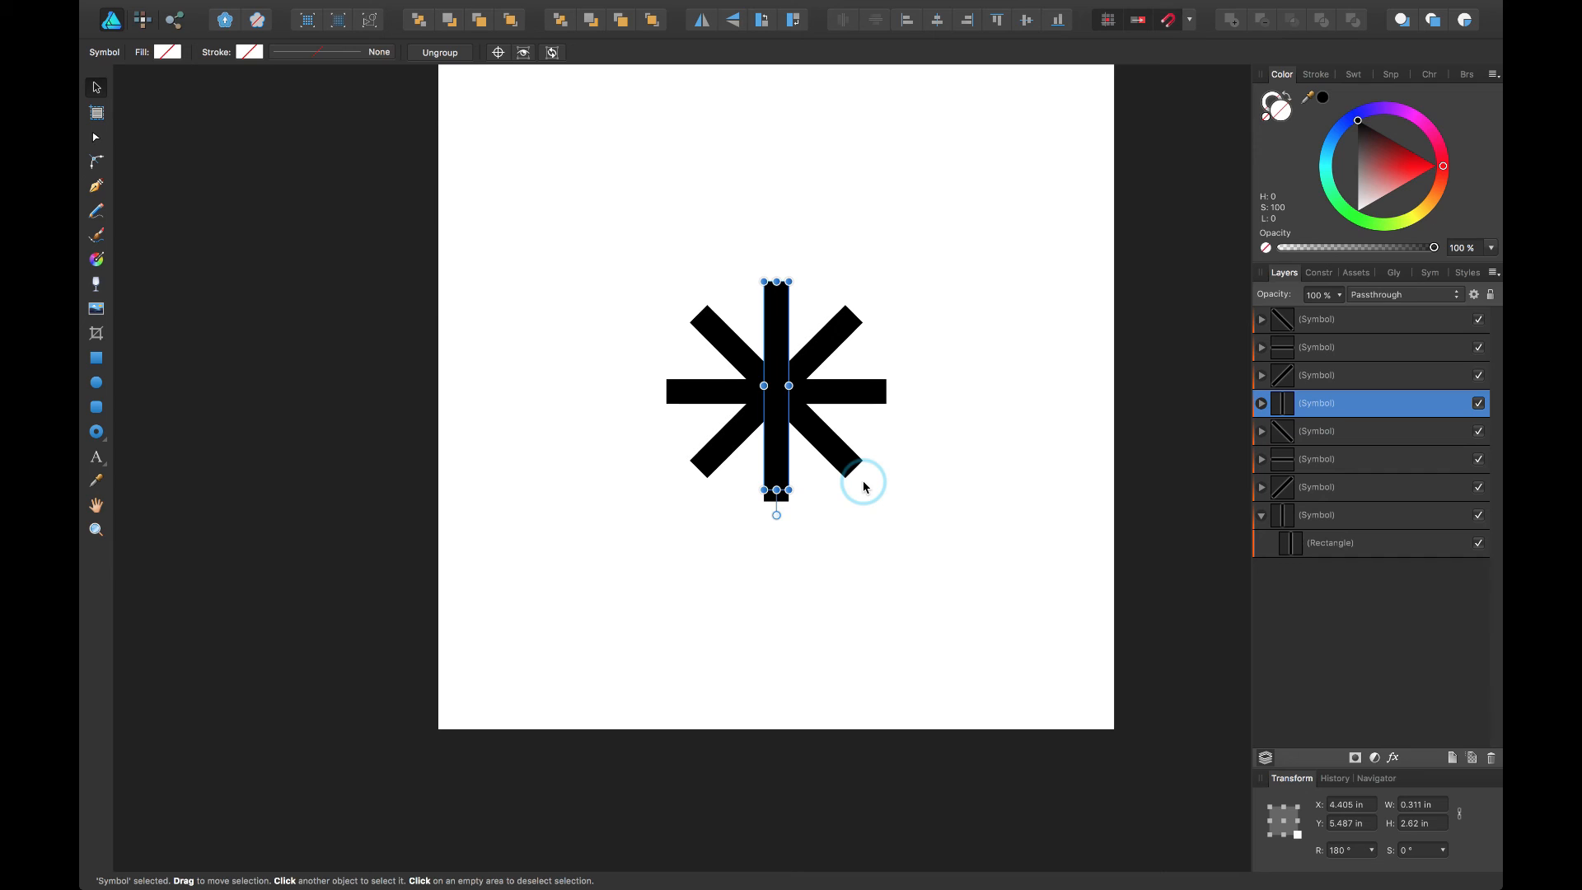
mouse_move(856, 477)
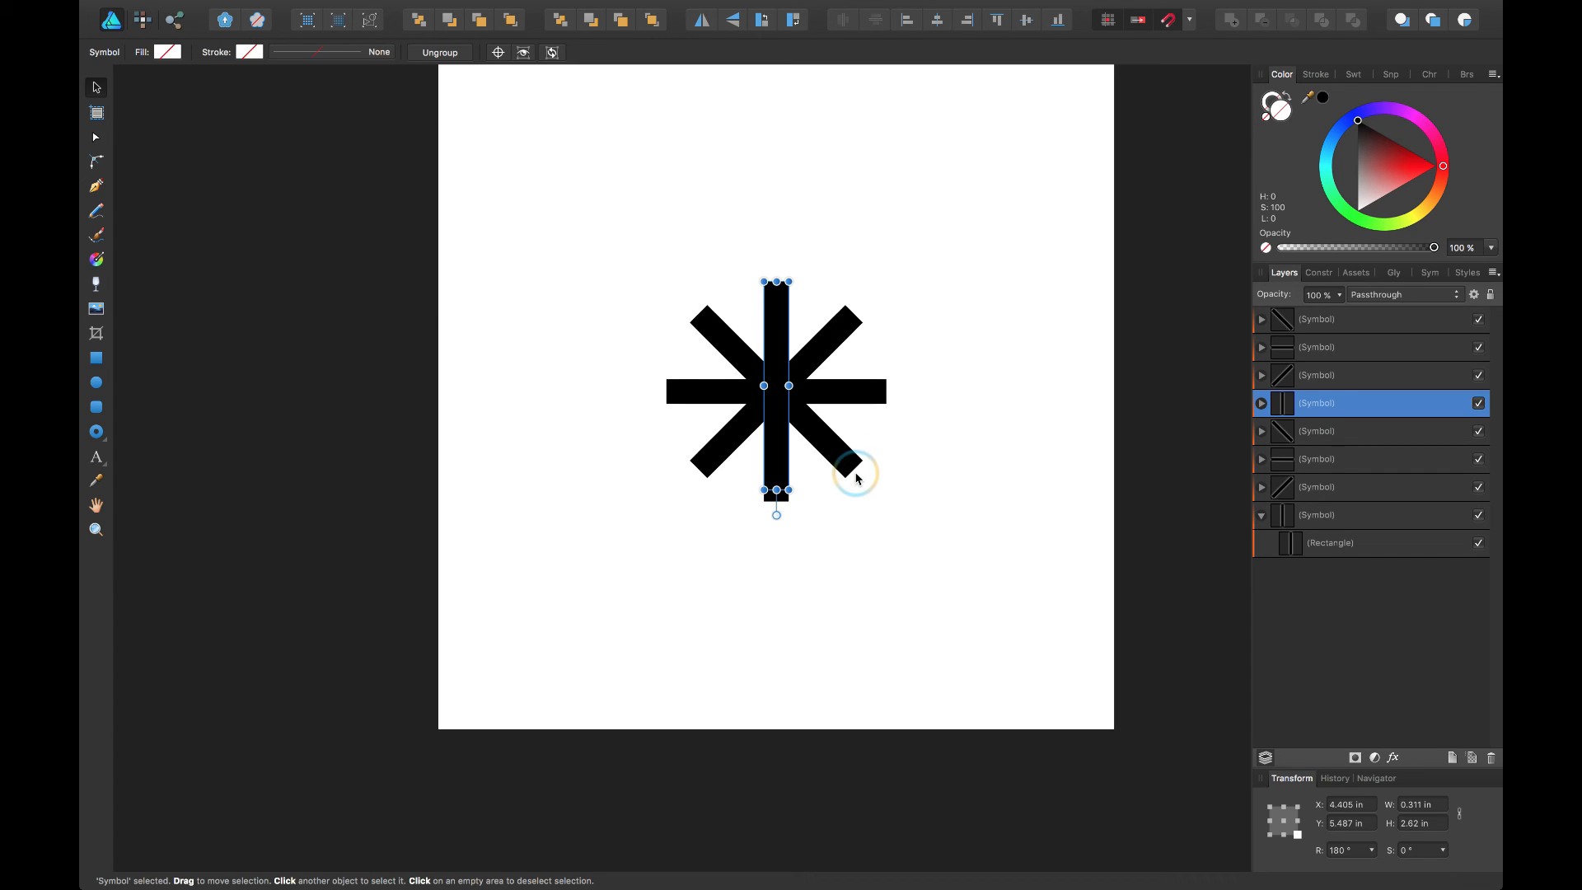
mouse_move(843, 456)
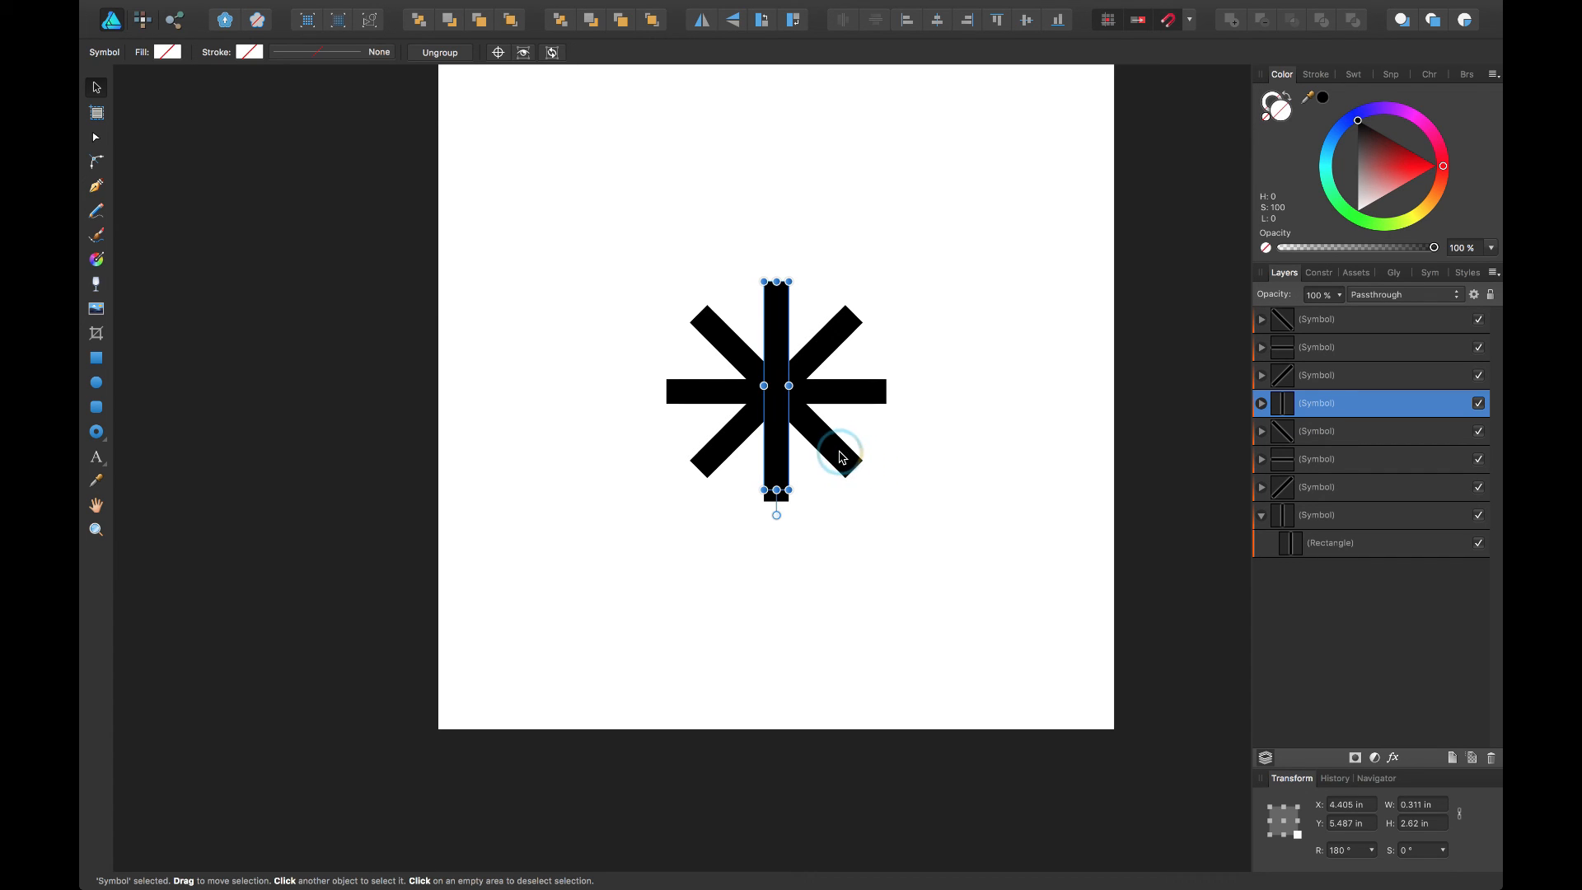